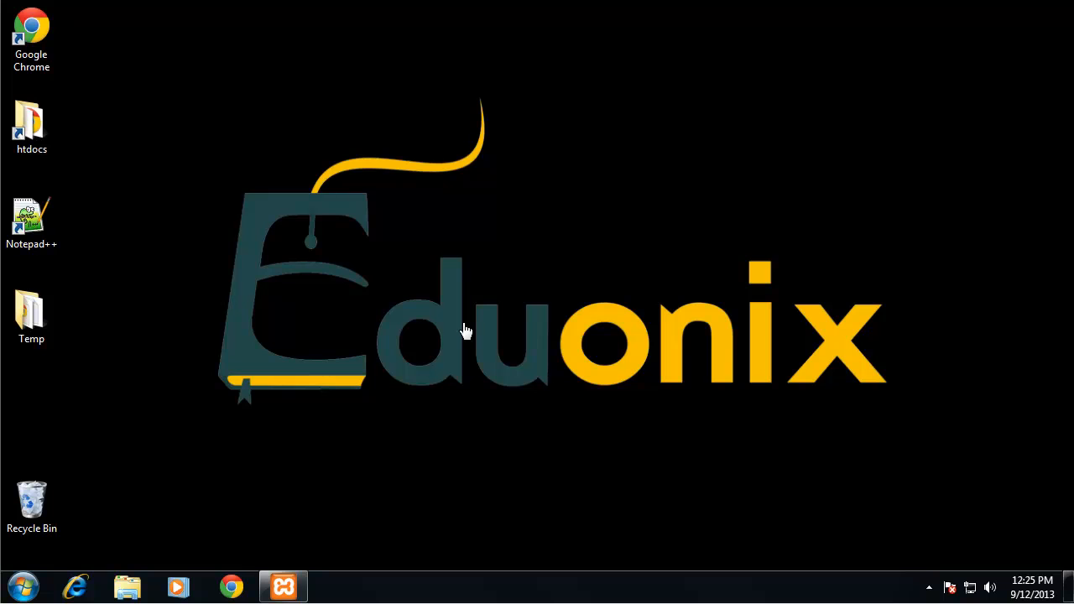
pyautogui.moveTo(616, 101)
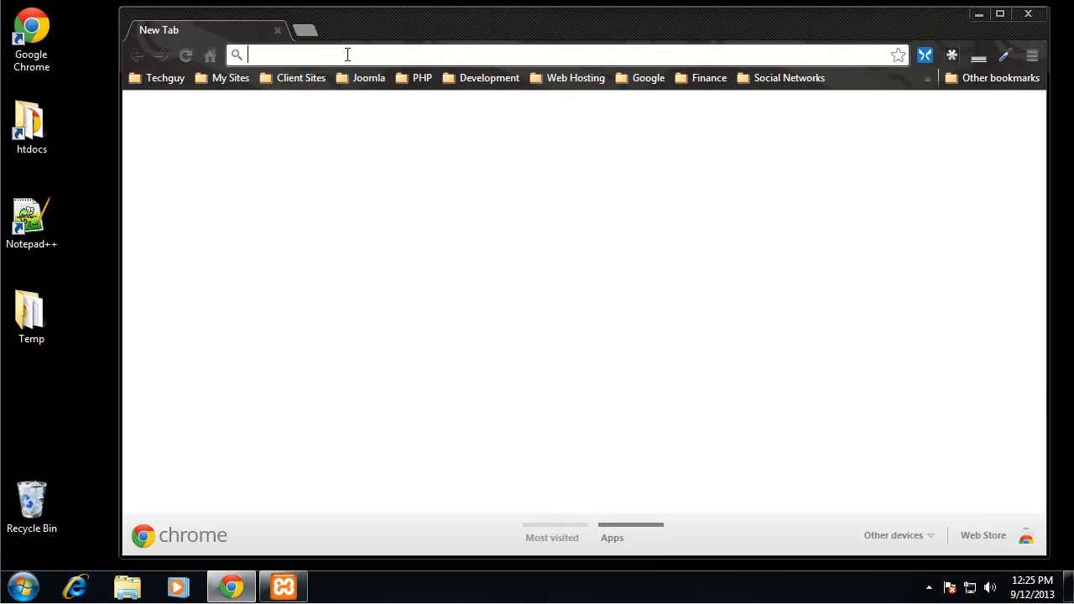
# Search Google for 'netbeans' from the Chrome omnibox.
pyautogui.write('netbe')
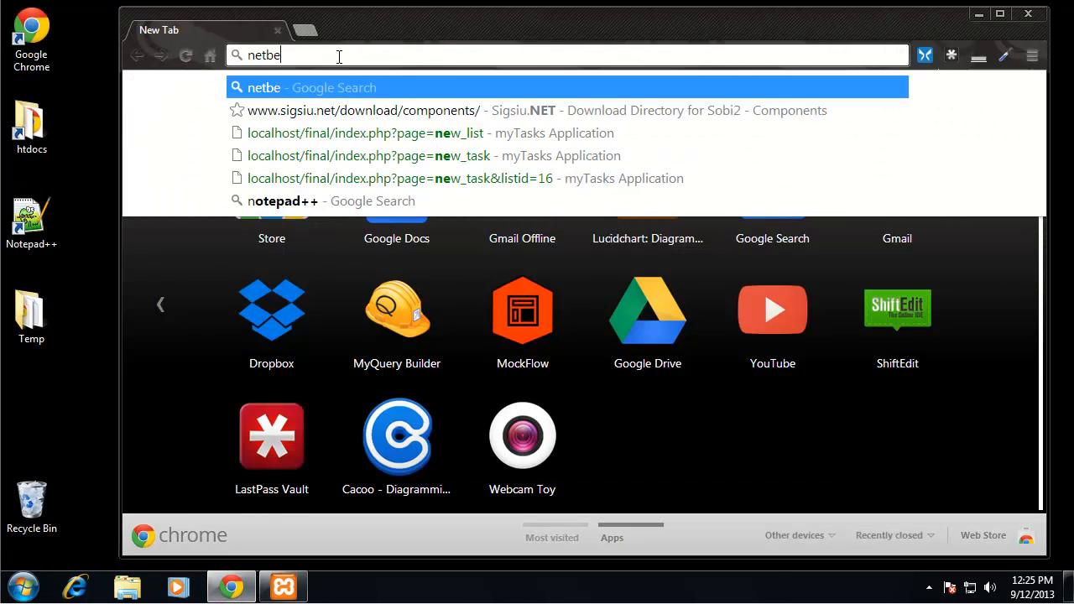
pyautogui.press('Return')
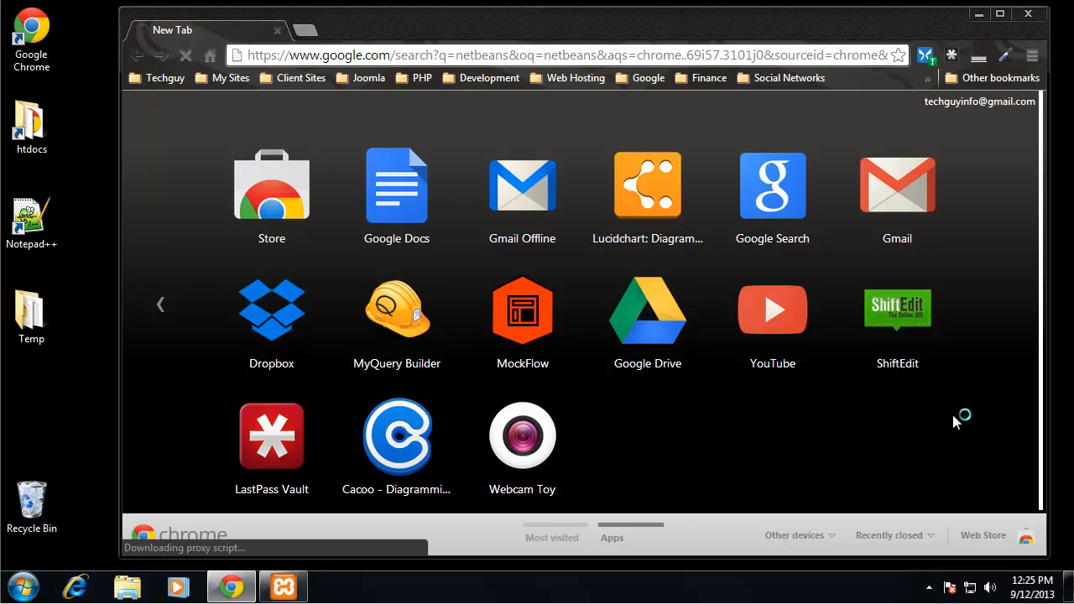
pyautogui.moveTo(193, 168)
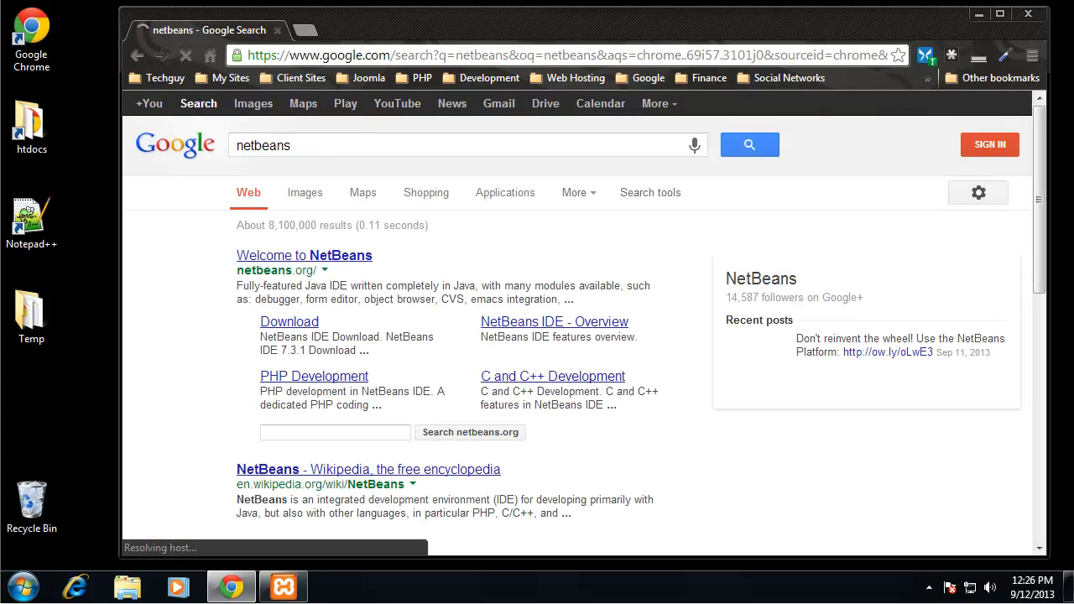
pyautogui.moveTo(295, 317)
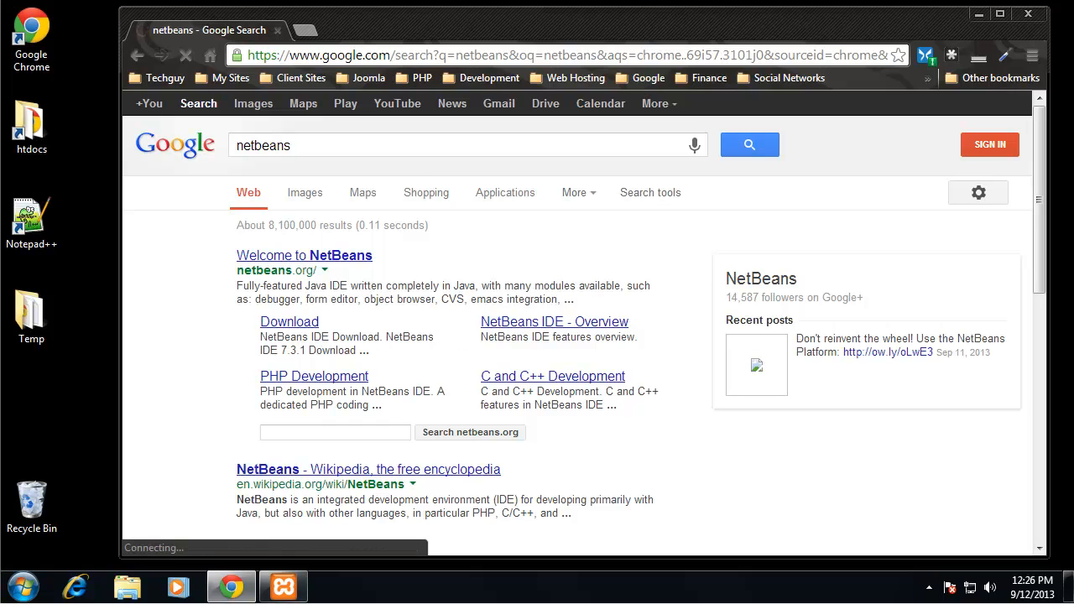
# Open the NetBeans download page and start the PHP bundle download for Windows.
pyautogui.click(288, 321)
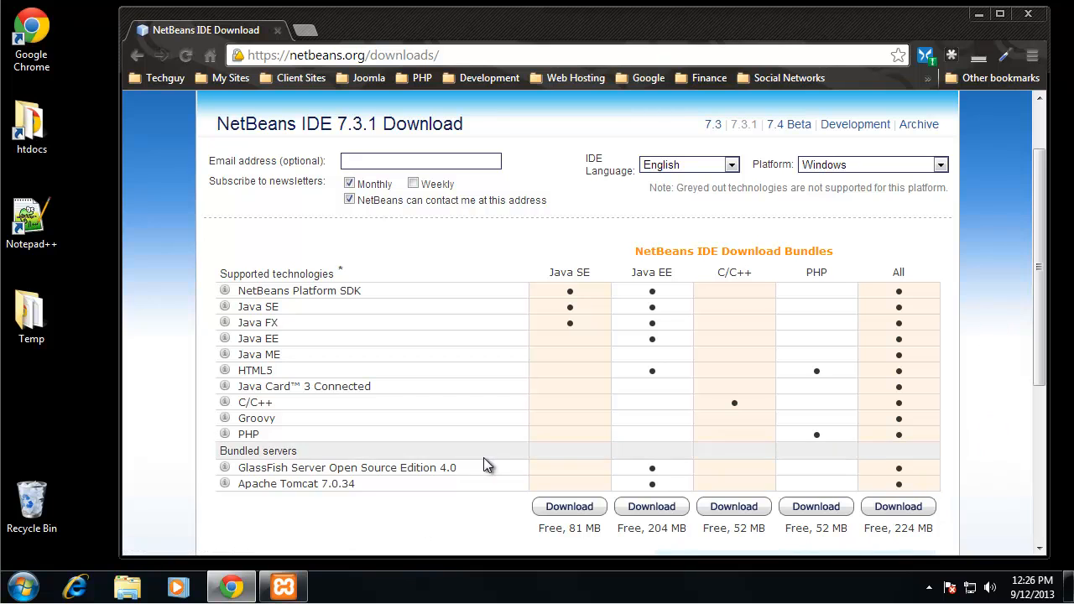
pyautogui.moveTo(256, 418)
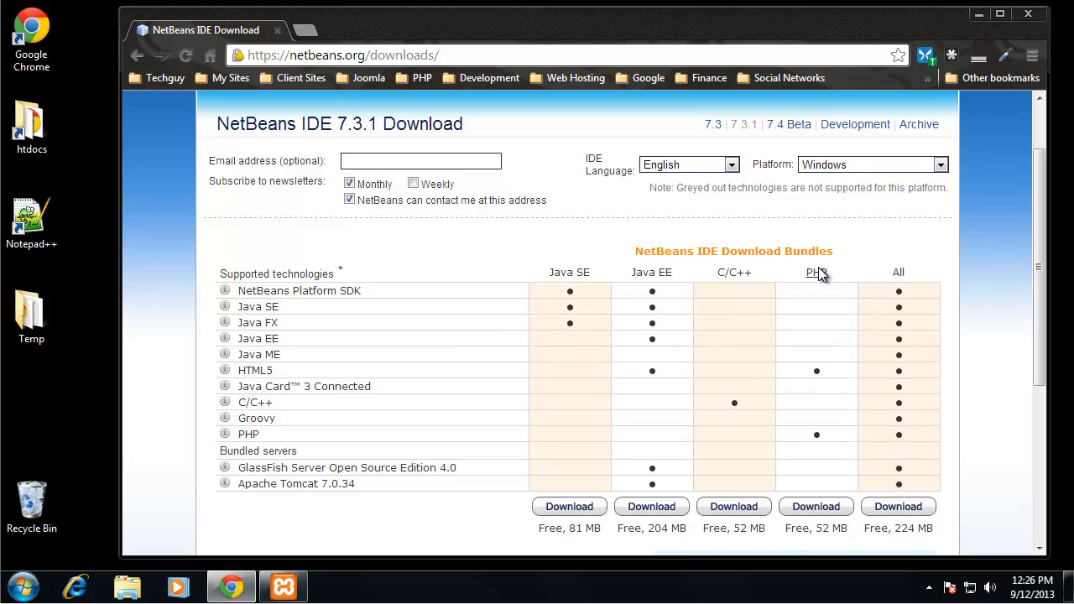
pyautogui.moveTo(816, 506)
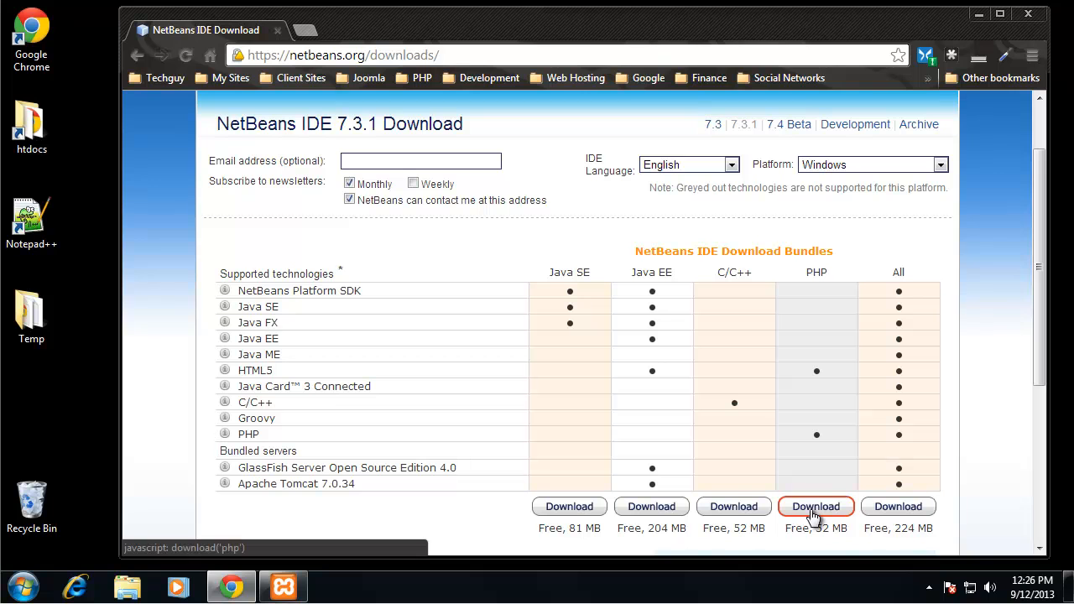
pyautogui.moveTo(568, 506)
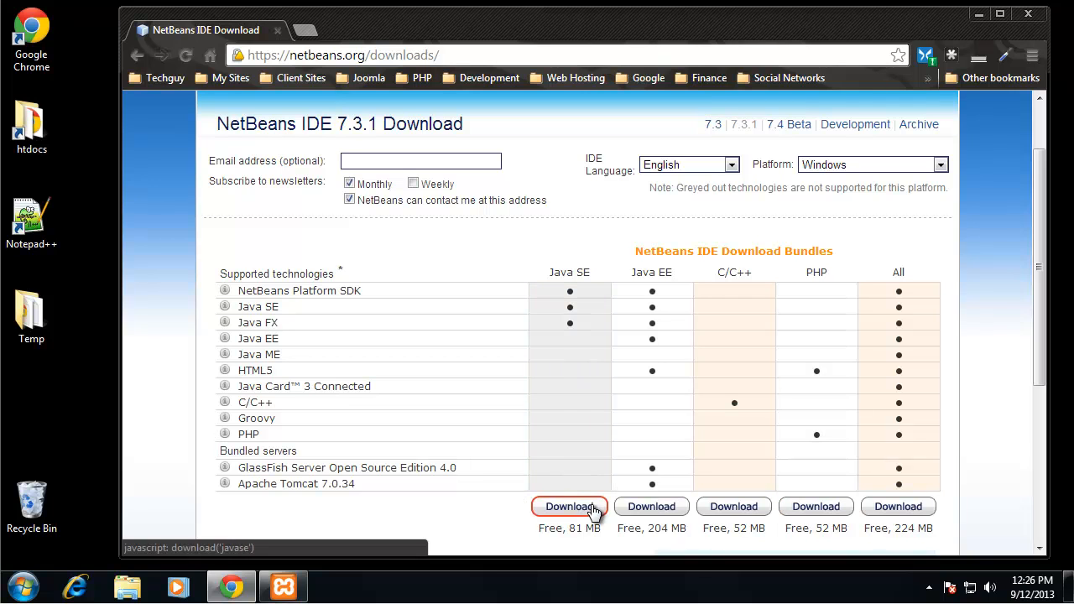
pyautogui.moveTo(854, 532)
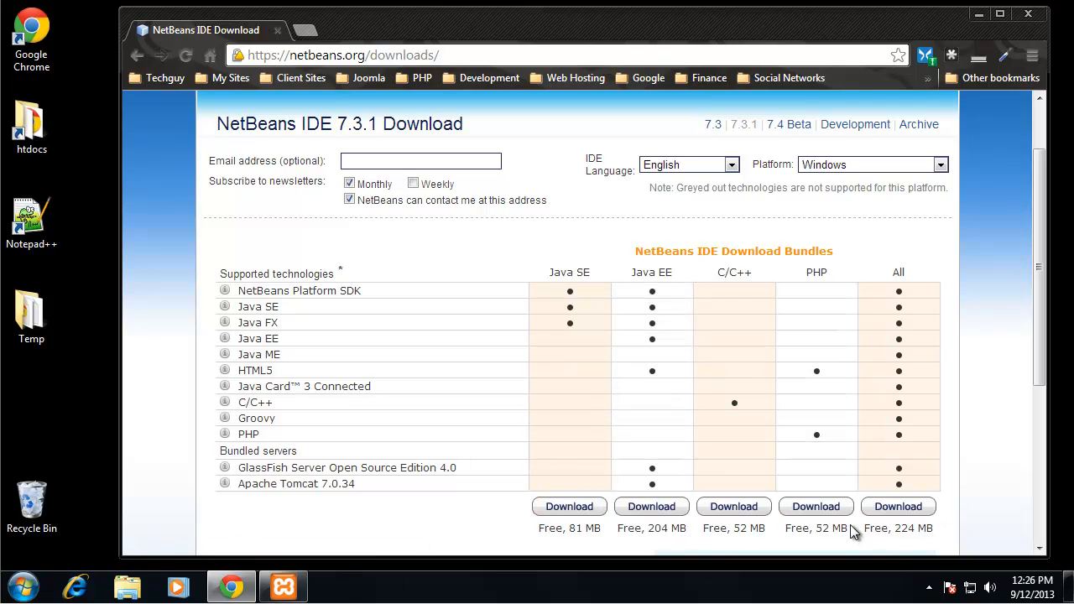
pyautogui.moveTo(765, 412)
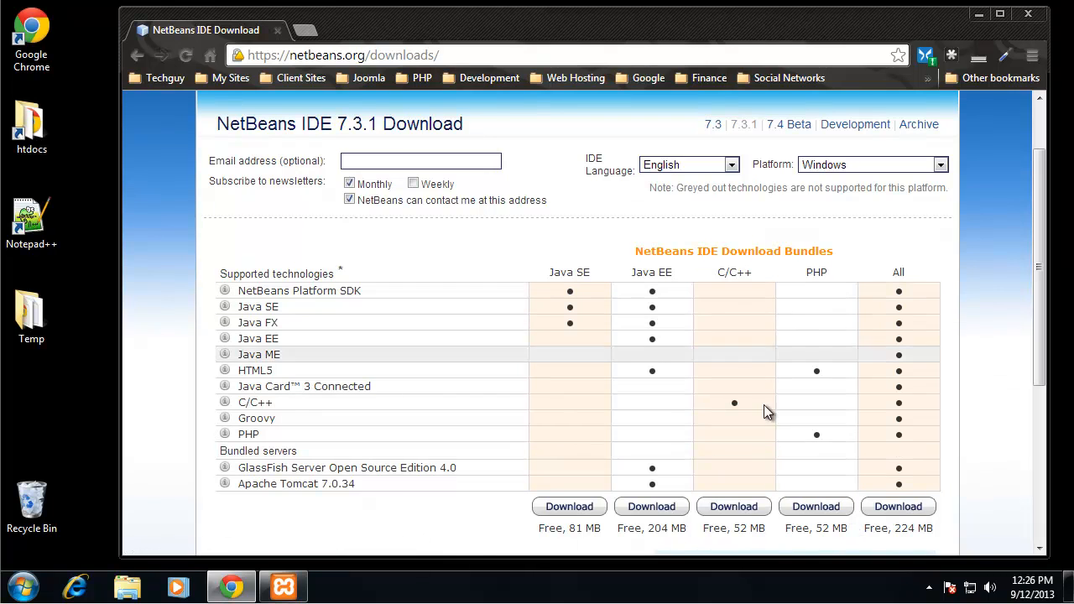
pyautogui.click(814, 506)
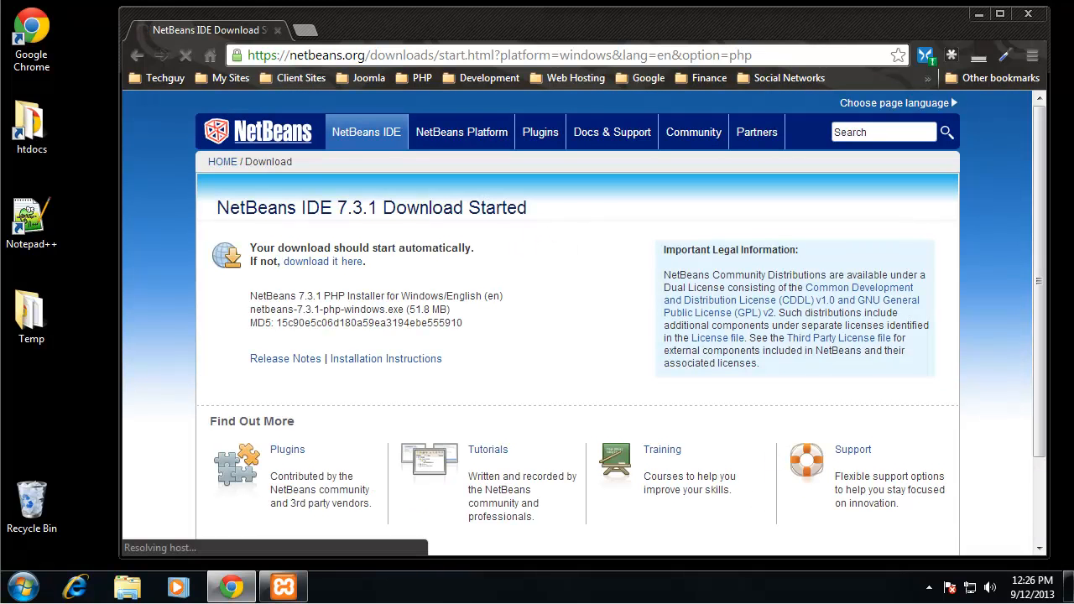
pyautogui.moveTo(552, 246)
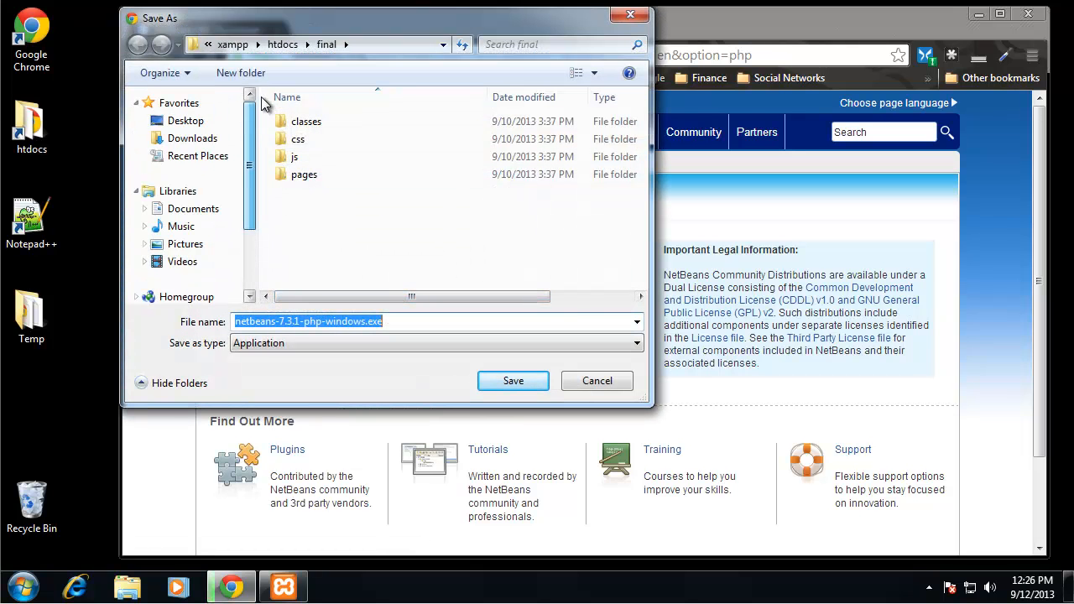
# Save the NetBeans 7.3.1 PHP installer to Downloads and have it open when done.
pyautogui.click(192, 138)
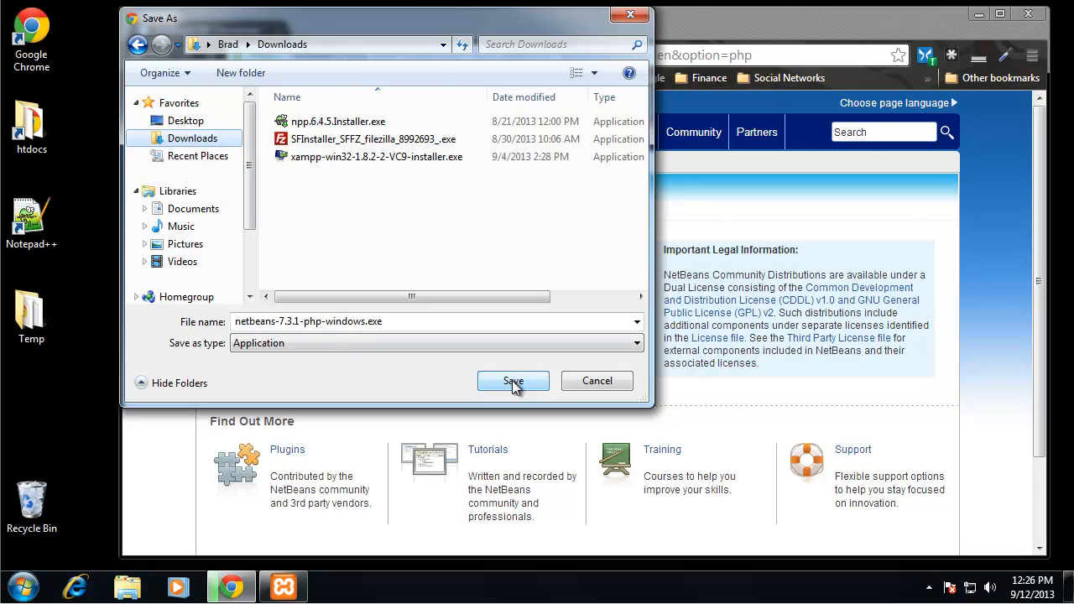
pyautogui.click(513, 380)
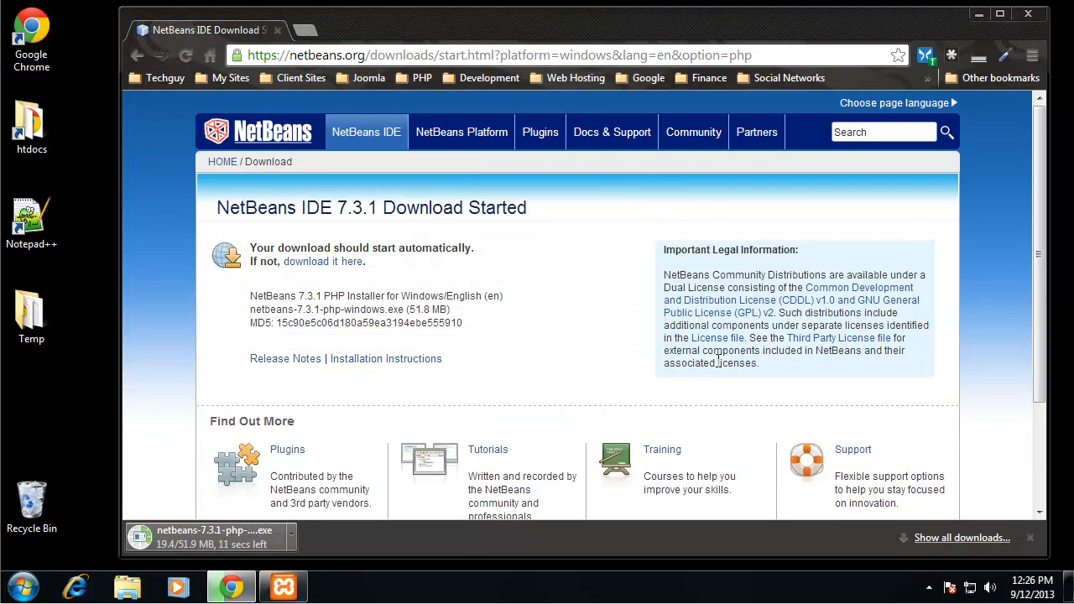
pyautogui.moveTo(771, 442)
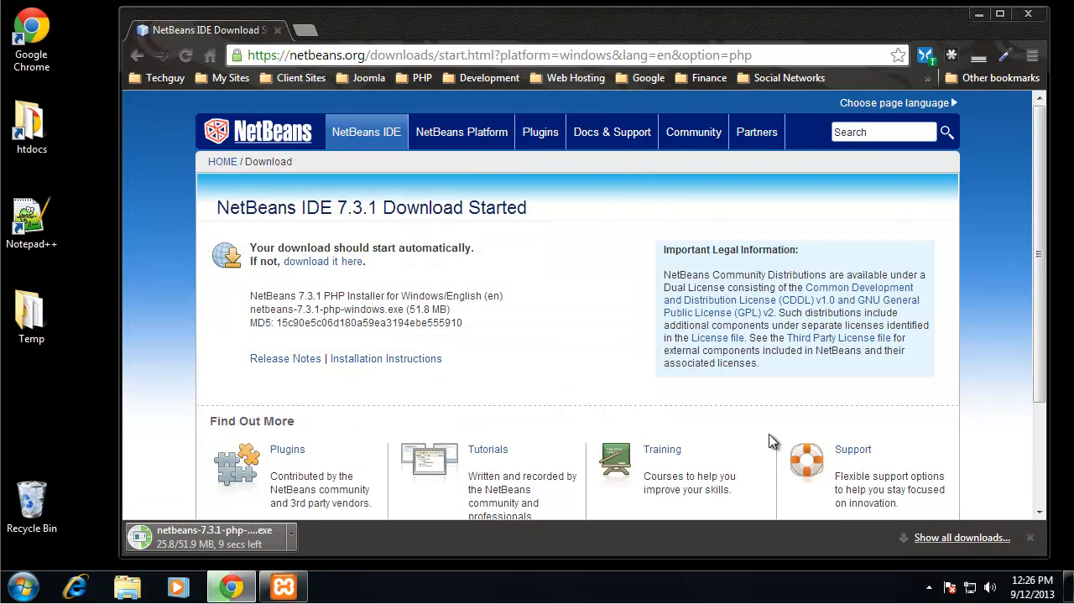
pyautogui.moveTo(453, 434)
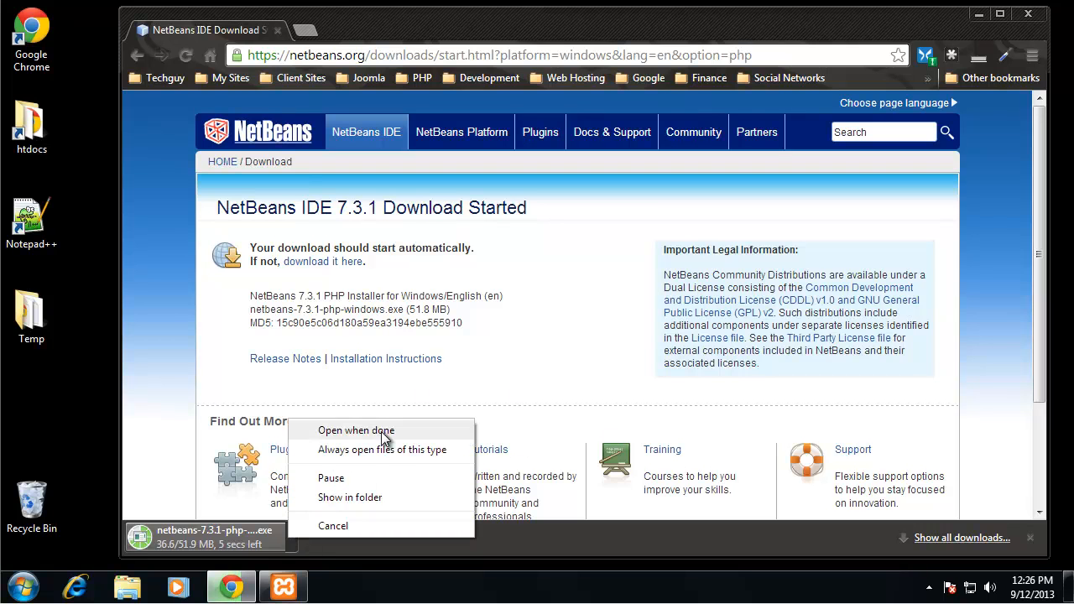
pyautogui.click(356, 429)
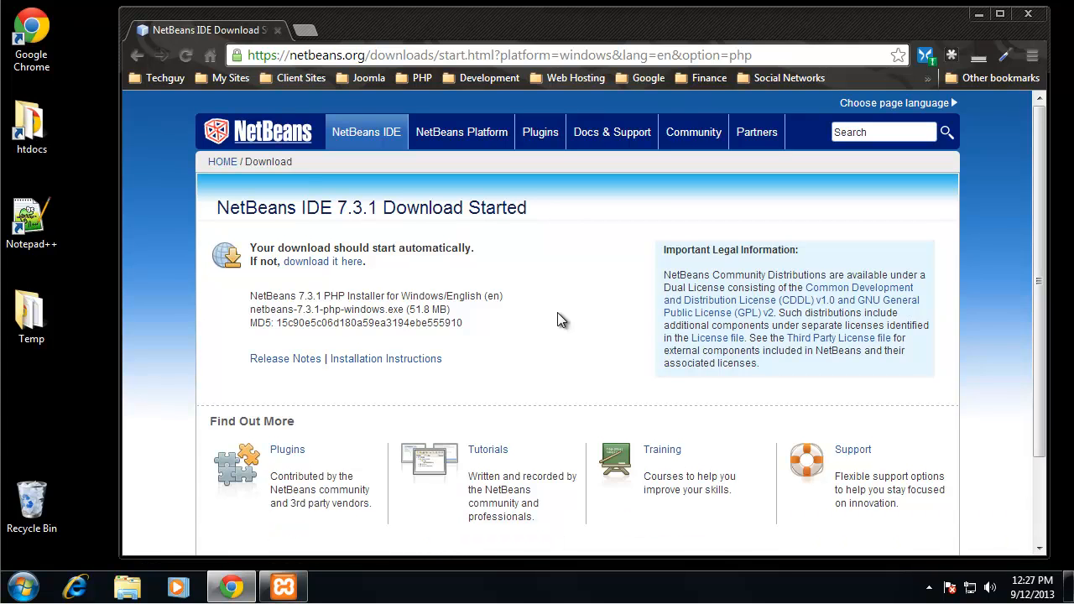
pyautogui.moveTo(161, 504)
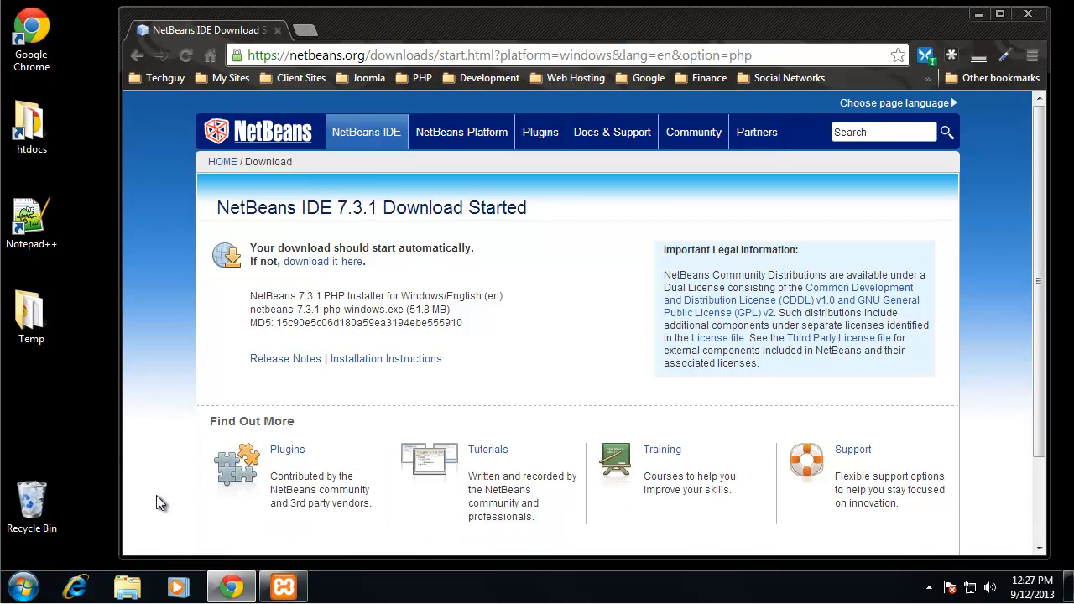
pyautogui.moveTo(554, 489)
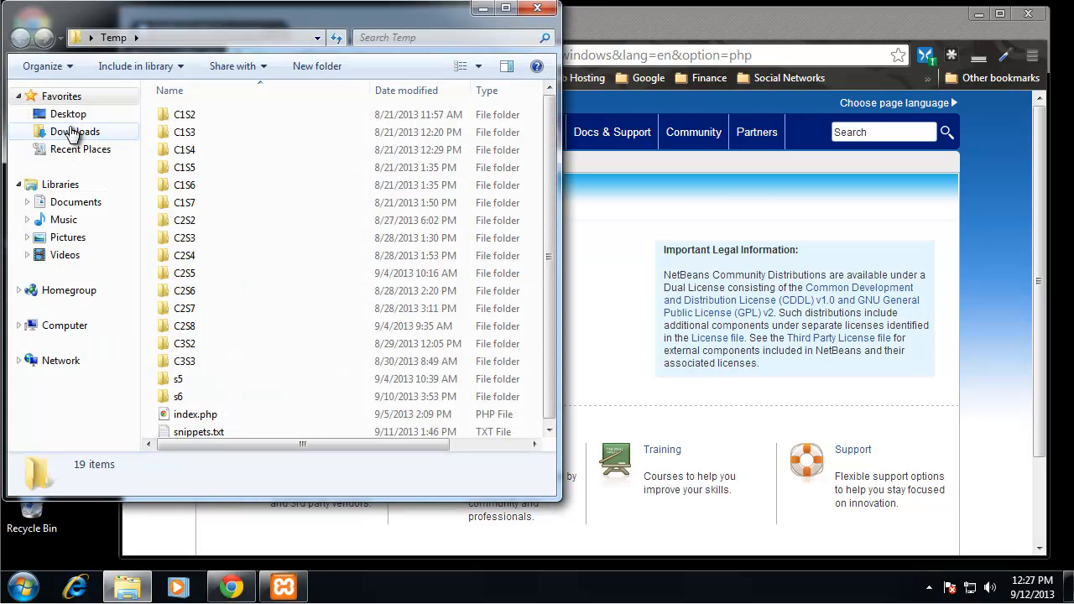
# Run netbeans-7.3.1-php-windows.exe from Downloads and exit after the missing-JDK warning.
pyautogui.click(74, 132)
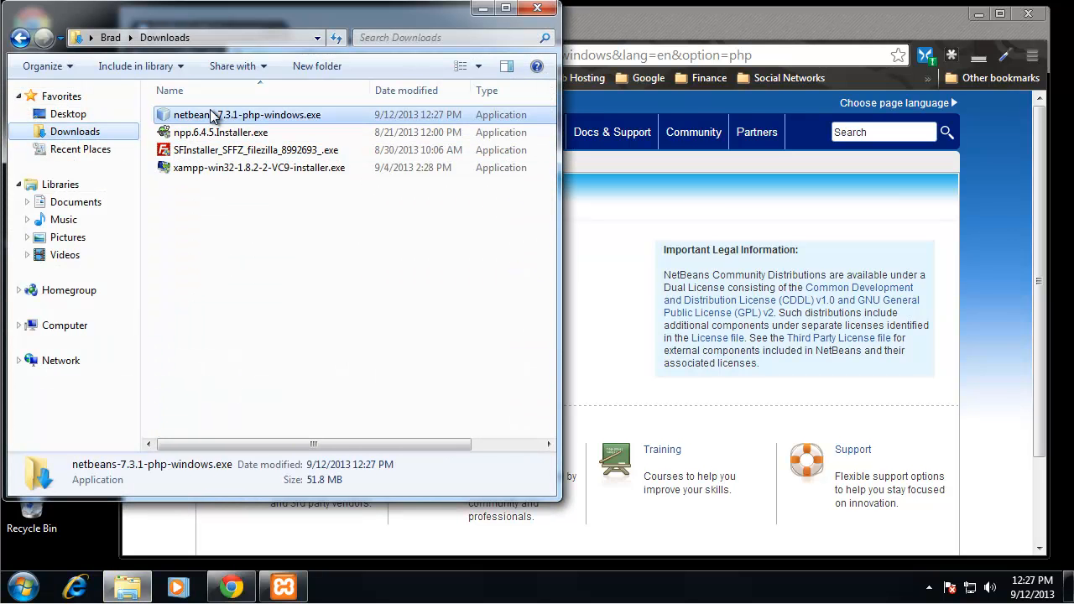
pyautogui.click(247, 115)
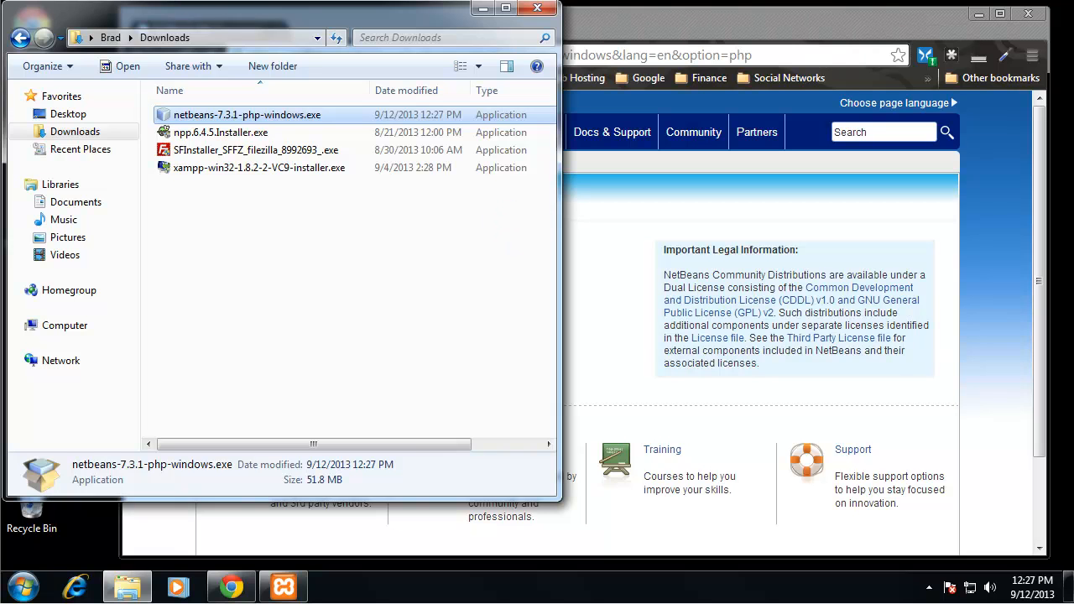
pyautogui.doubleClick(247, 114)
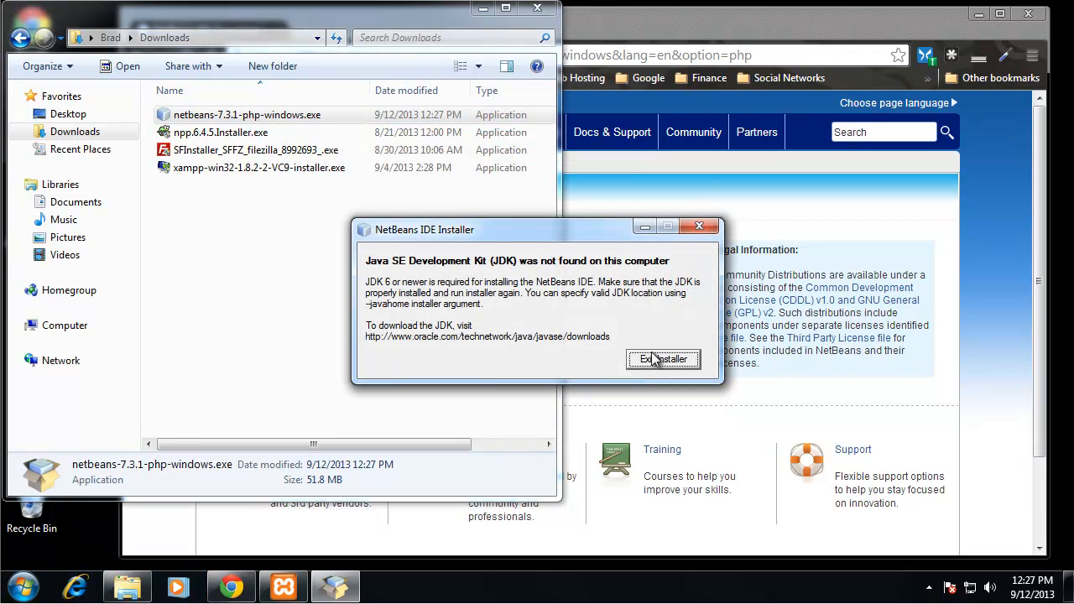
pyautogui.moveTo(440, 288)
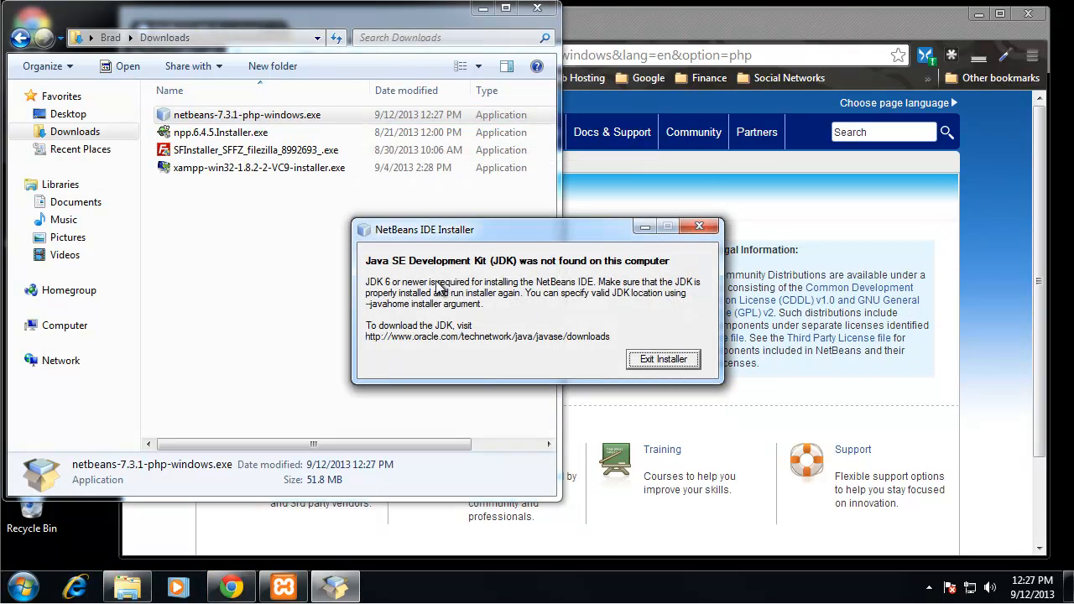
pyautogui.moveTo(493, 277)
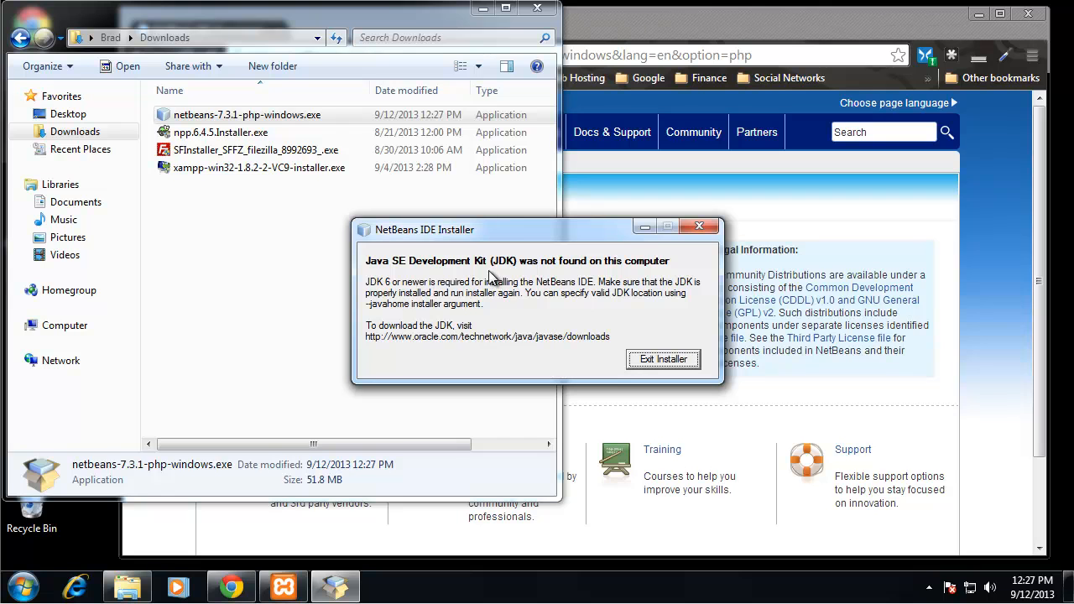
pyautogui.moveTo(484, 312)
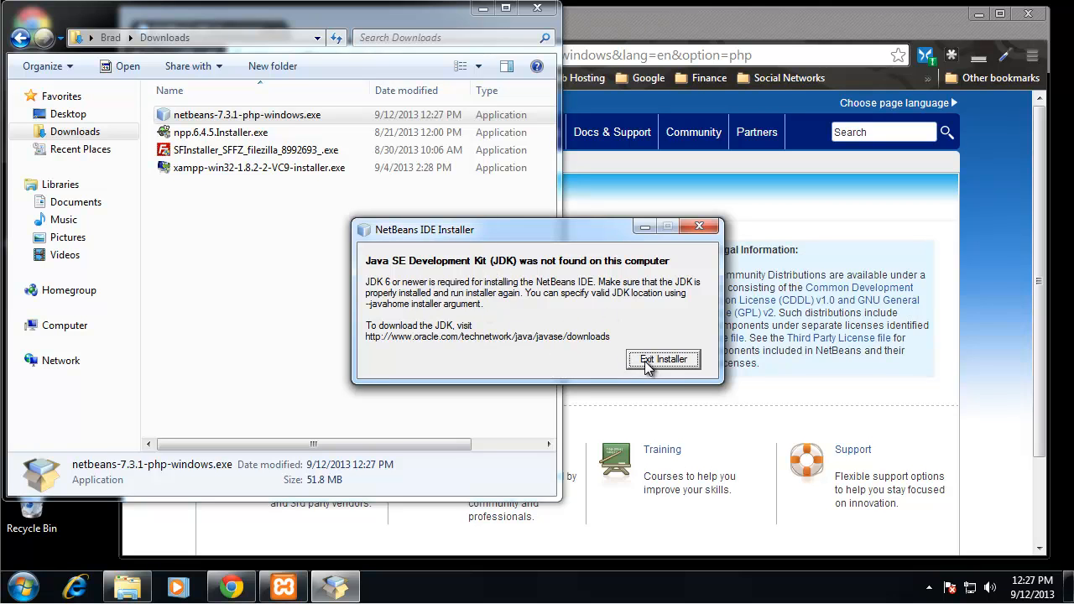
pyautogui.click(663, 359)
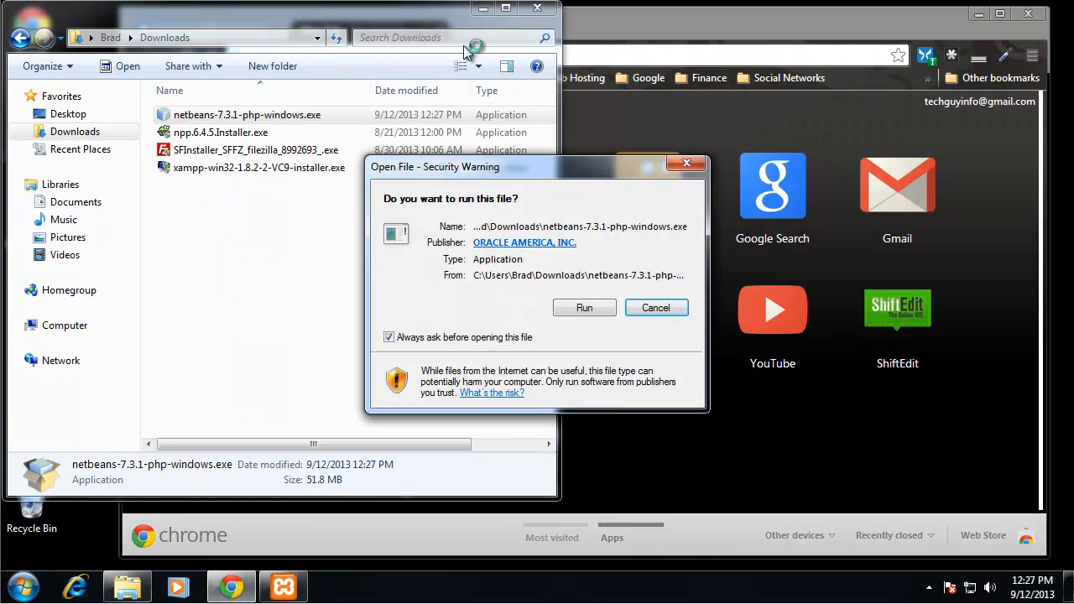
pyautogui.moveTo(444, 224)
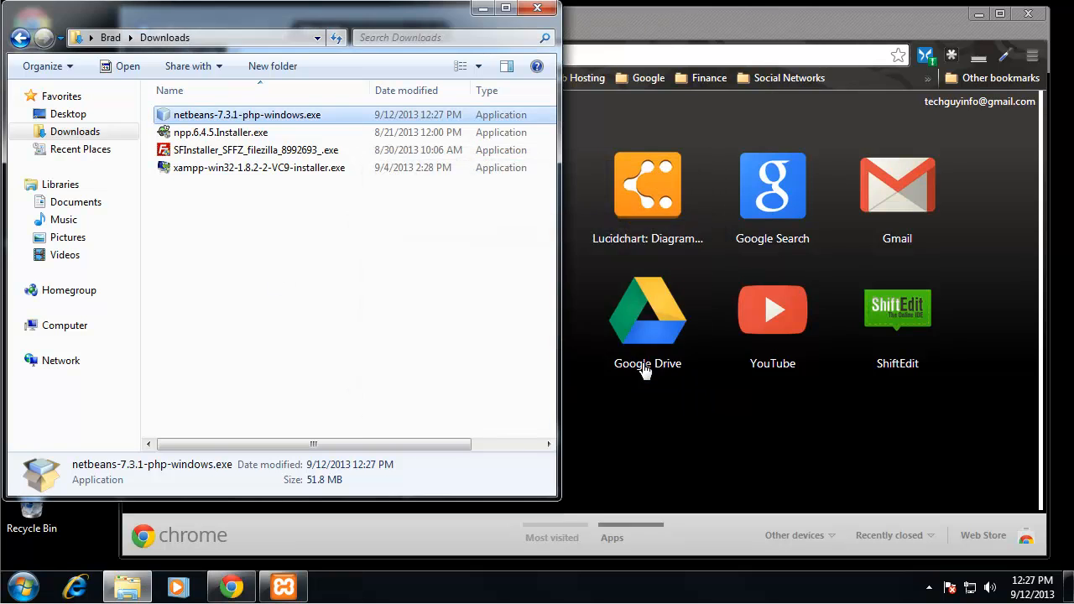
# Search Google for 'jdk' in a new Chrome tab.
pyautogui.click(231, 586)
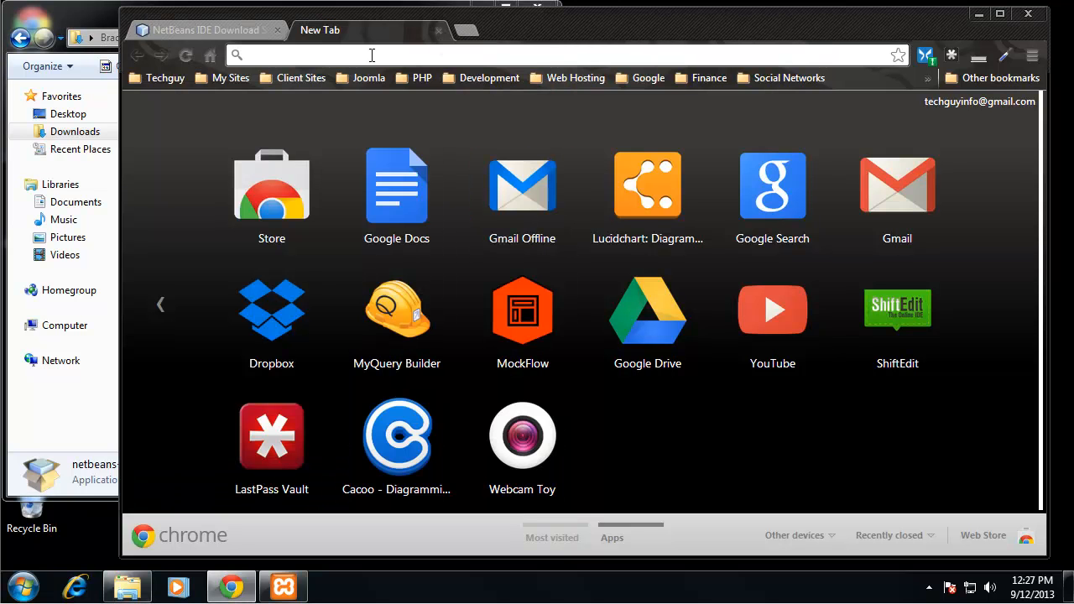
pyautogui.write('jdk')
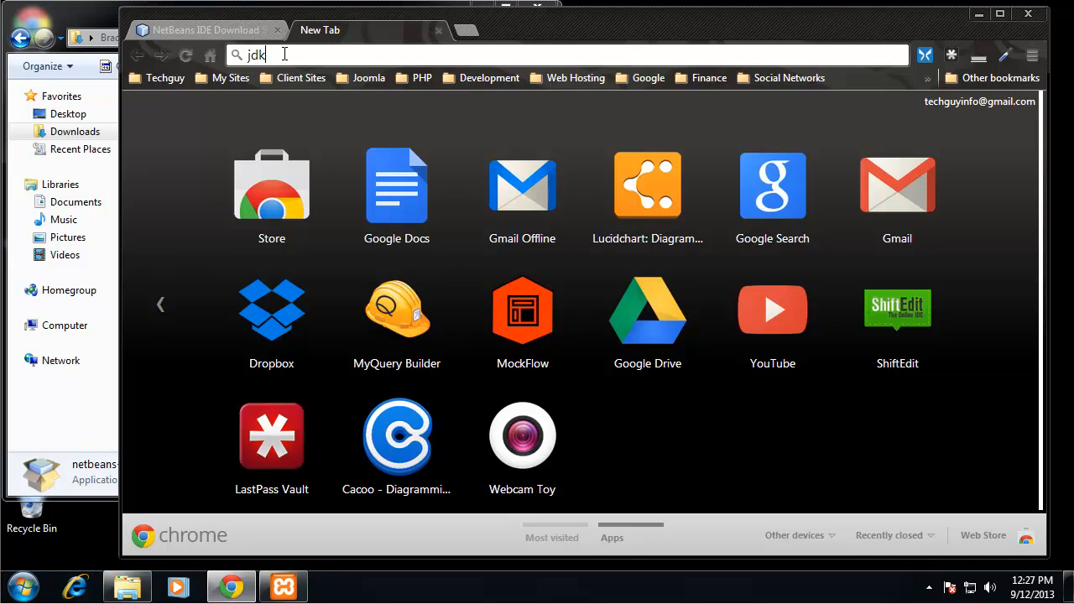
pyautogui.moveTo(447, 197)
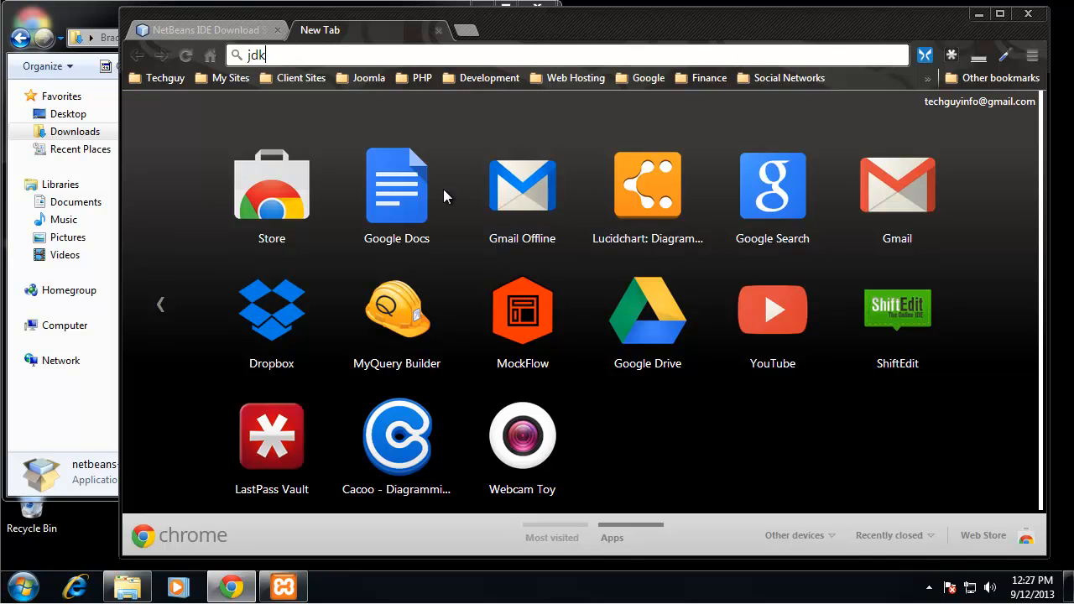
pyautogui.moveTo(545, 156)
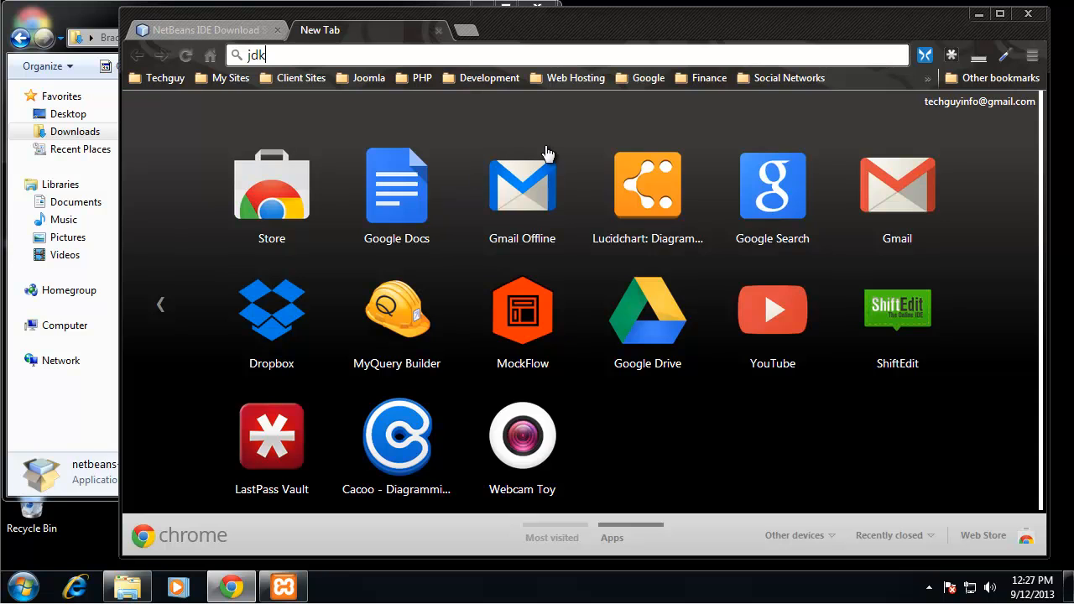
pyautogui.moveTo(307, 55)
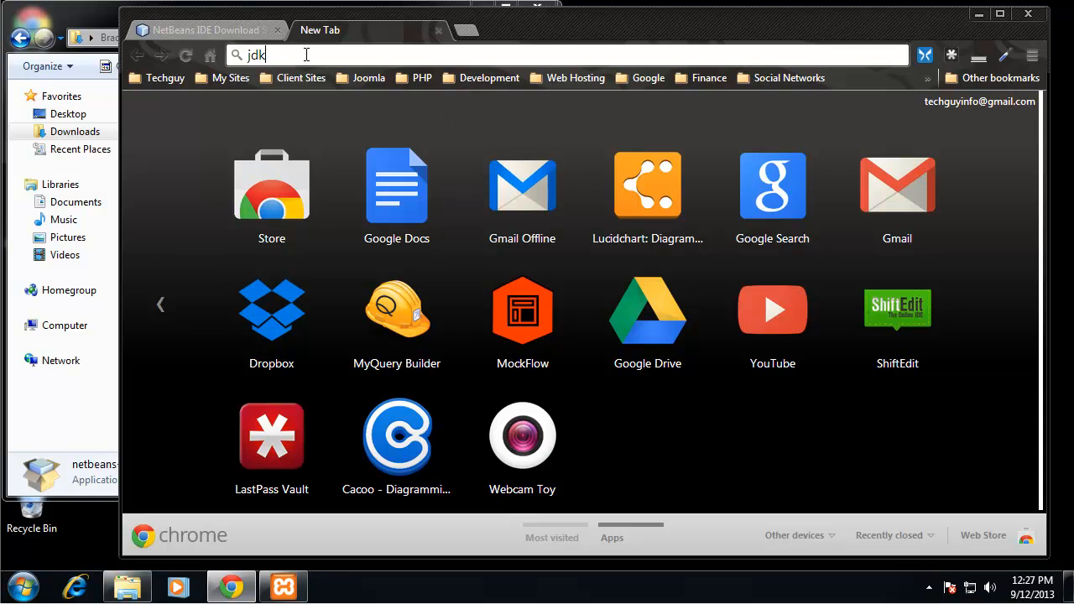
pyautogui.moveTo(569, 303)
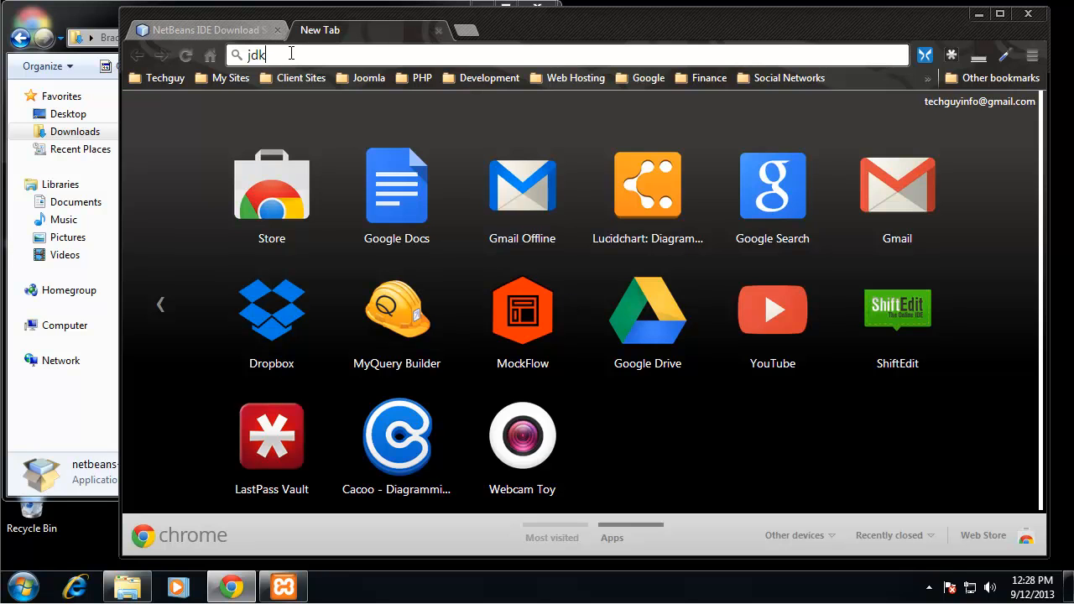
pyautogui.press('Return')
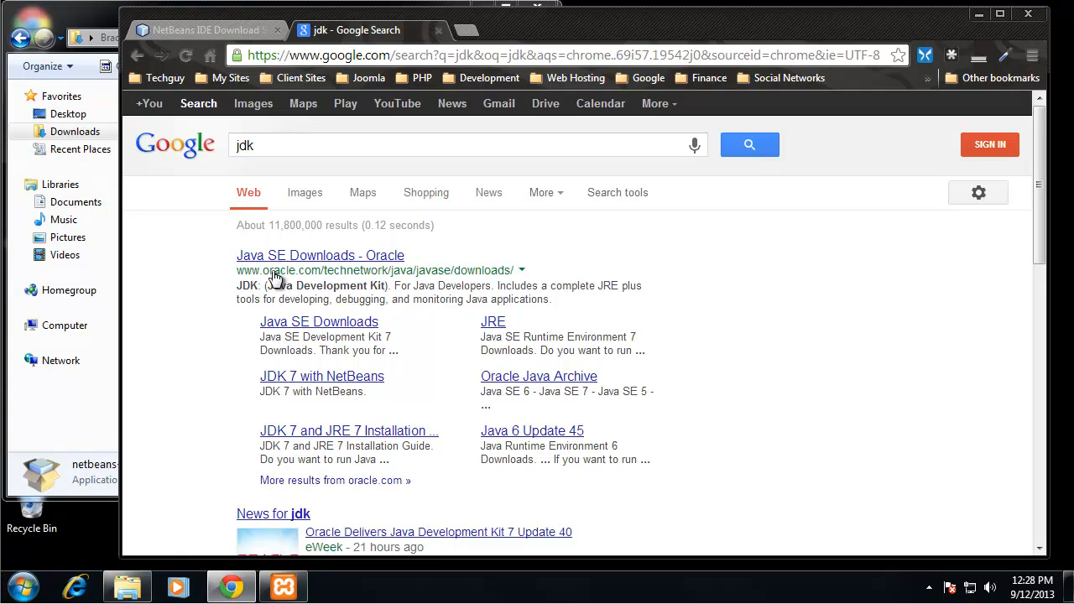
# Open Oracle's Java SE Downloads page and browse the JDK 7u40 with NetBeans bundle.
pyautogui.click(320, 255)
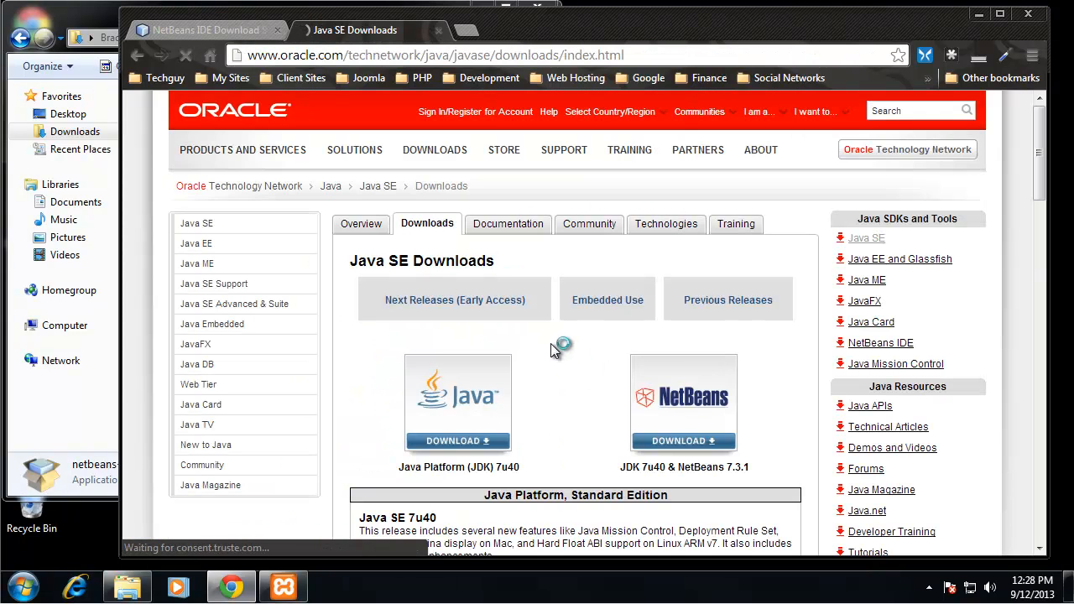
pyautogui.scroll(-3)
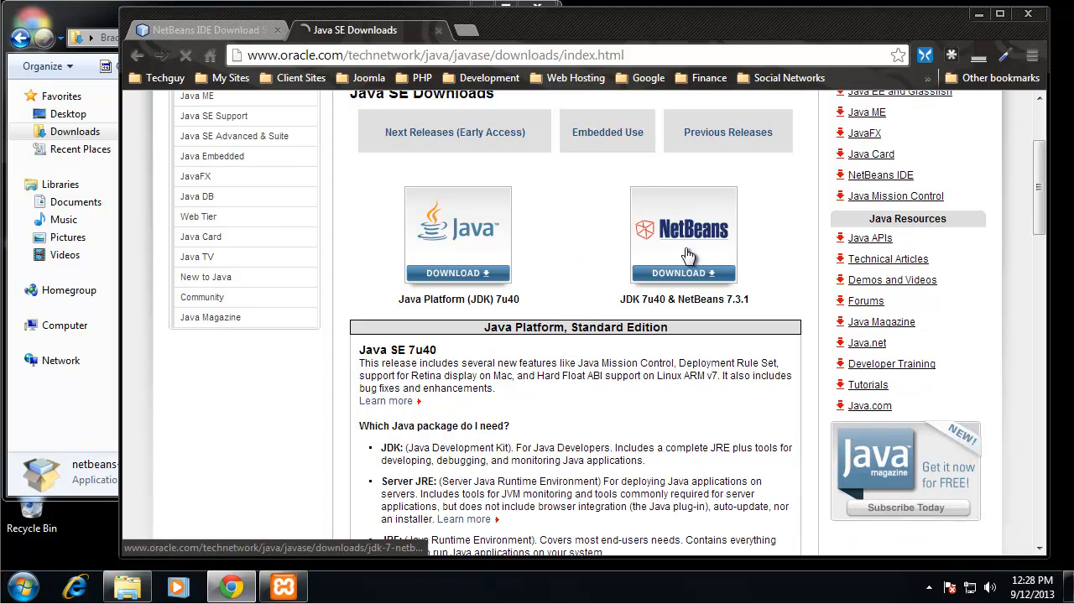
pyautogui.click(683, 273)
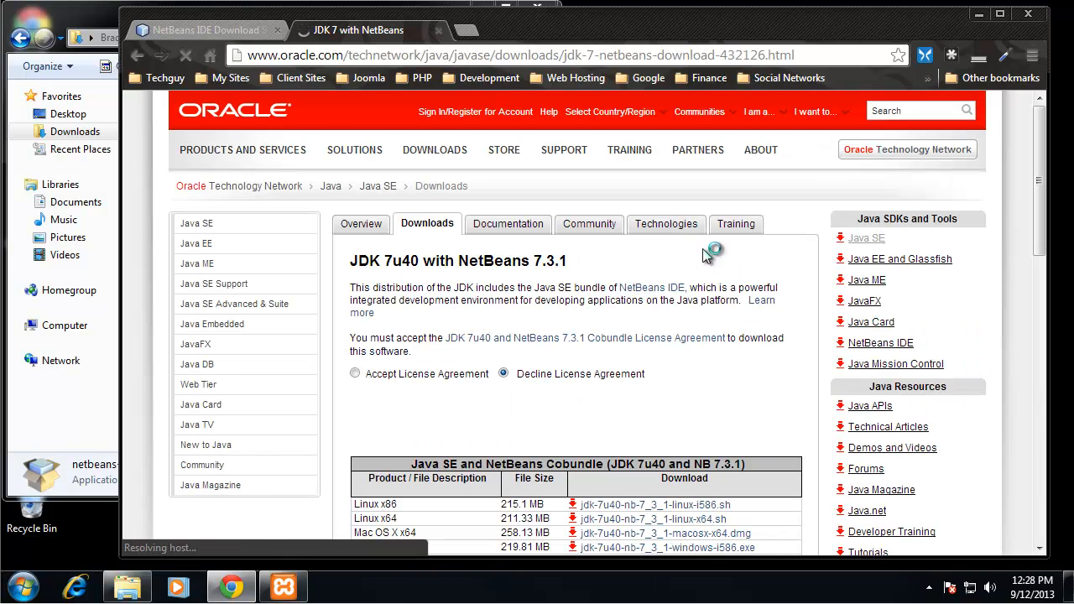
pyautogui.scroll(-3)
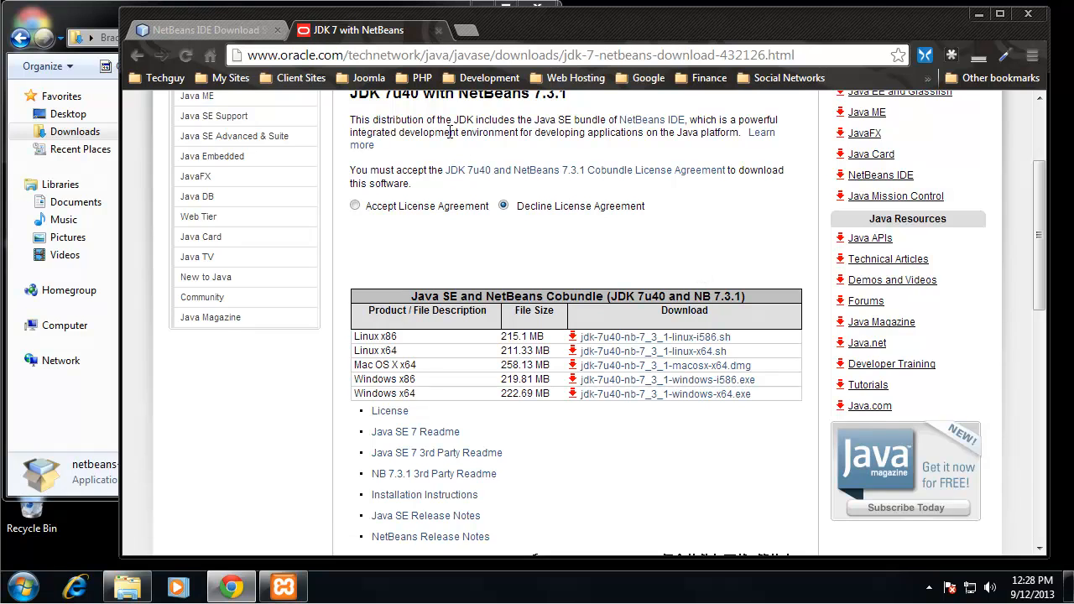
pyautogui.scroll(3)
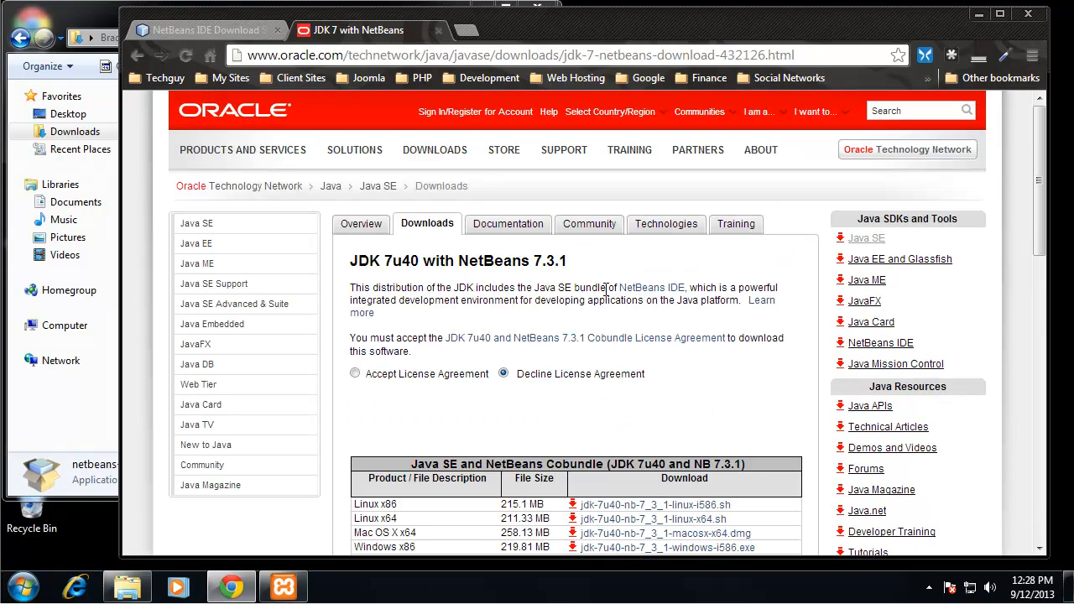
pyautogui.moveTo(772, 302)
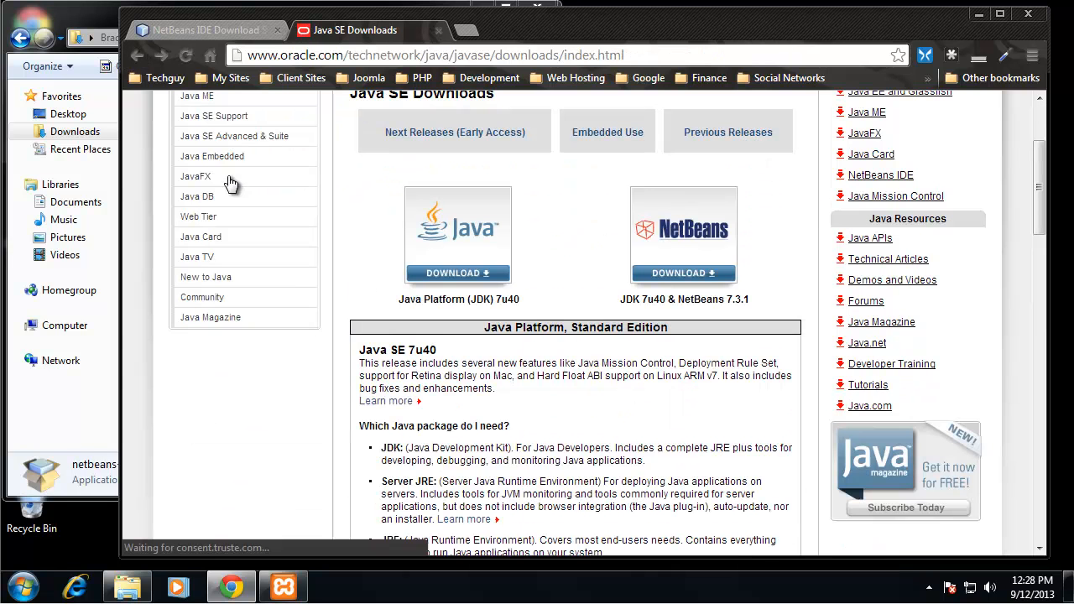
pyautogui.moveTo(458, 231)
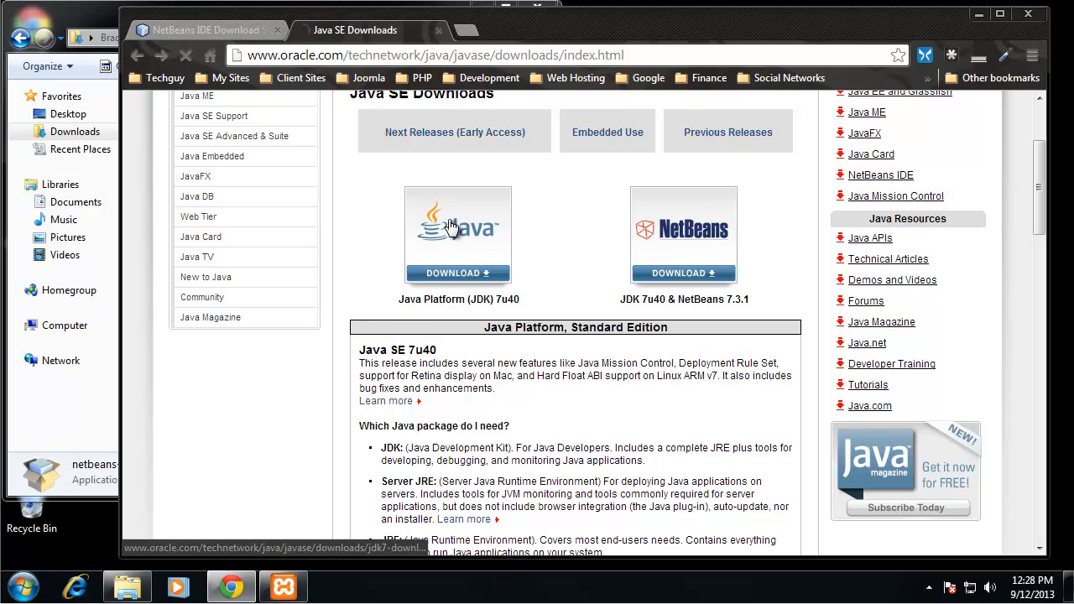
# On the JDK 7u40 page, accept the license and download jdk-7u40-windows-i586.exe.
pyautogui.click(458, 273)
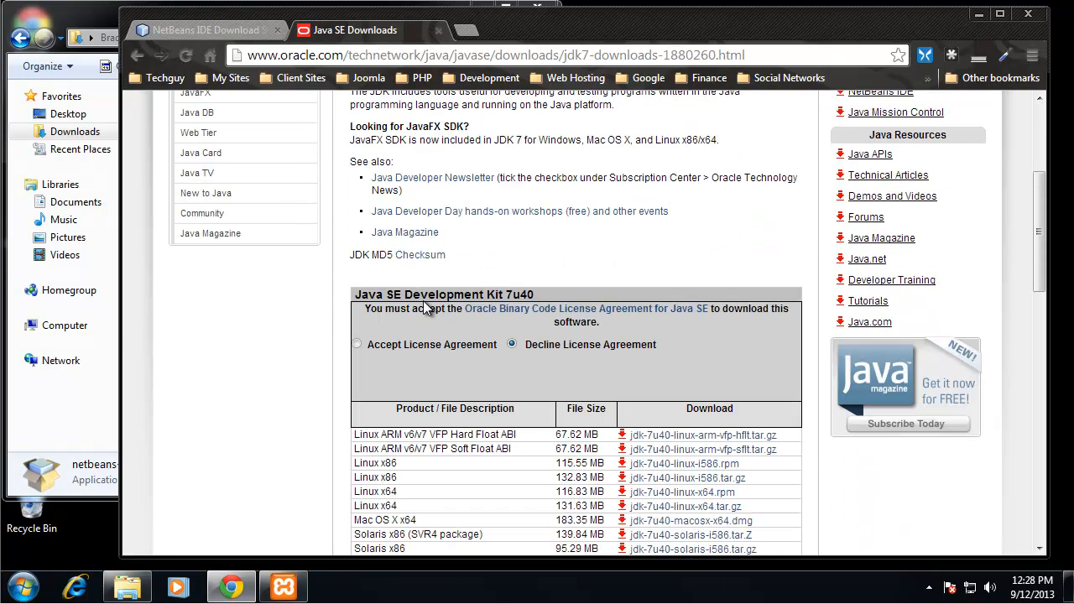
pyautogui.scroll(-3)
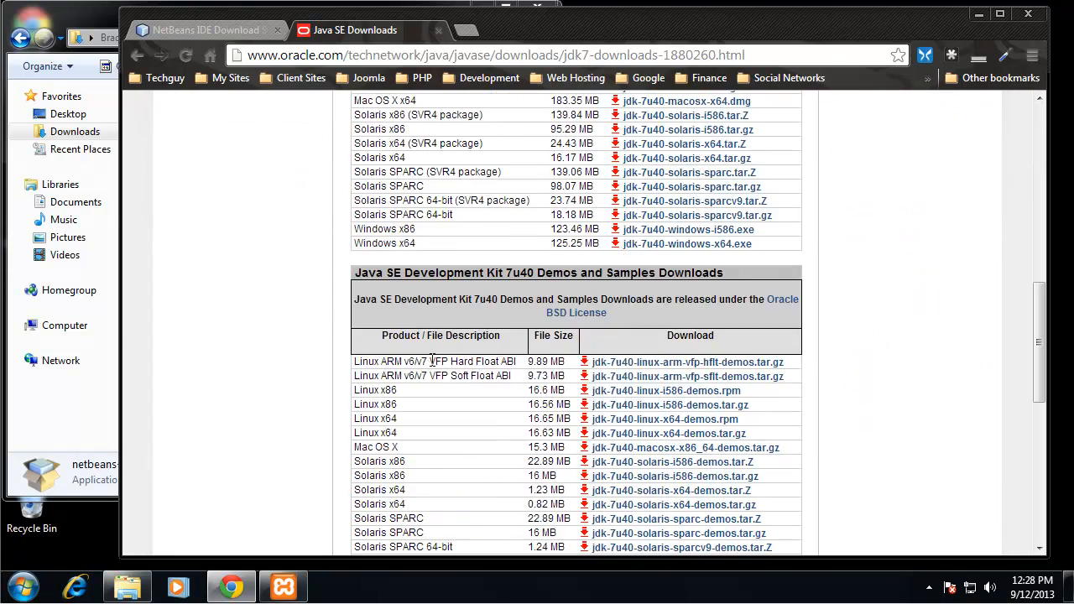
pyautogui.scroll(3)
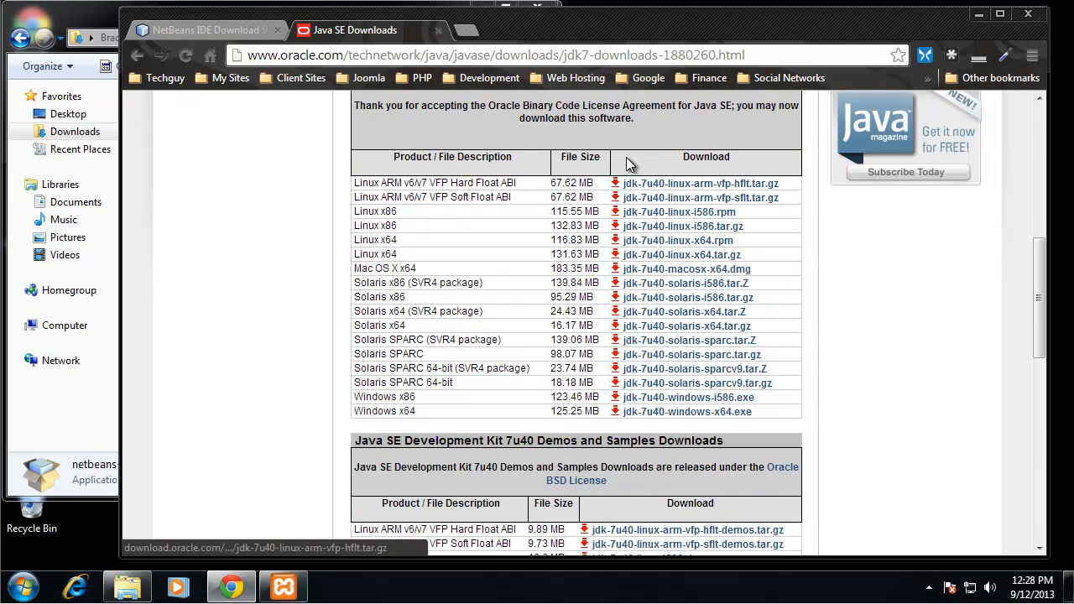
pyautogui.moveTo(376, 398)
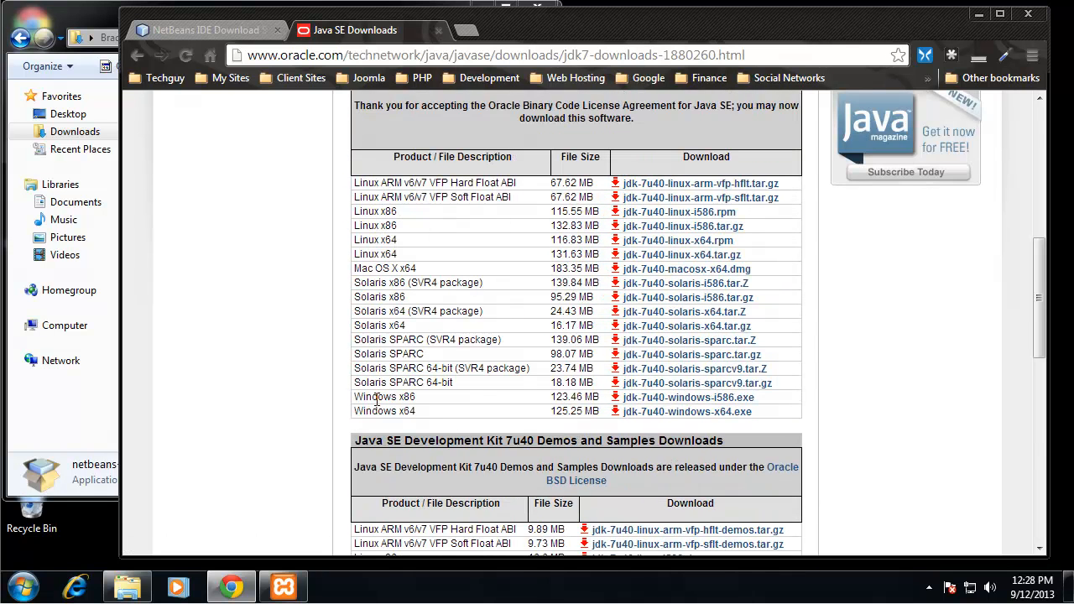
pyautogui.moveTo(507, 424)
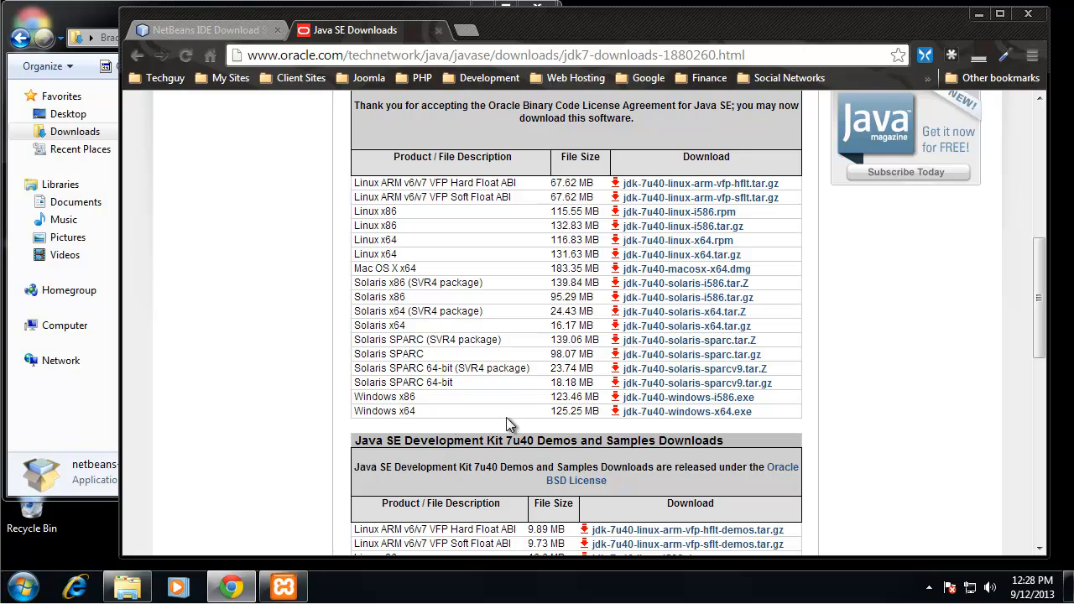
pyautogui.moveTo(635, 401)
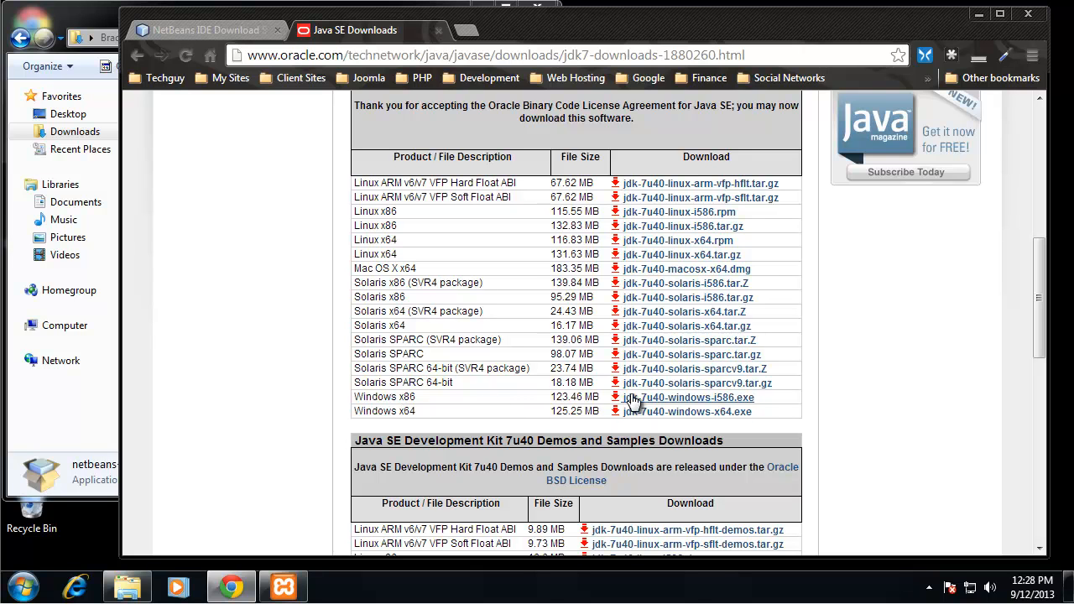
pyautogui.click(688, 397)
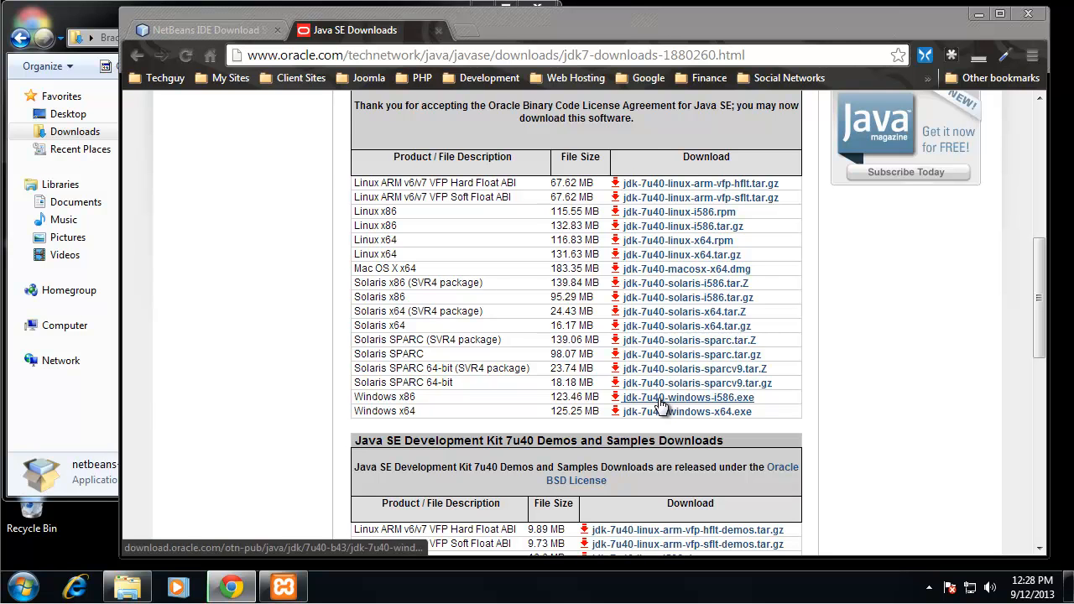
pyautogui.click(687, 397)
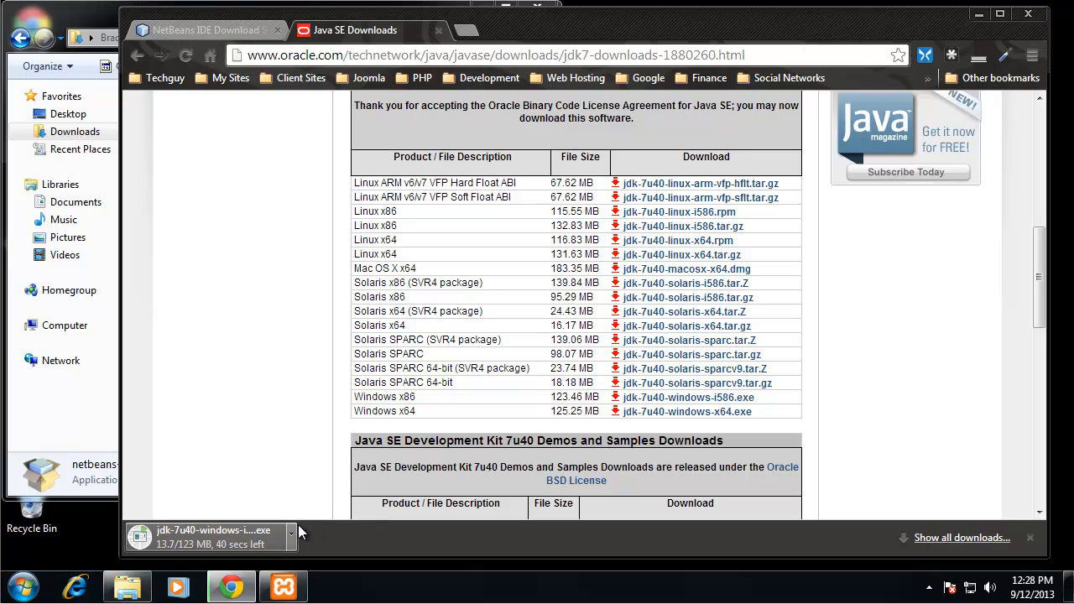
pyautogui.moveTo(272, 221)
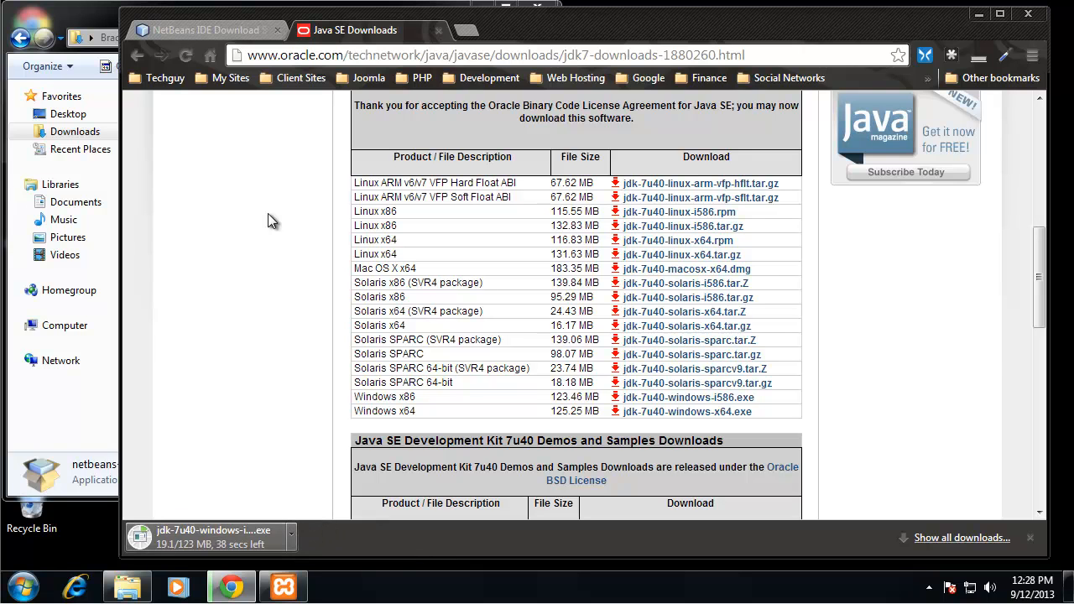
pyautogui.moveTo(206, 396)
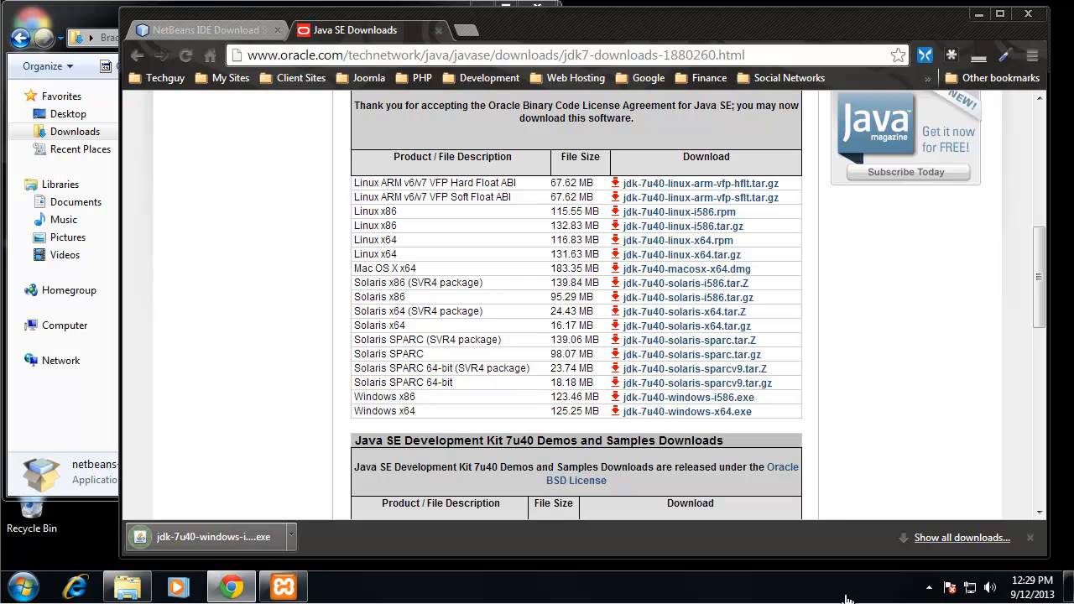
pyautogui.moveTo(292, 537)
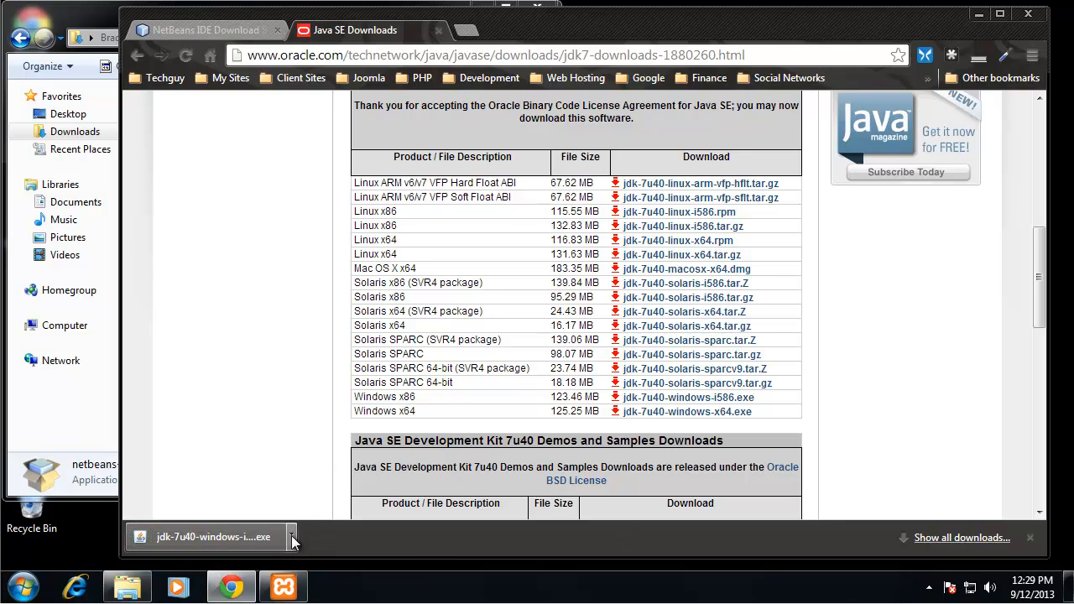
# Launch the JDK 7u40 installer and install with default features and location.
pyautogui.click(212, 536)
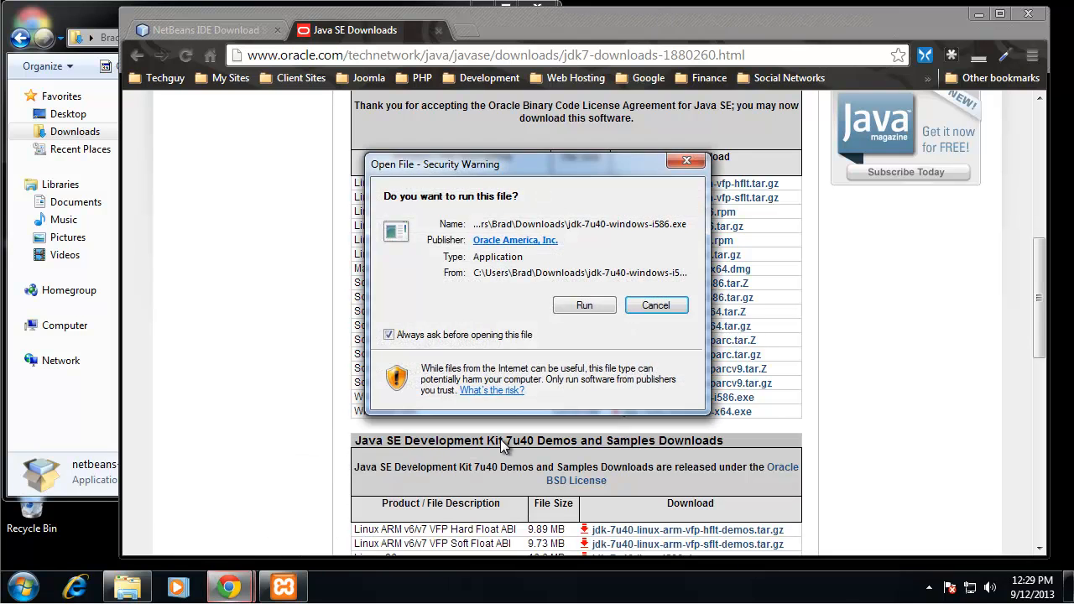
pyautogui.click(584, 305)
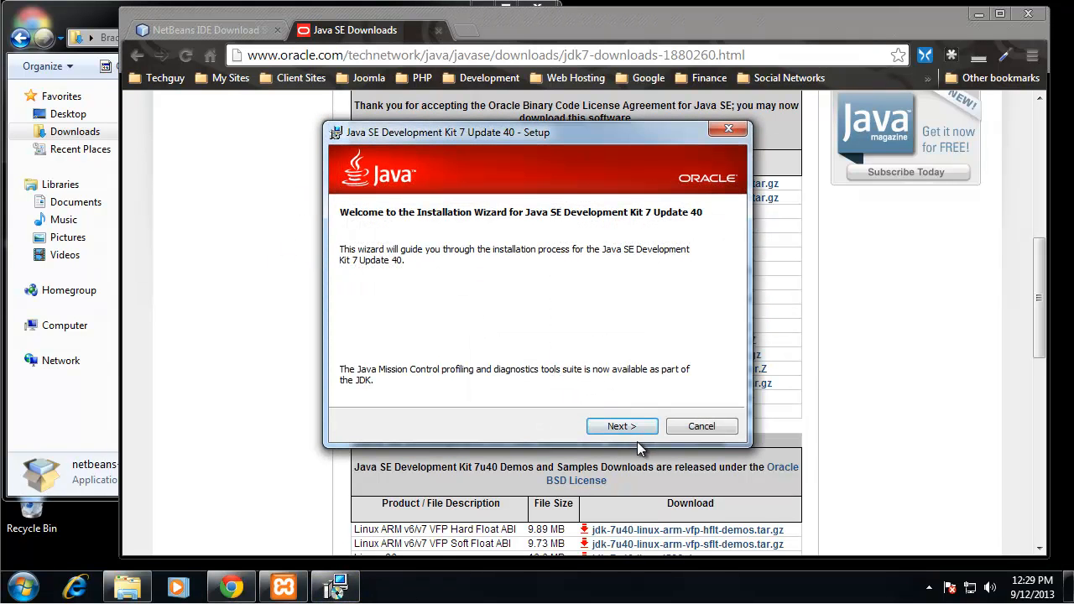
pyautogui.click(622, 425)
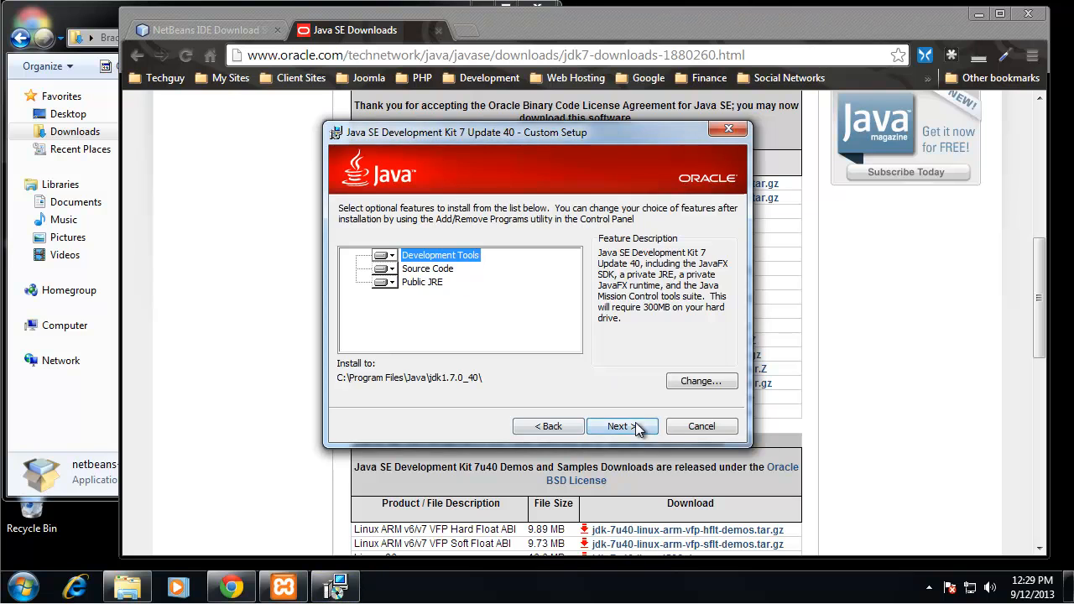
pyautogui.click(618, 426)
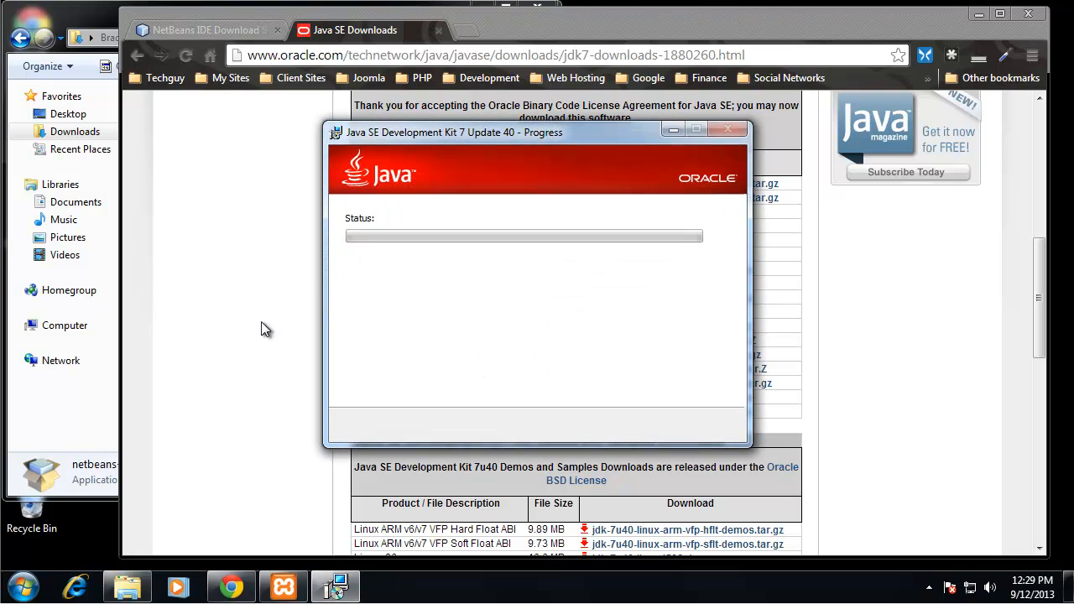
pyautogui.moveTo(383, 405)
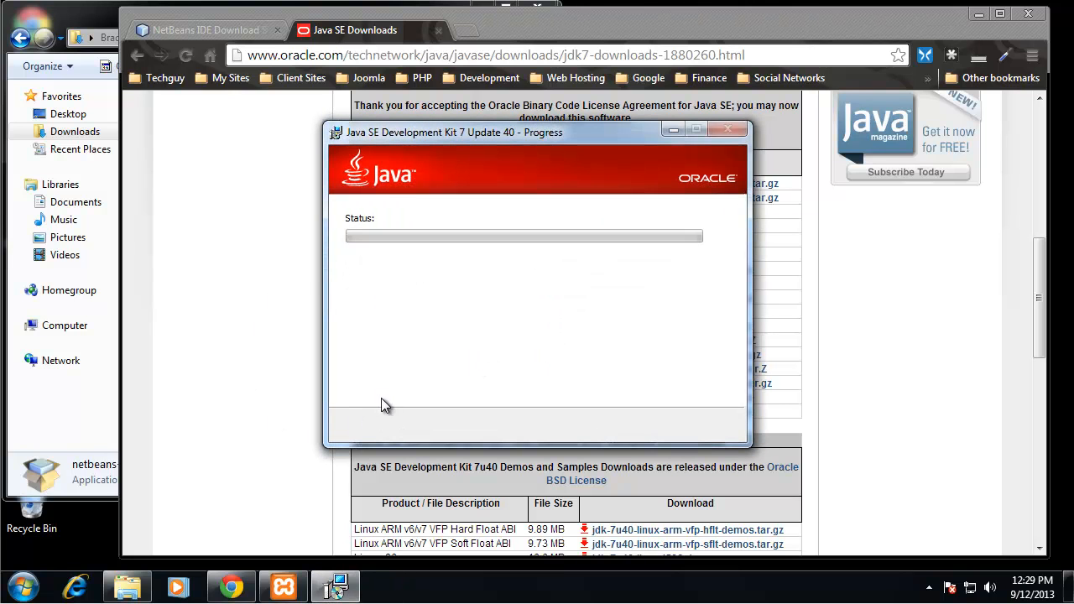
pyautogui.moveTo(402, 336)
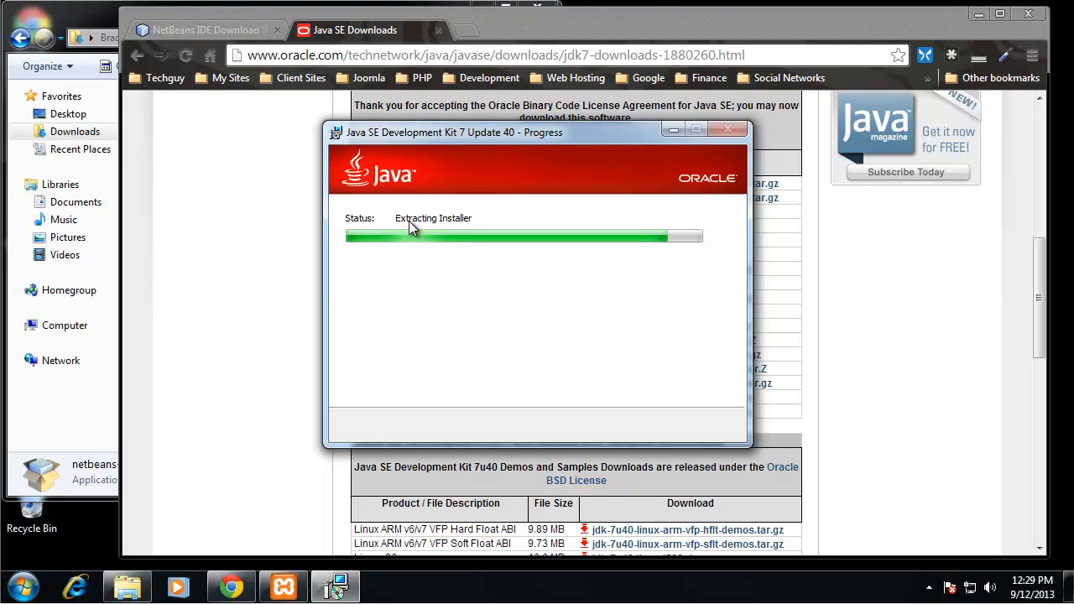
pyautogui.moveTo(384, 220)
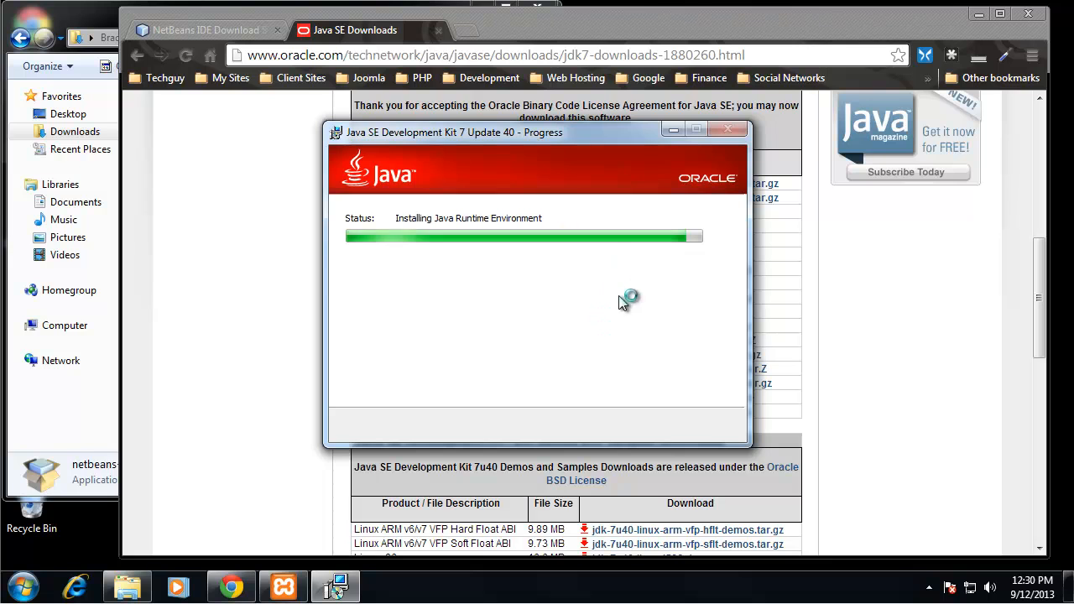
pyautogui.moveTo(623, 297)
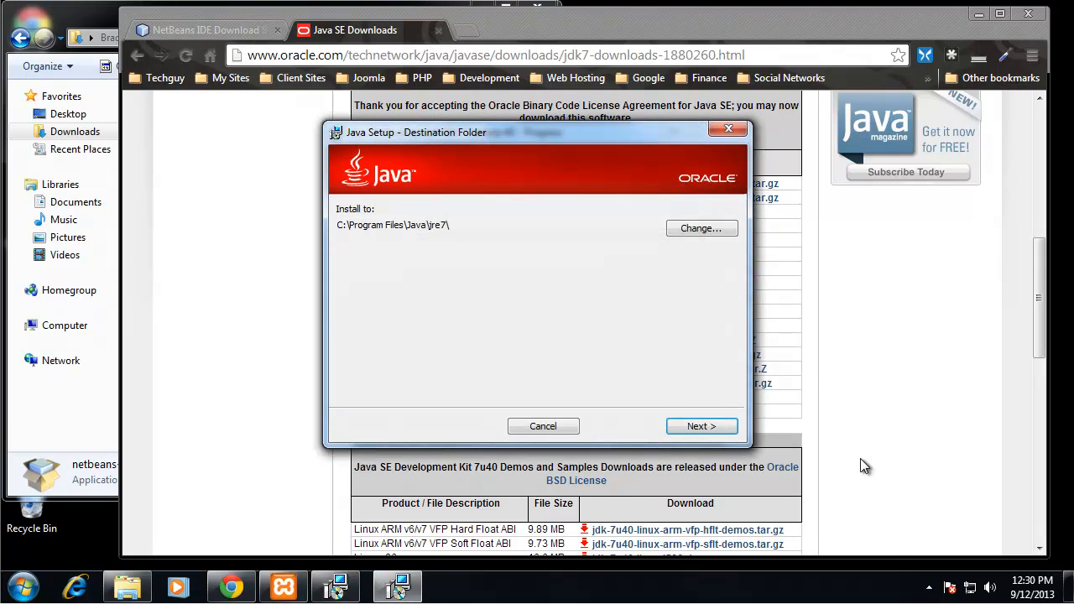
# Accept the default Java runtime folder and close the finished setup.
pyautogui.click(702, 425)
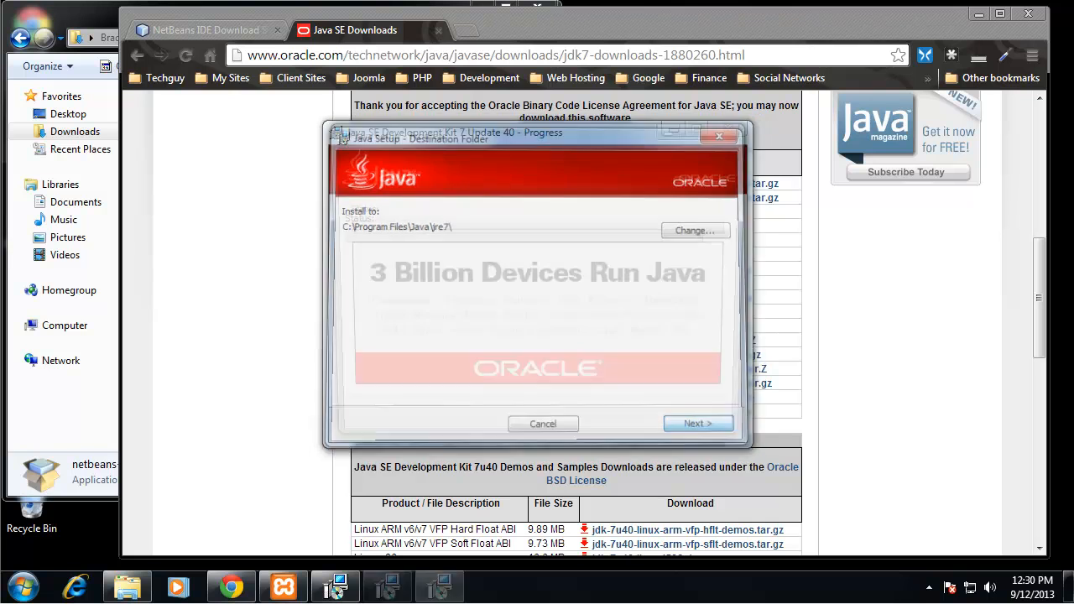
pyautogui.click(698, 423)
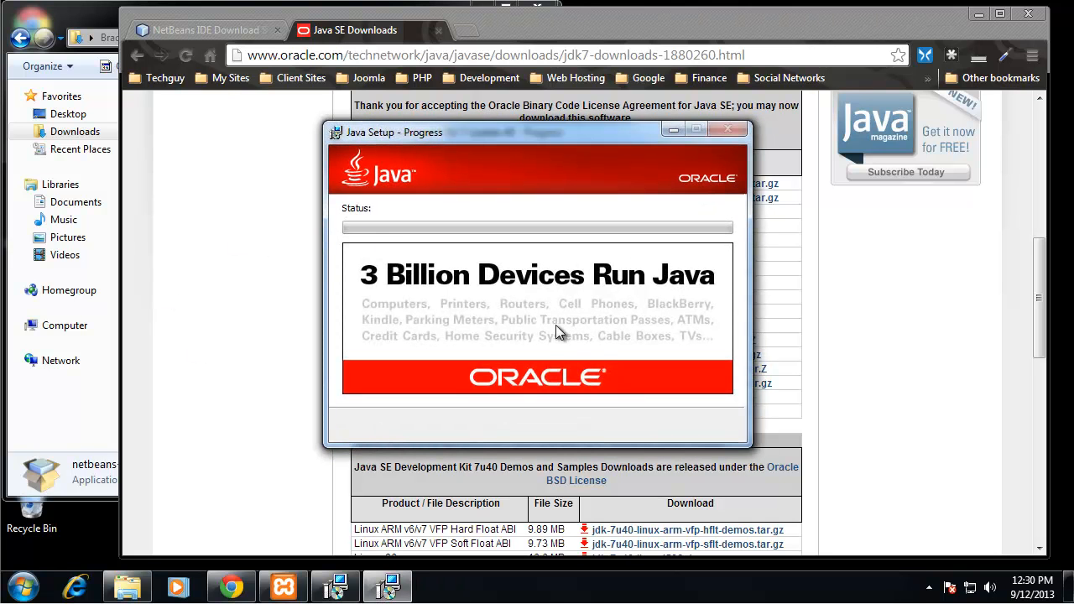
pyautogui.moveTo(601, 347)
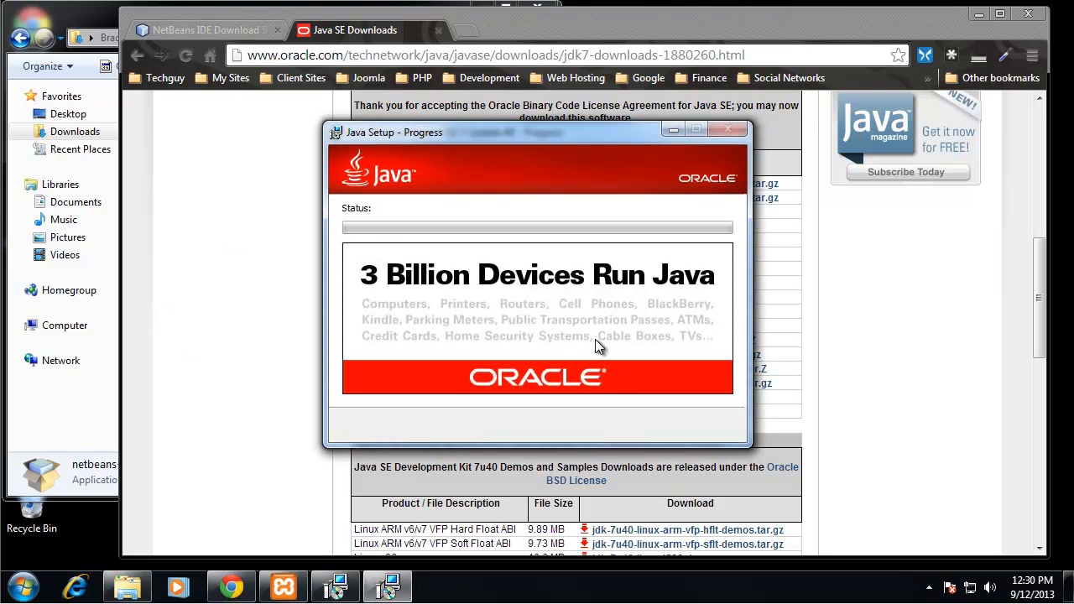
pyautogui.moveTo(529, 306)
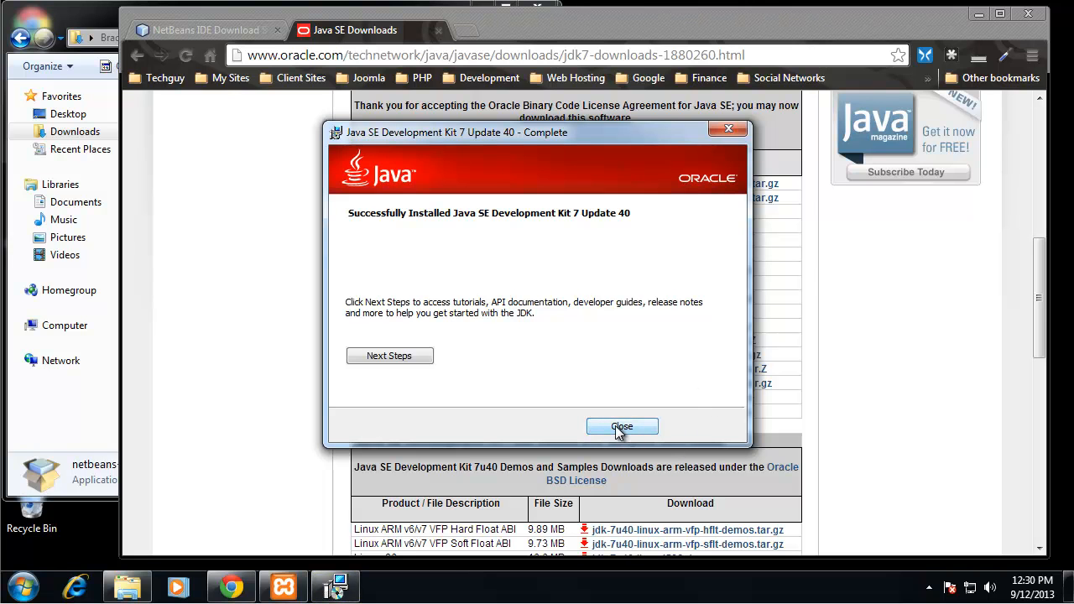
pyautogui.click(622, 426)
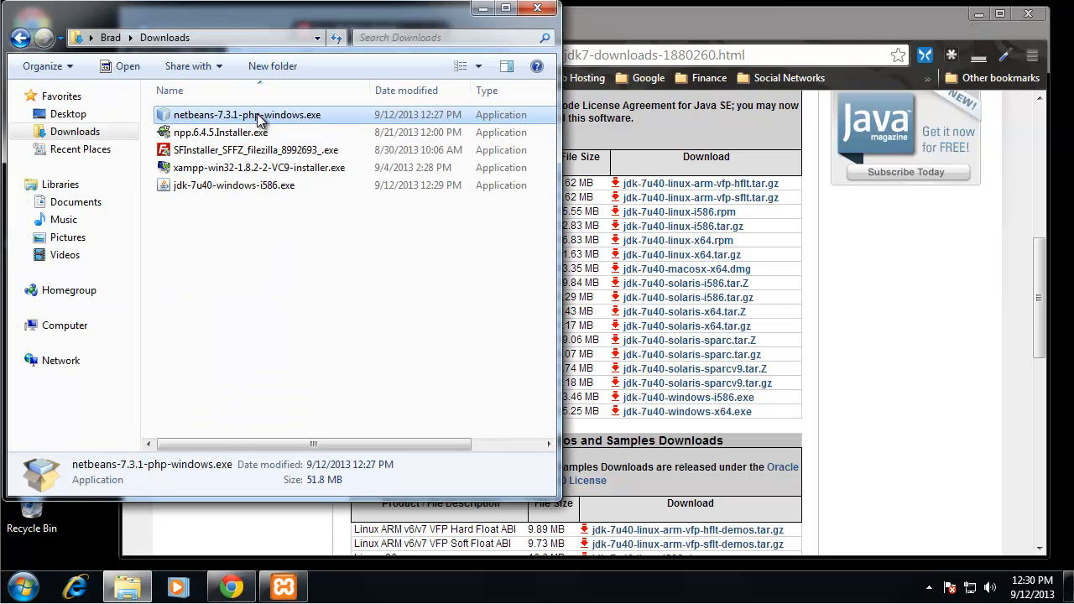
pyautogui.moveTo(617, 308)
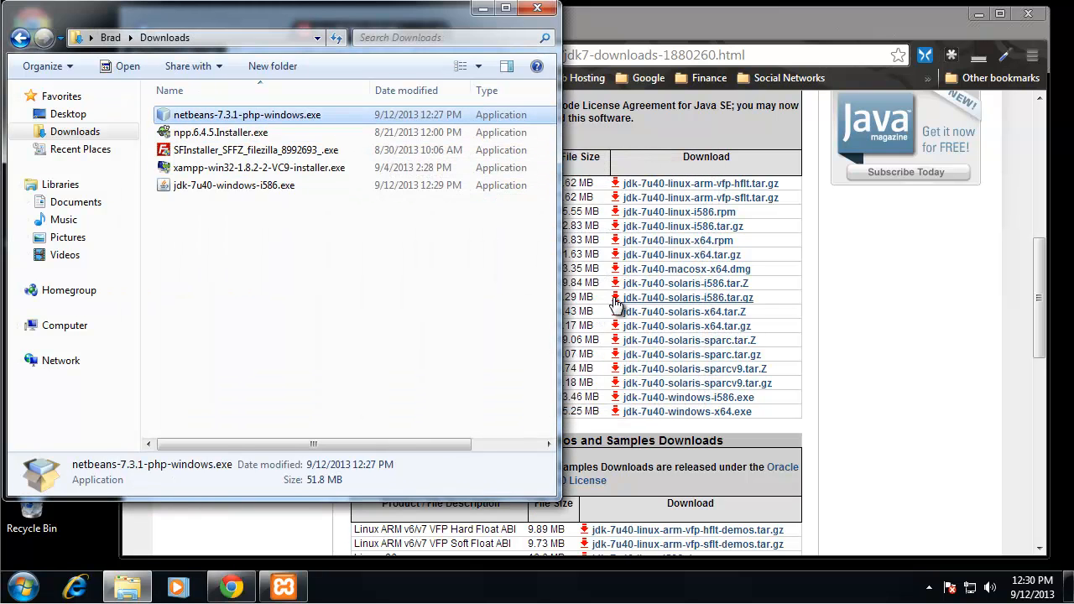
pyautogui.moveTo(587, 267)
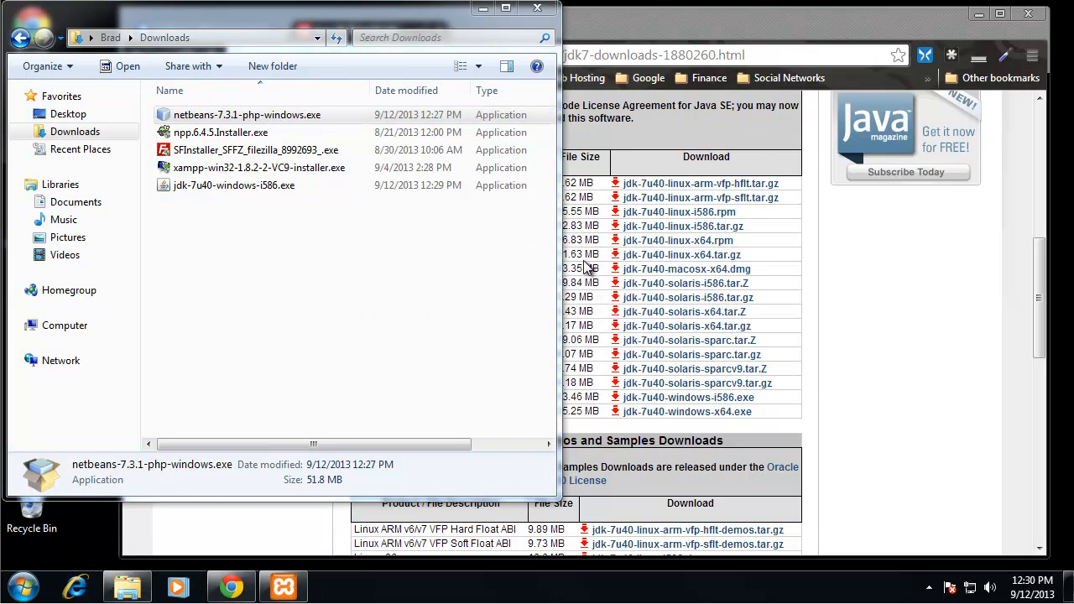
# Install NetBeans 7.3.1 with default folder and JDK, opting out of usage data.
pyautogui.doubleClick(248, 114)
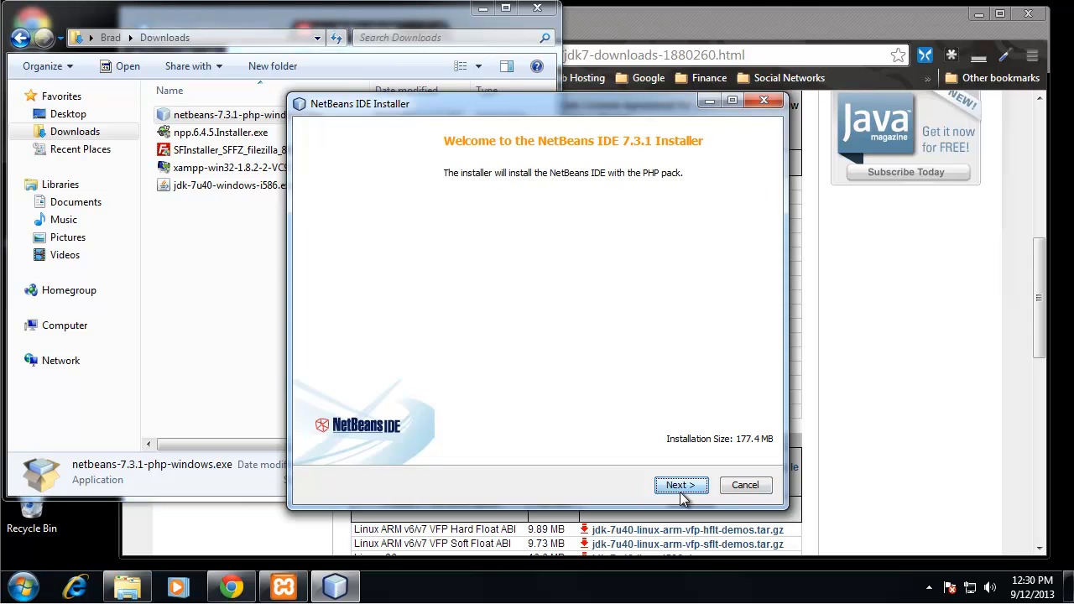
pyautogui.click(681, 485)
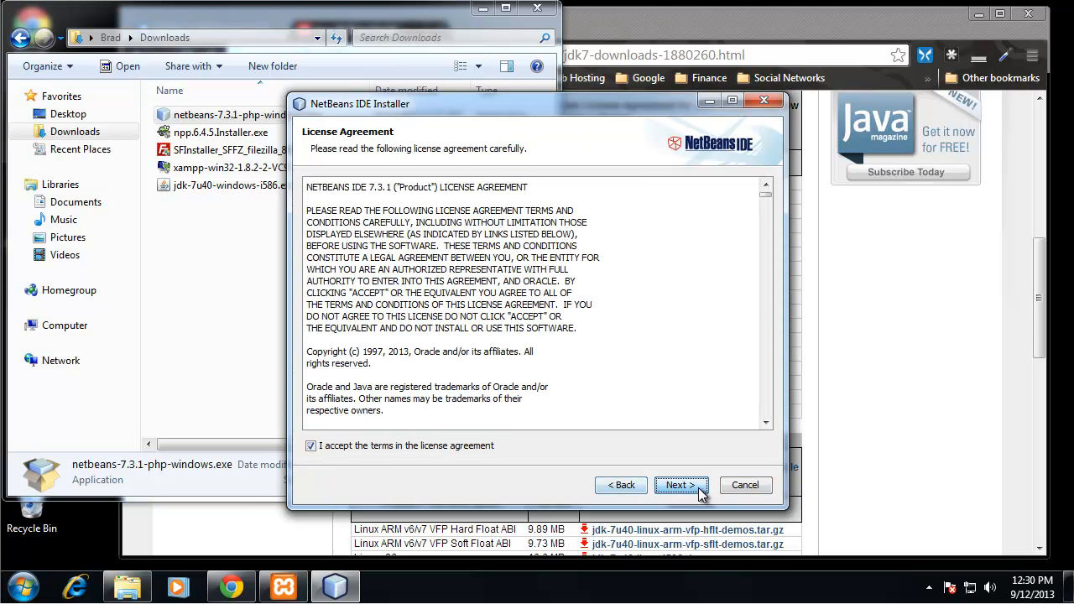
pyautogui.click(680, 485)
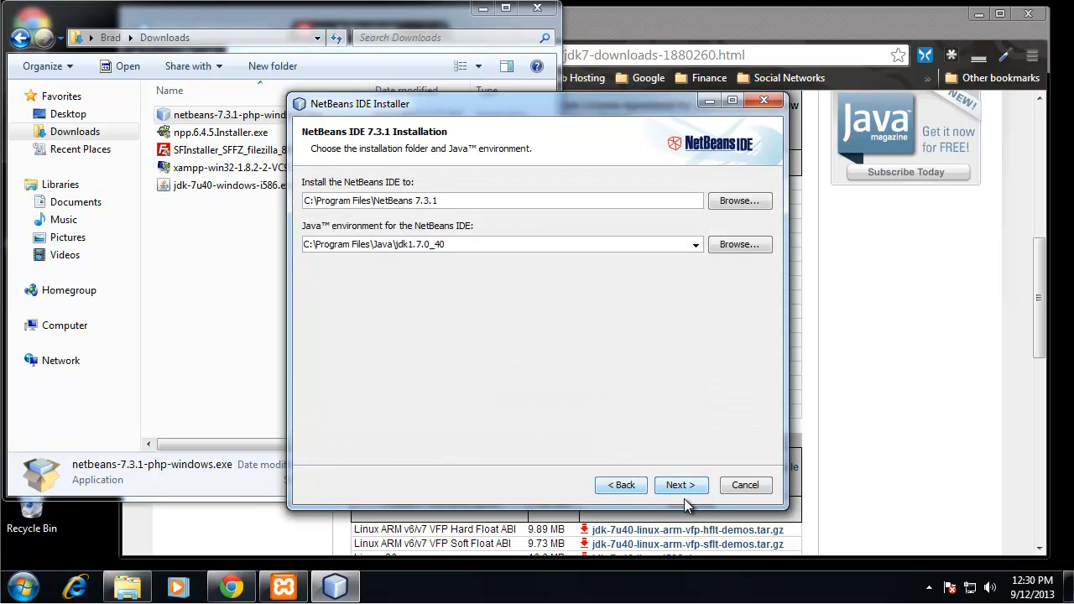
pyautogui.click(680, 485)
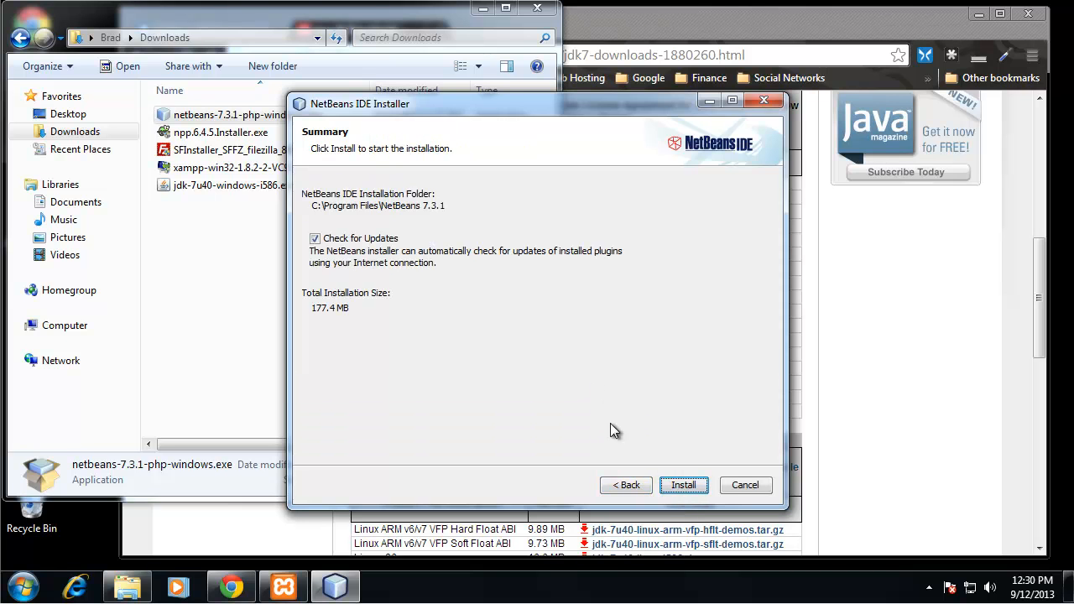
pyautogui.click(683, 485)
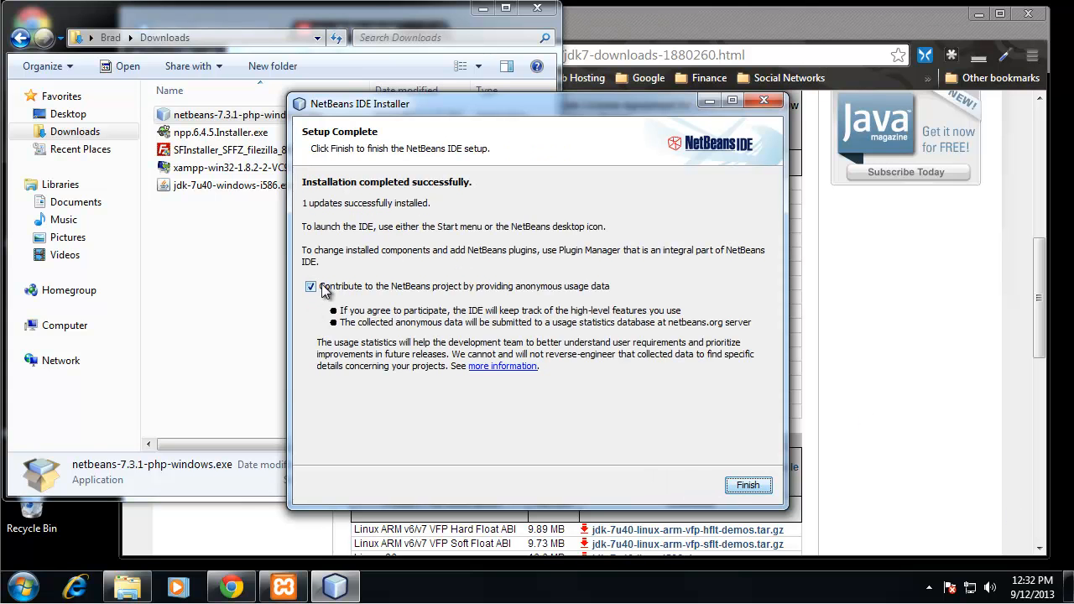
pyautogui.click(311, 286)
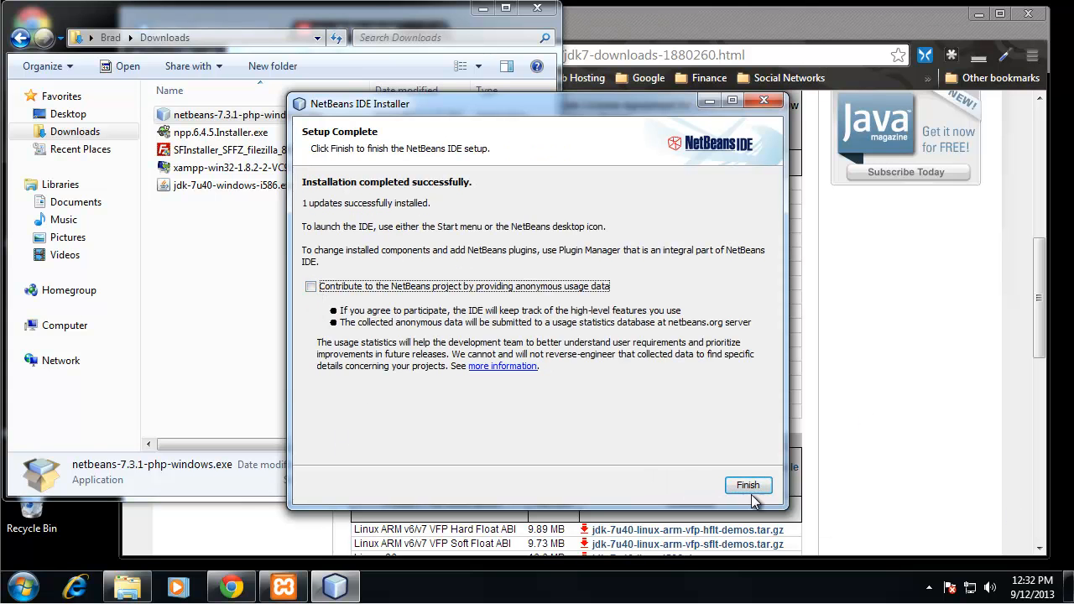
pyautogui.click(747, 485)
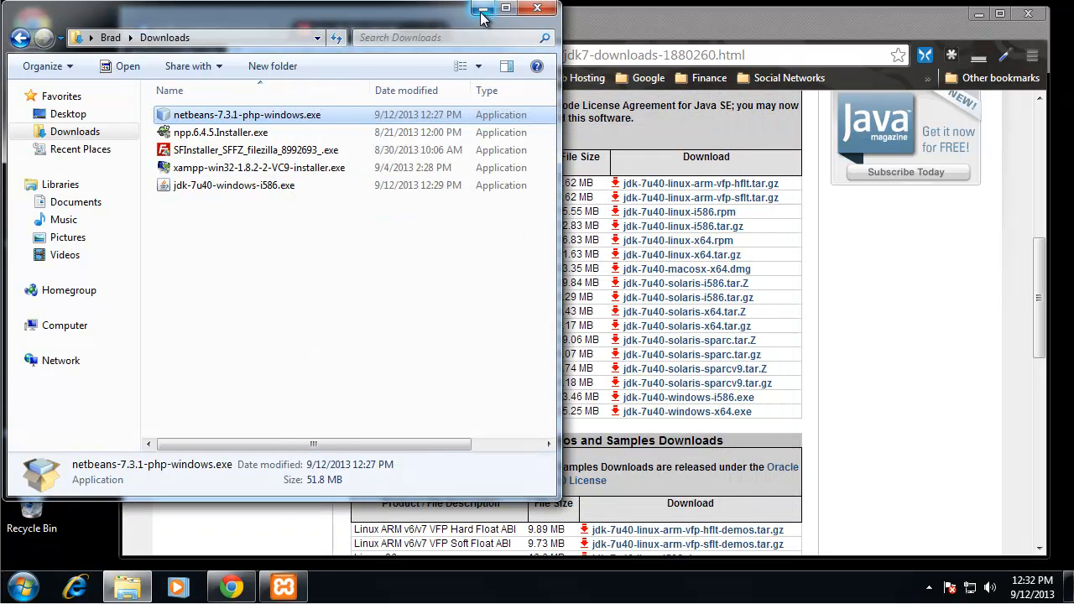
# Minimize Explorer and launch NetBeans IDE 7.3.1 from its desktop shortcut.
pyautogui.click(482, 8)
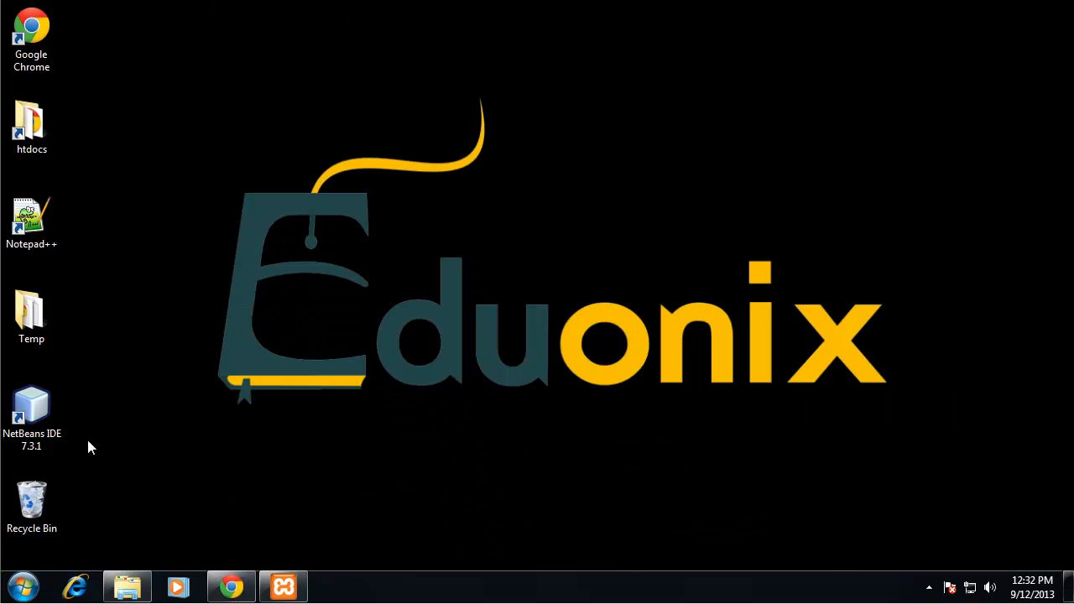
pyautogui.doubleClick(31, 411)
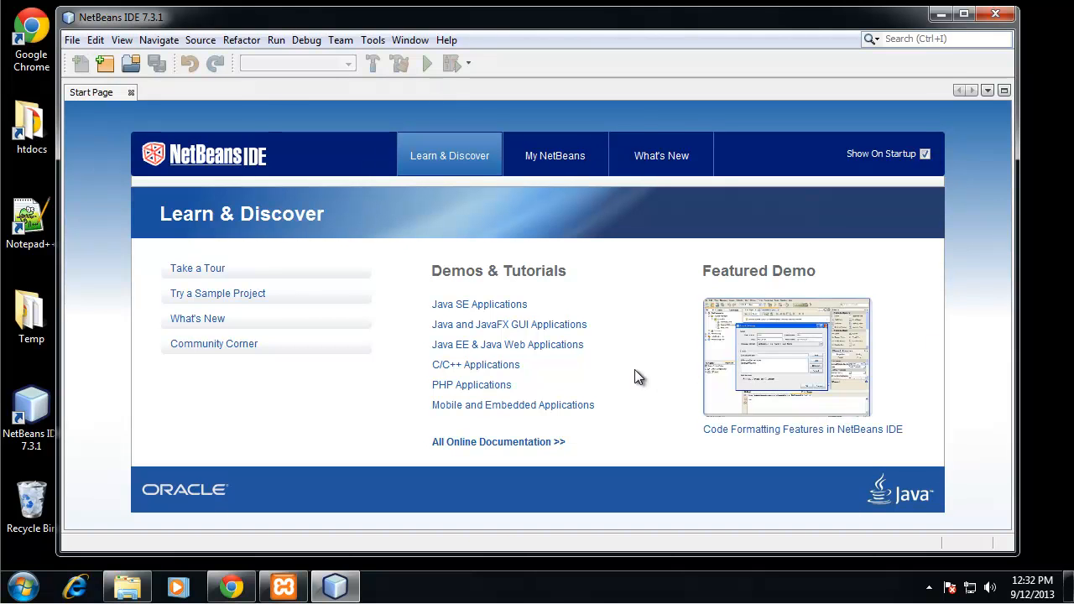
pyautogui.moveTo(72, 40)
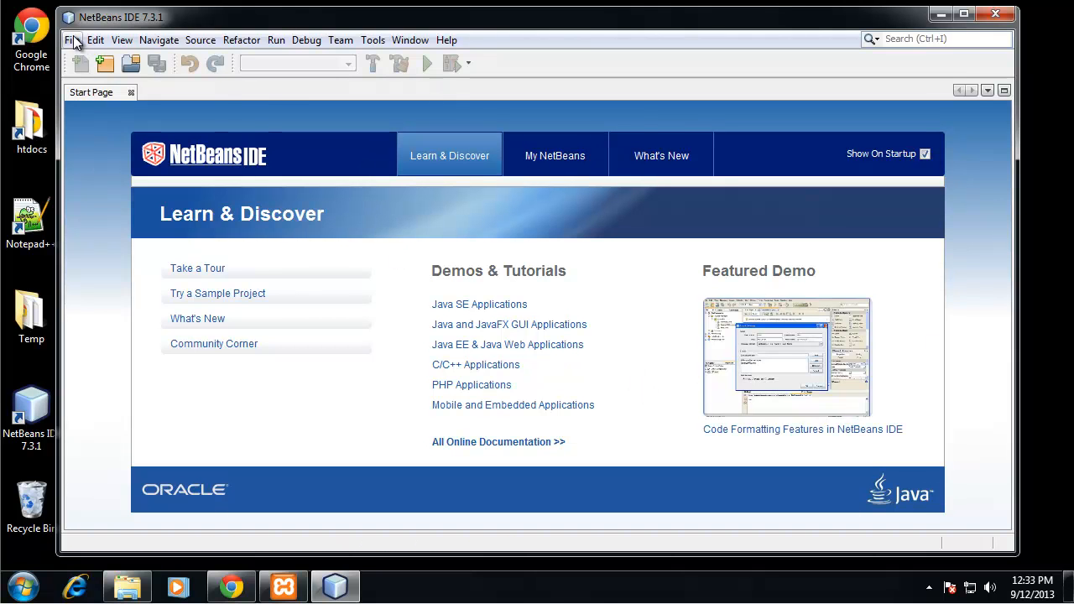
# Start a new PHP Application project from the File menu.
pyautogui.click(72, 39)
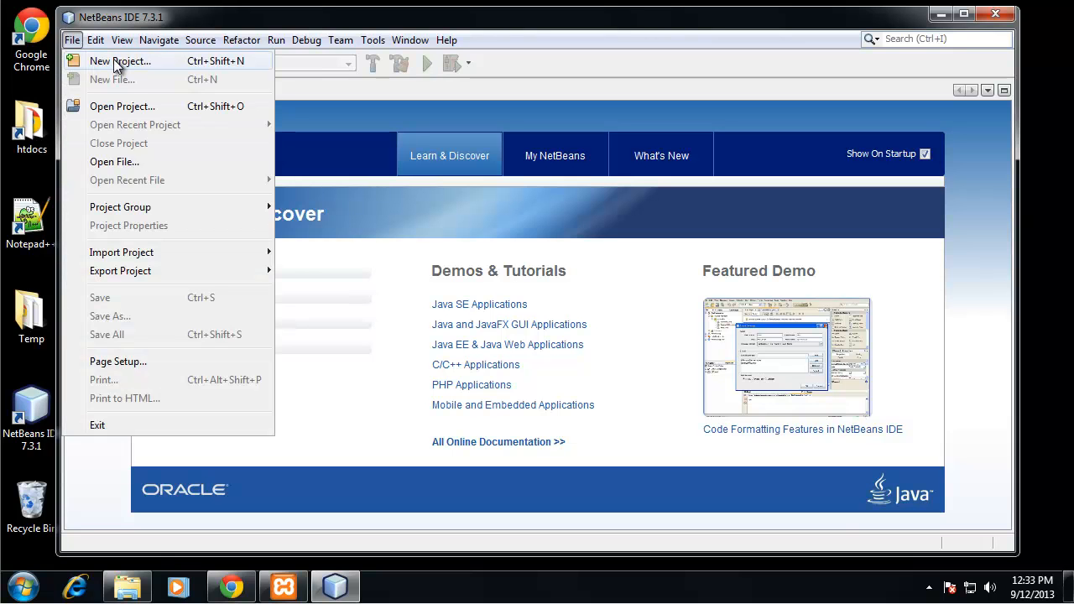
pyautogui.click(120, 61)
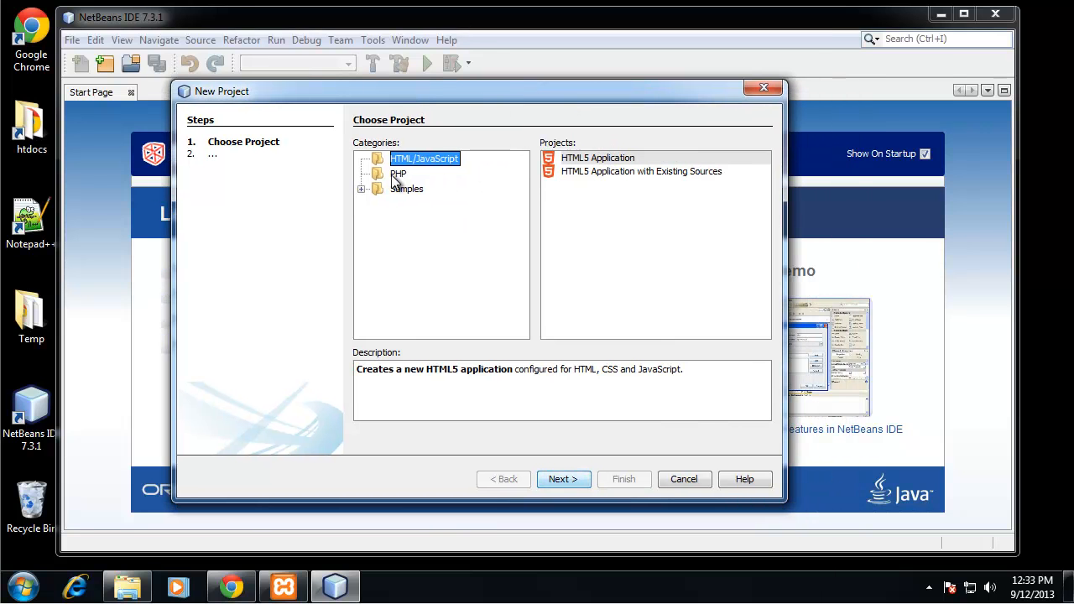
pyautogui.click(398, 174)
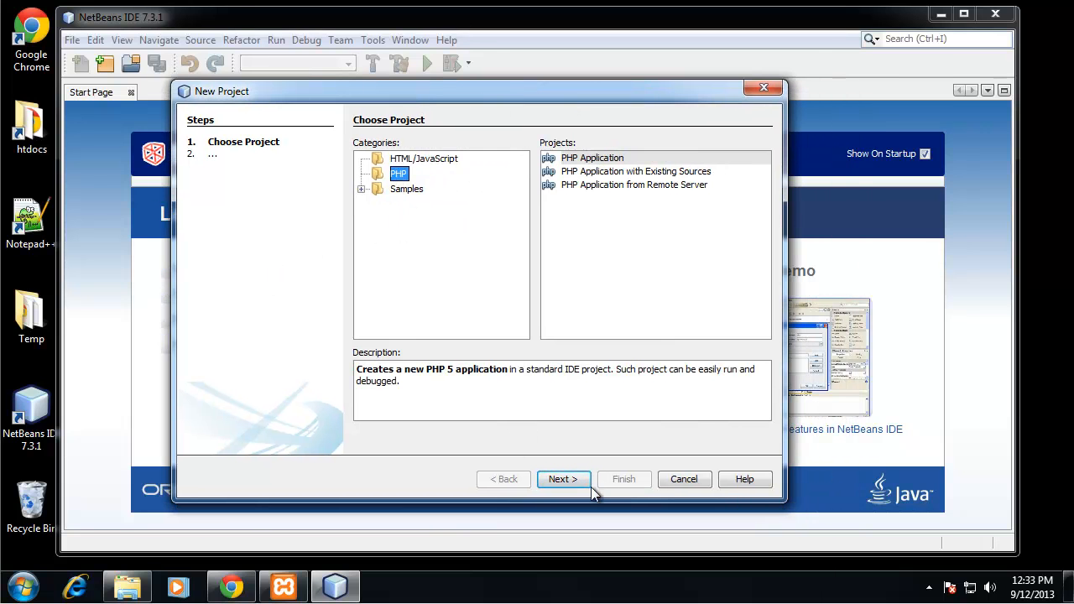
pyautogui.click(563, 479)
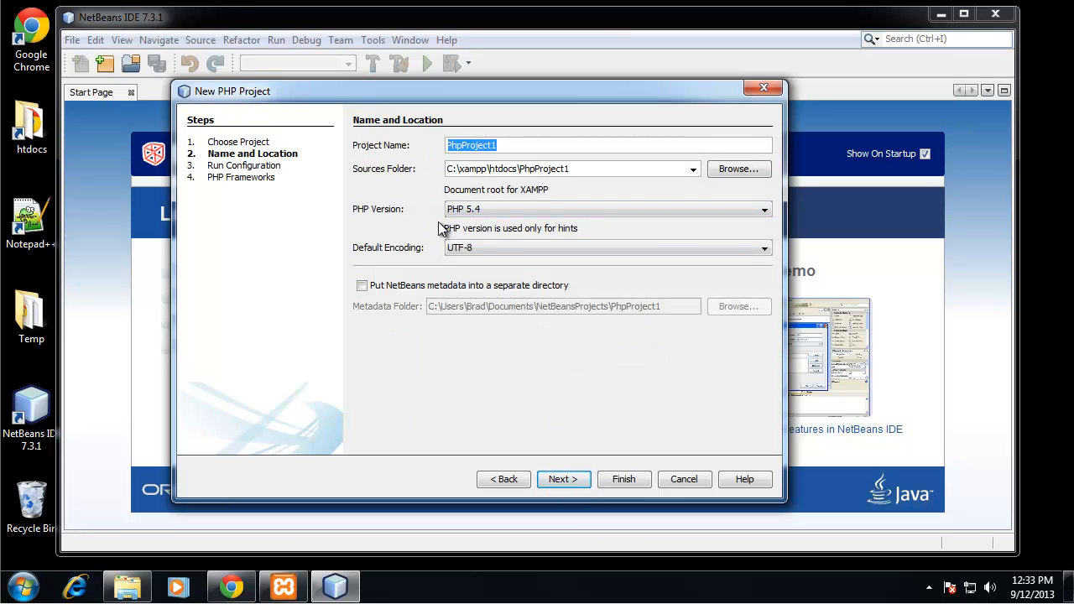
# Name the project Yii with sources in C:\xampp\htdocs\Yii and PHP 5.4, and finish.
pyautogui.write('Yii')
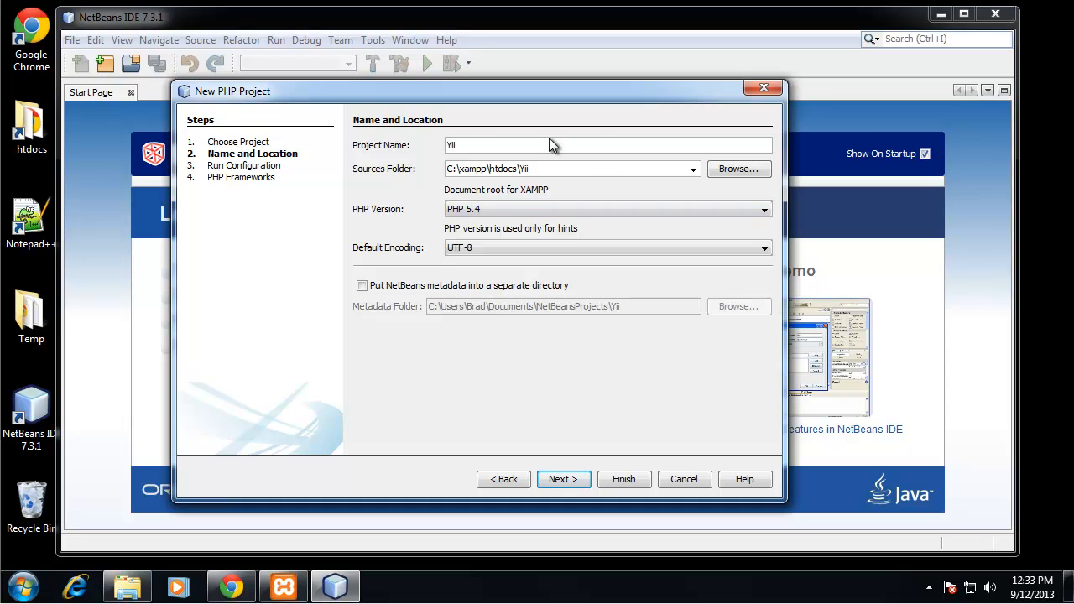
pyautogui.moveTo(395, 177)
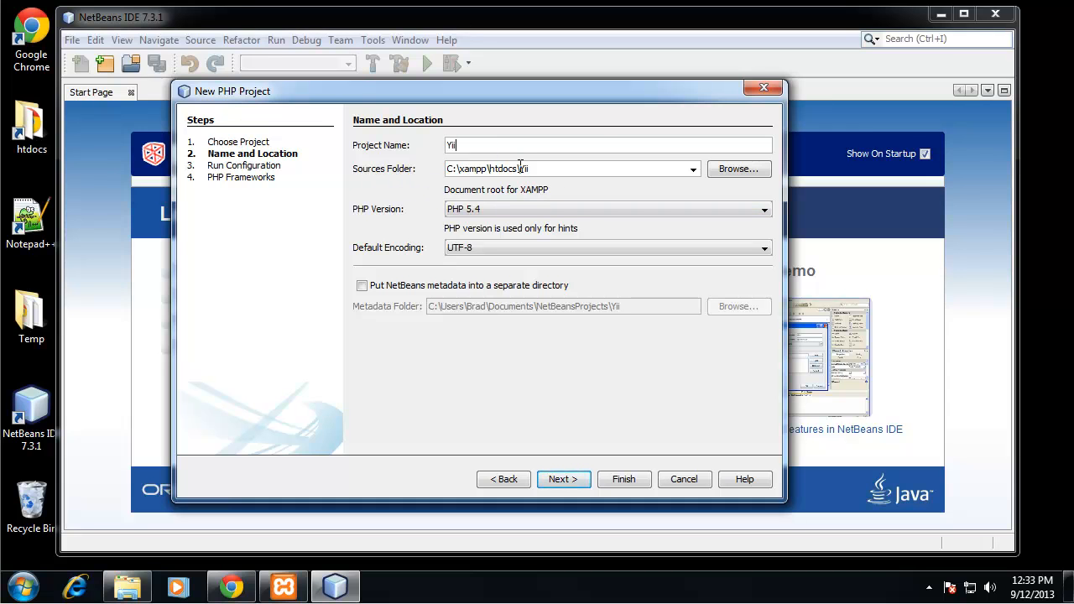
pyautogui.doubleClick(504, 169)
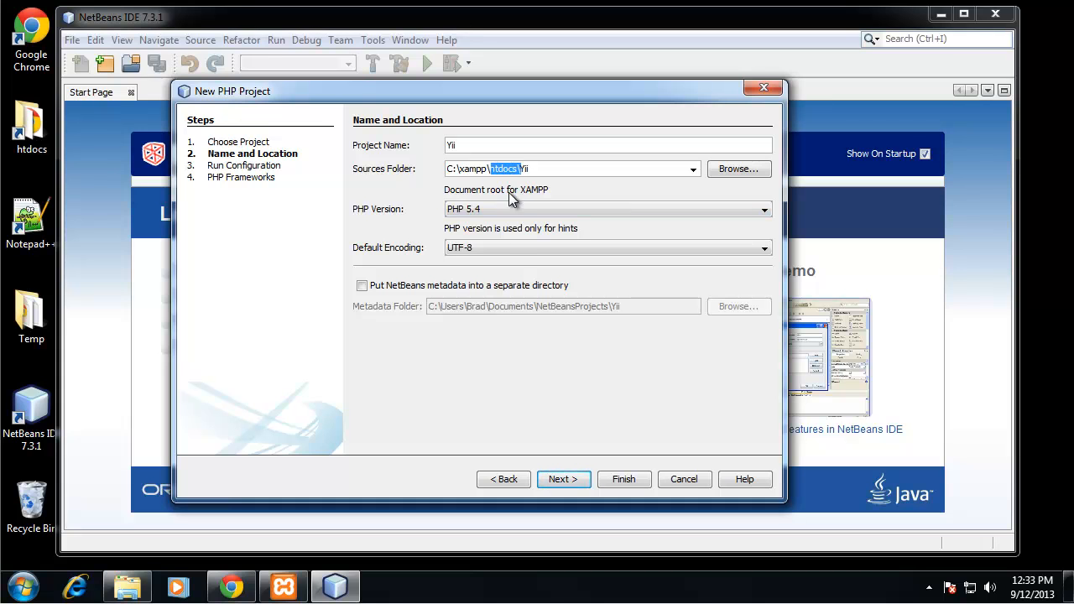
pyautogui.moveTo(424, 189)
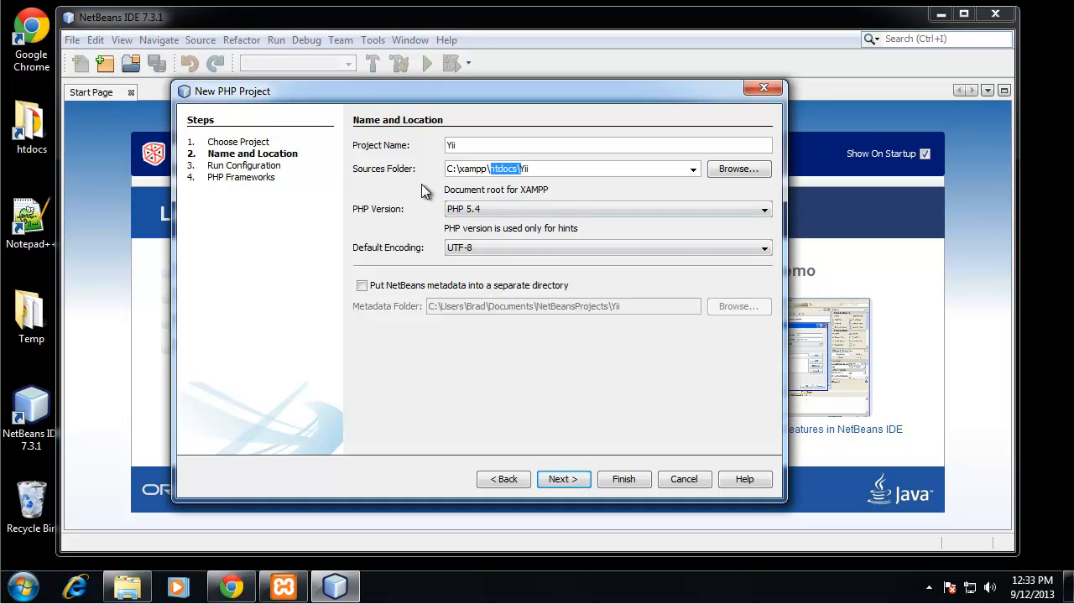
pyautogui.moveTo(478, 214)
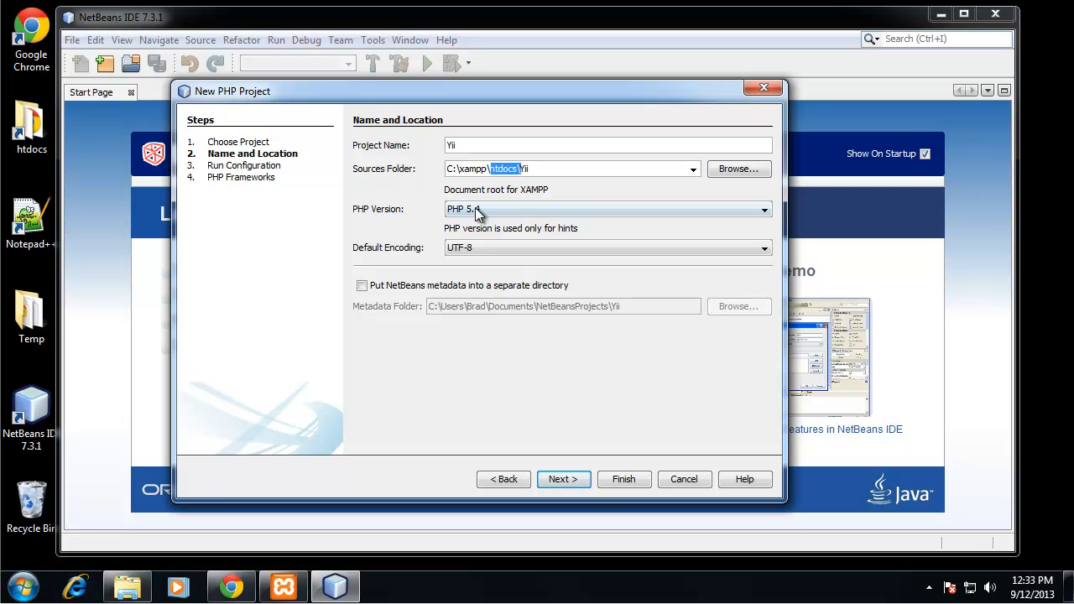
pyautogui.click(762, 208)
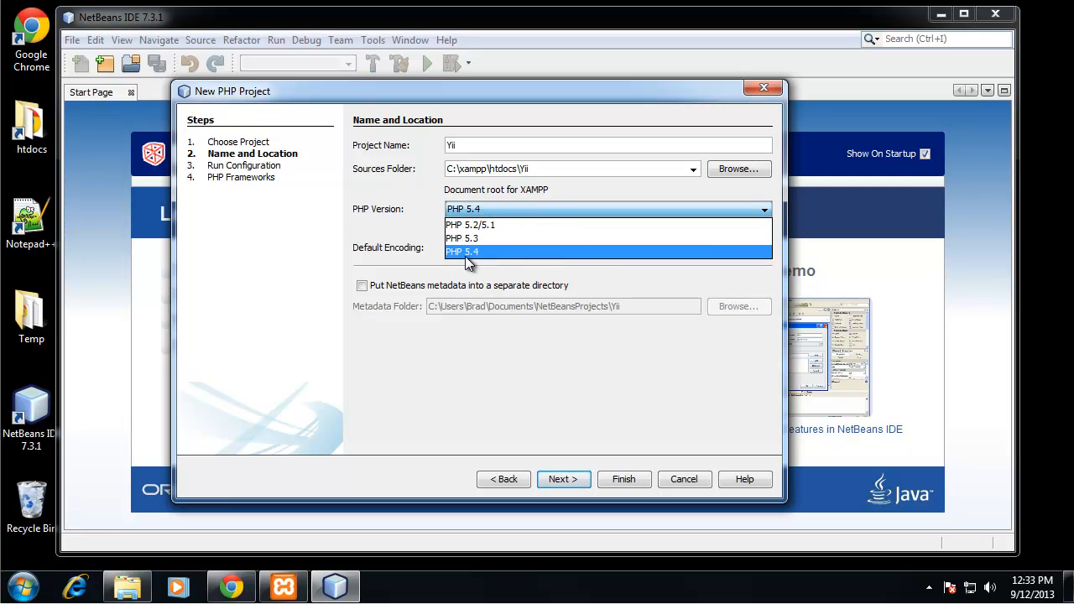
pyautogui.click(463, 252)
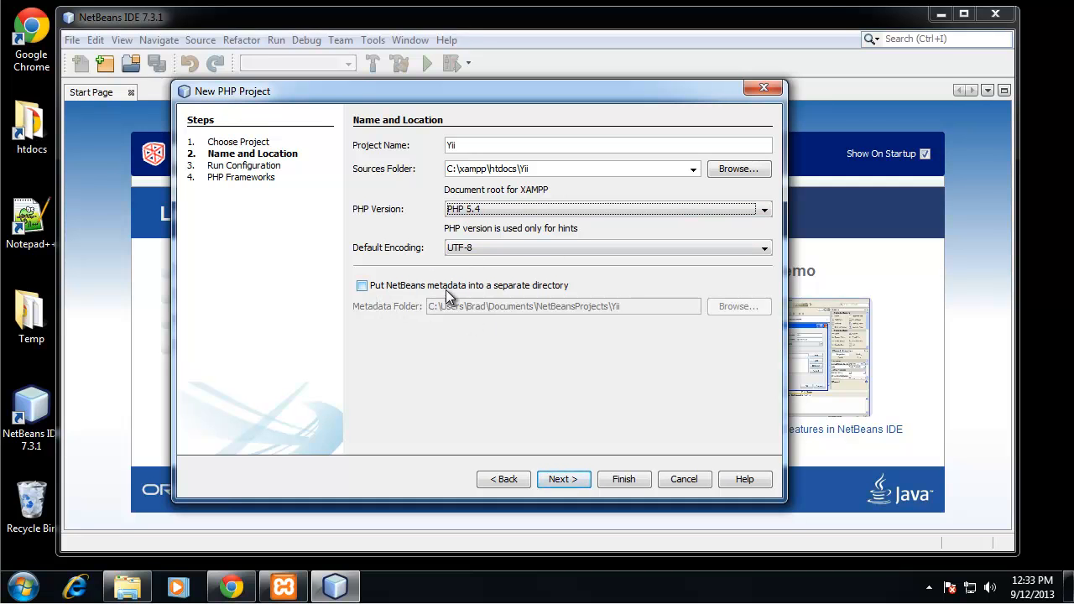
pyautogui.click(361, 285)
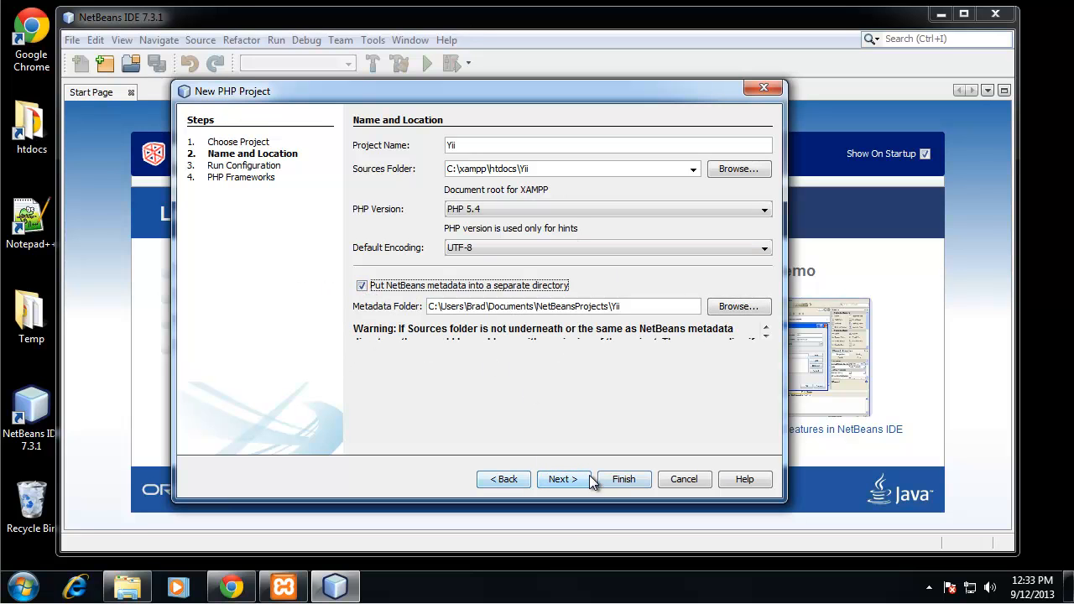
pyautogui.click(623, 479)
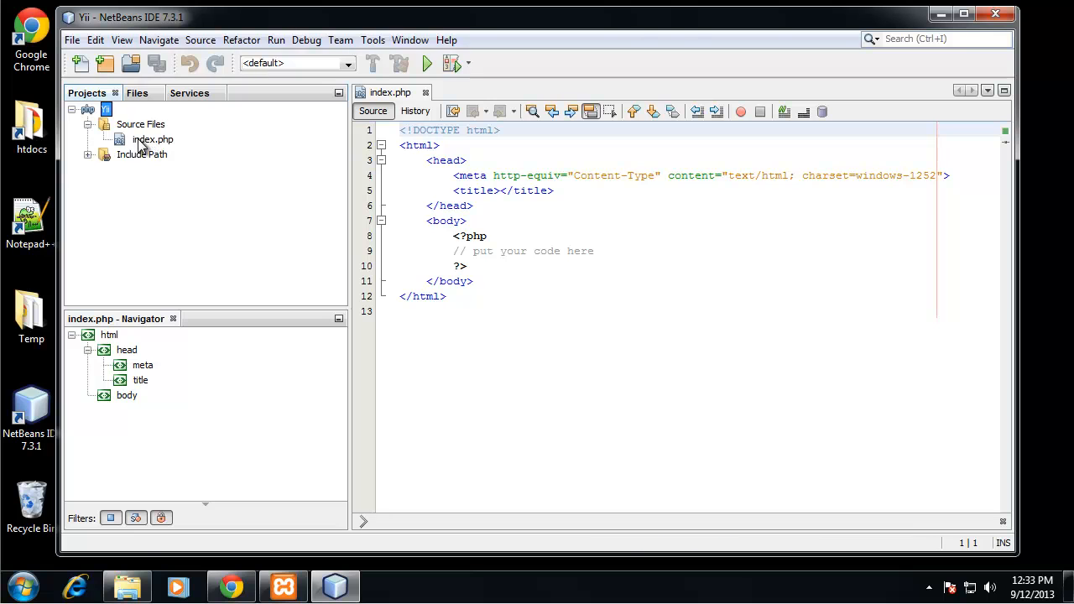
# Select the Yii project's index.php and place the caret on its empty last line.
pyautogui.click(153, 139)
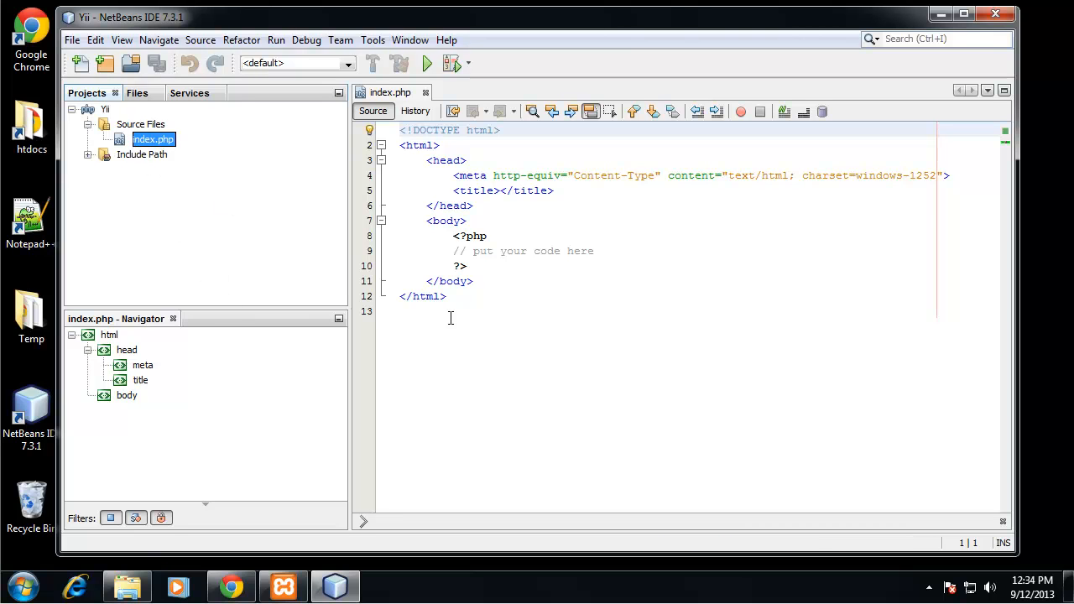
pyautogui.click(450, 317)
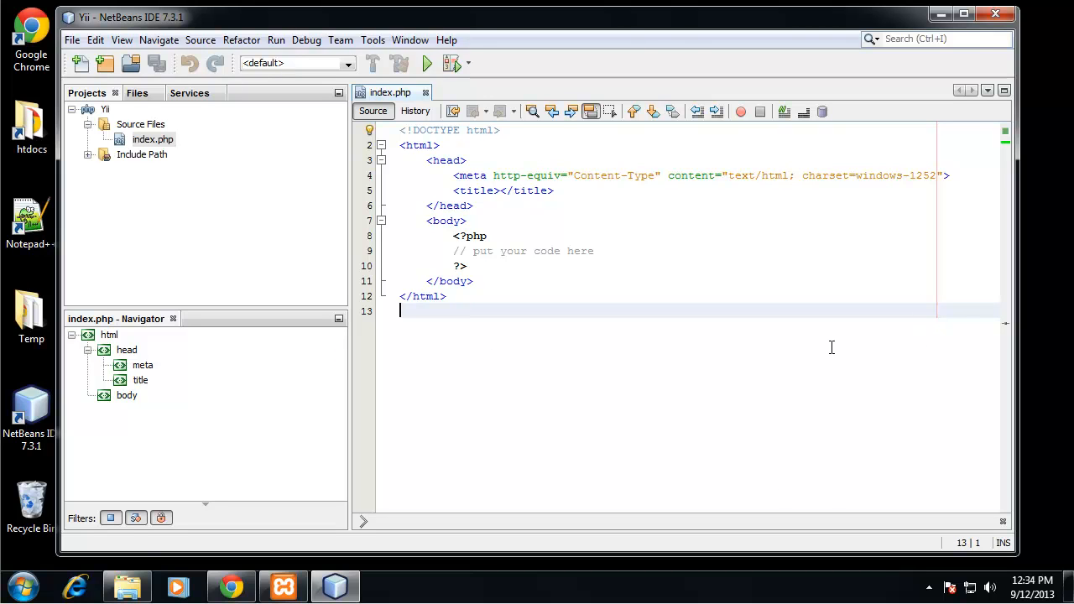
pyautogui.moveTo(573, 457)
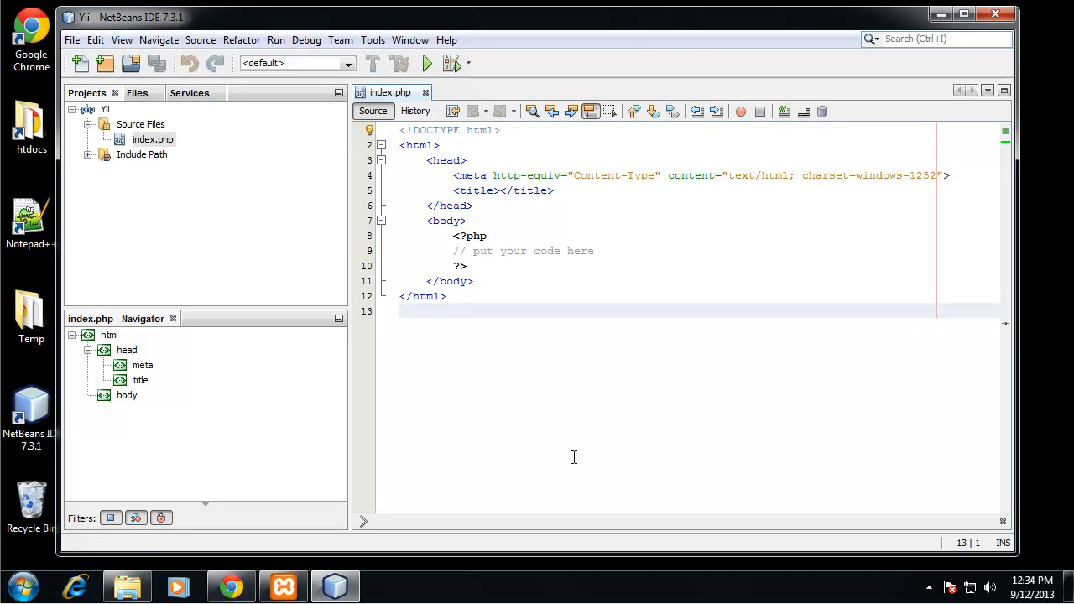
pyautogui.moveTo(339, 306)
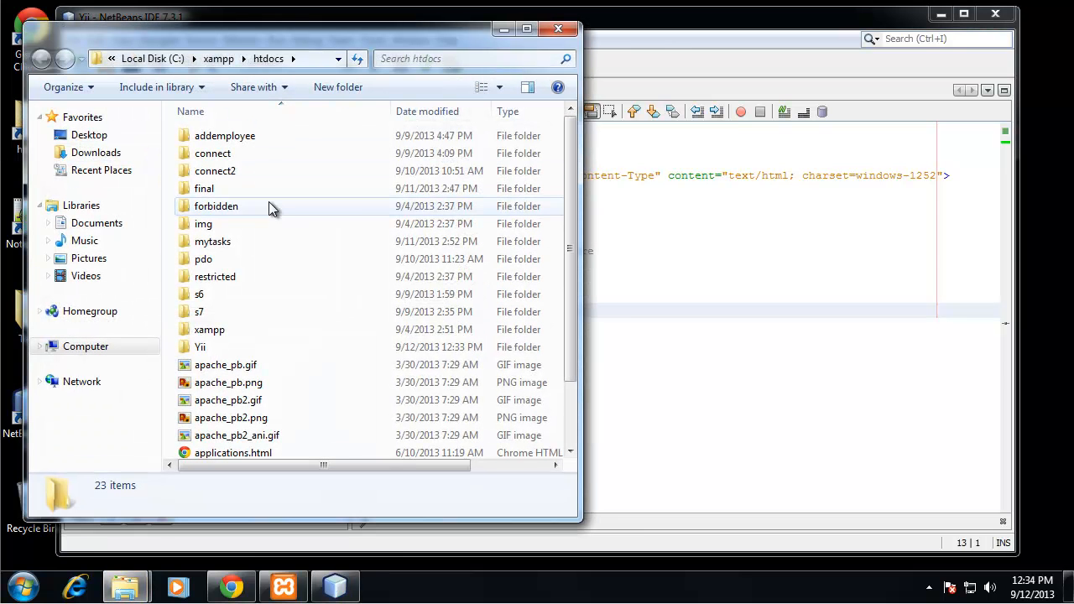
# Browse from the Yii folder to C:\xampp\php and open php.ini with Notepad++.
pyautogui.doubleClick(200, 347)
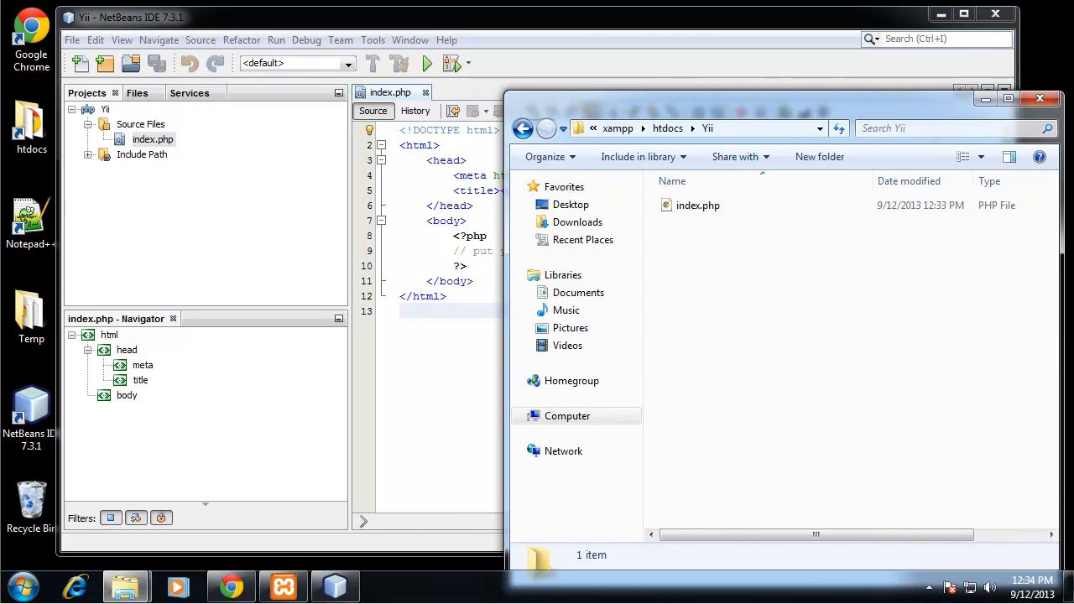
pyautogui.moveTo(659, 108)
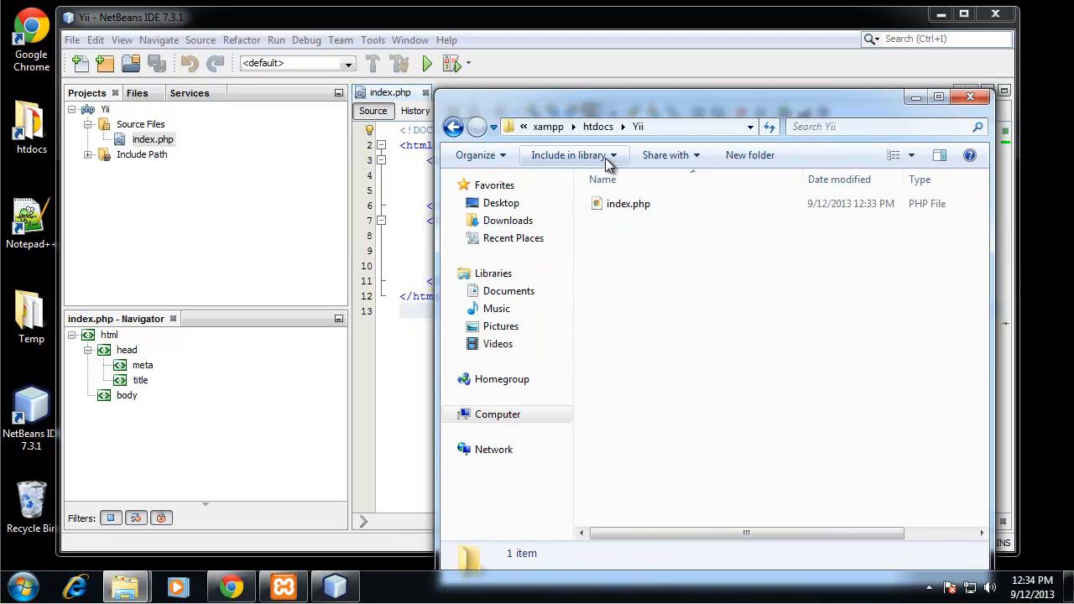
pyautogui.click(548, 126)
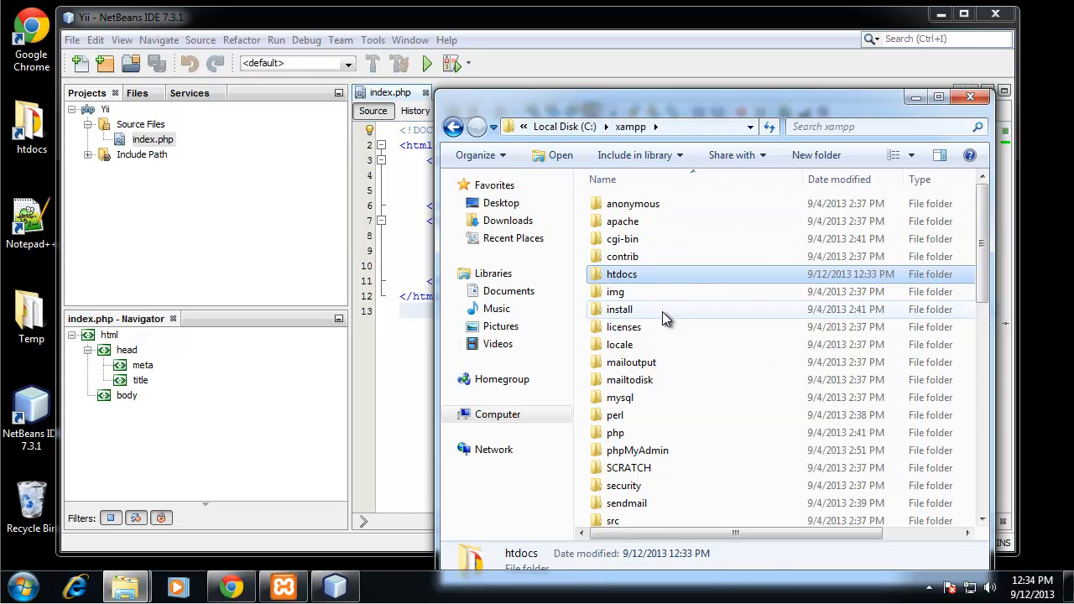
pyautogui.doubleClick(615, 432)
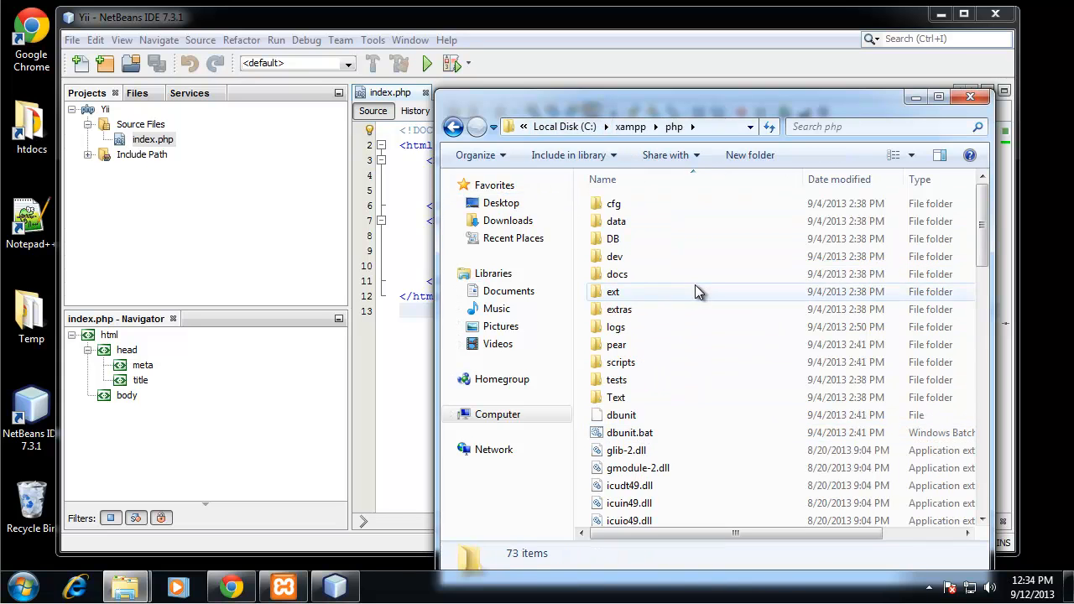
pyautogui.scroll(-3)
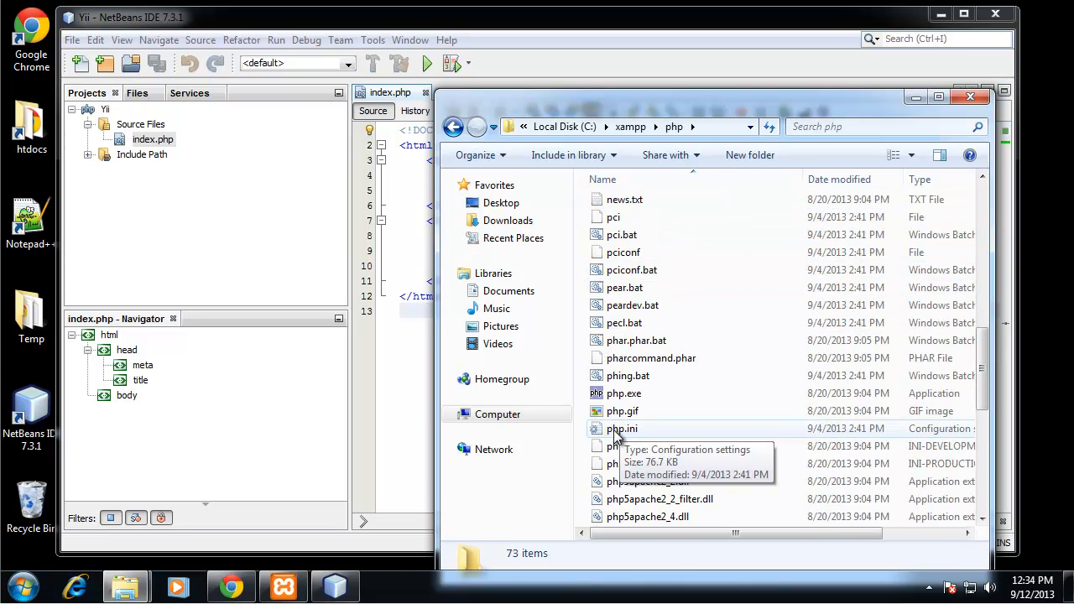
pyautogui.rightClick(622, 428)
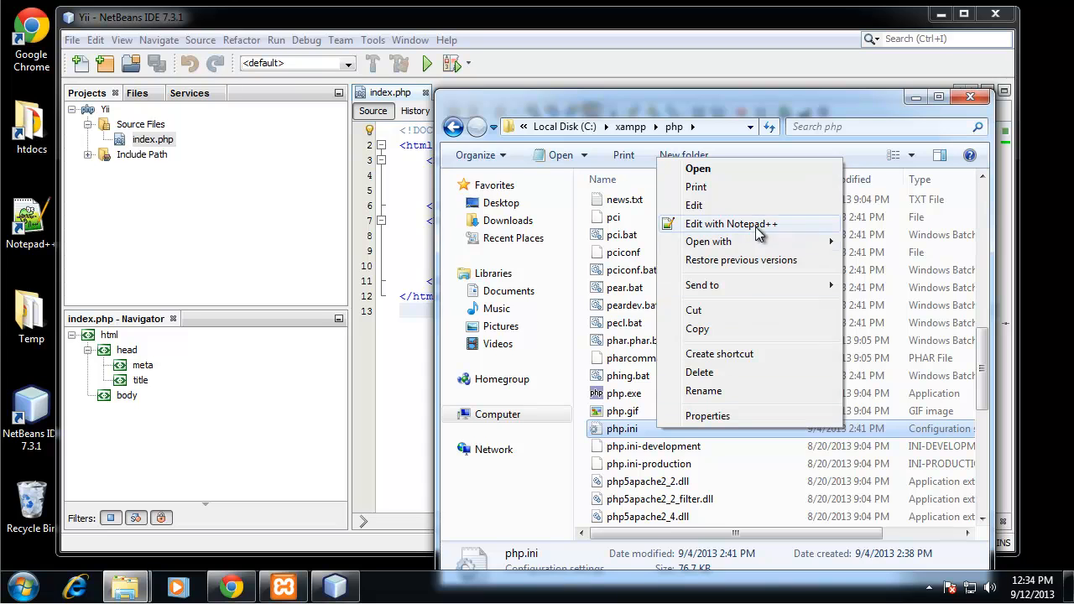
pyautogui.click(731, 223)
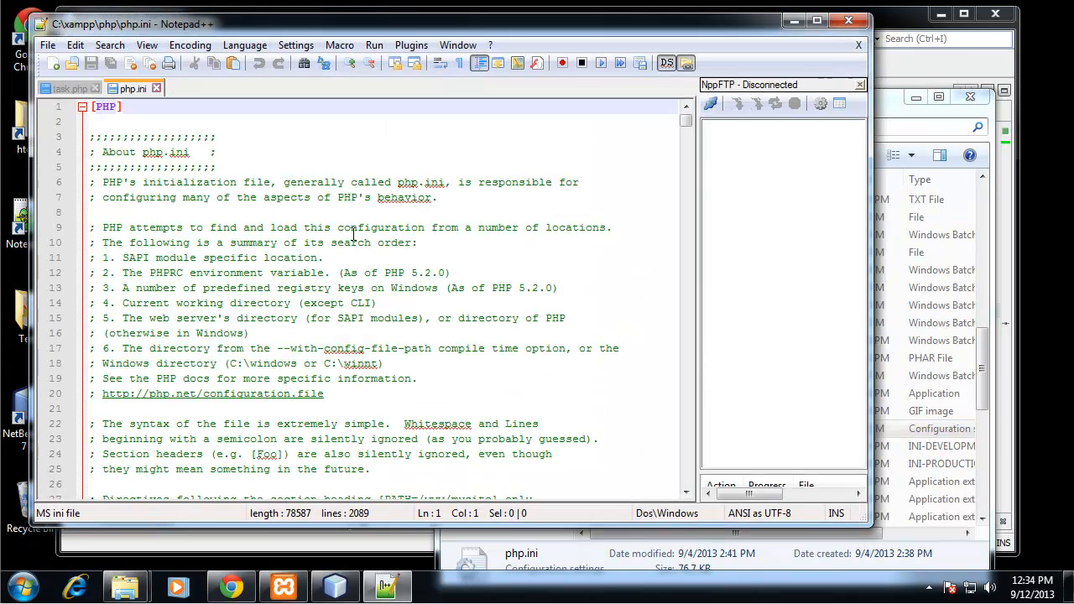
# Search php.ini for 'xdebug' to jump to the commented-out [XDebug] section.
pyautogui.scroll(-3)
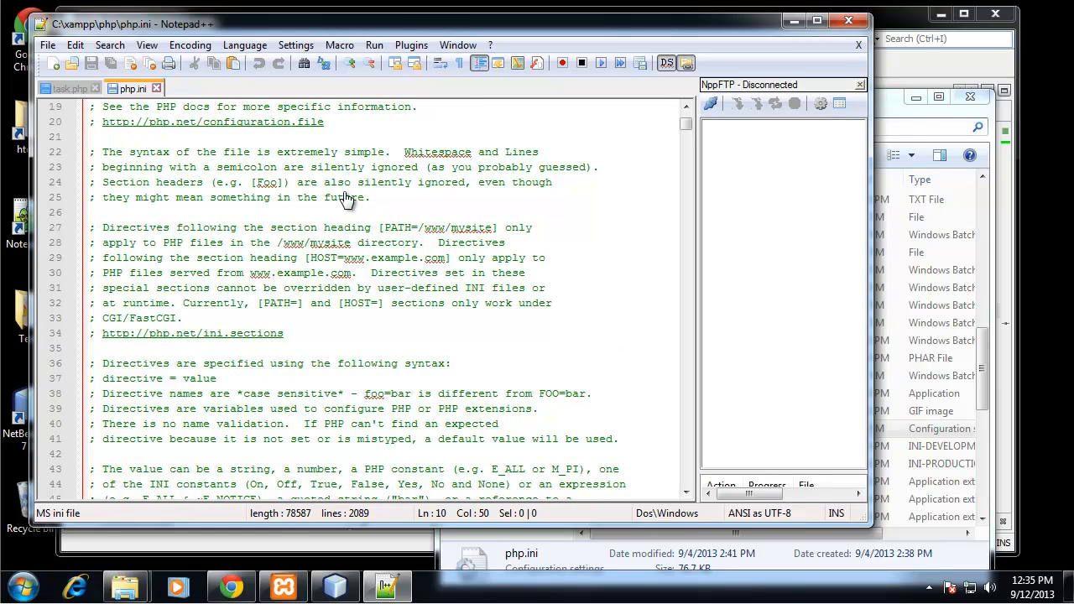
pyautogui.moveTo(193, 202)
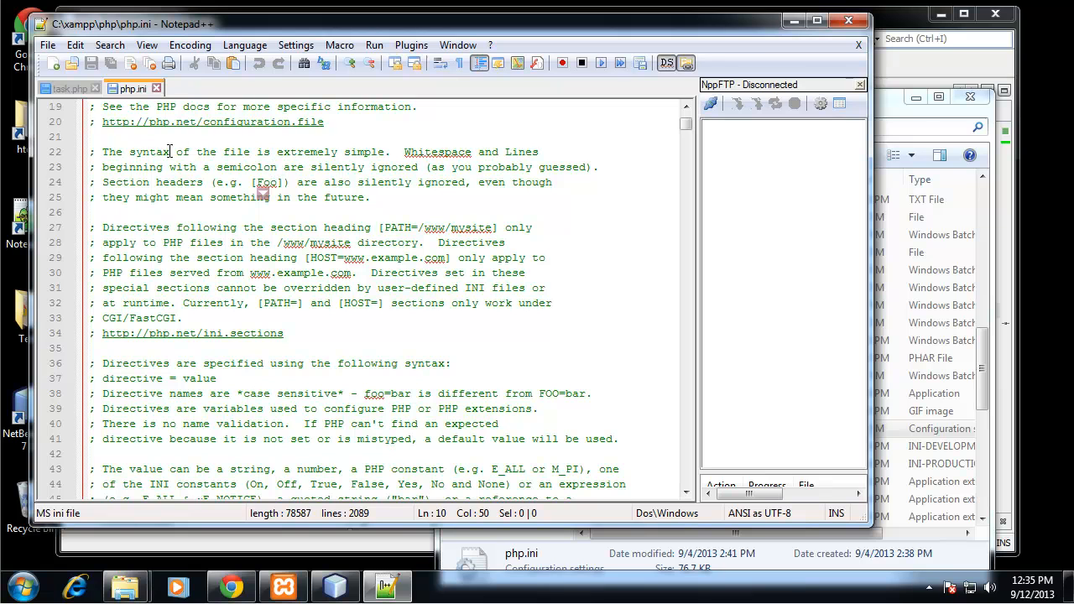
pyautogui.click(193, 152)
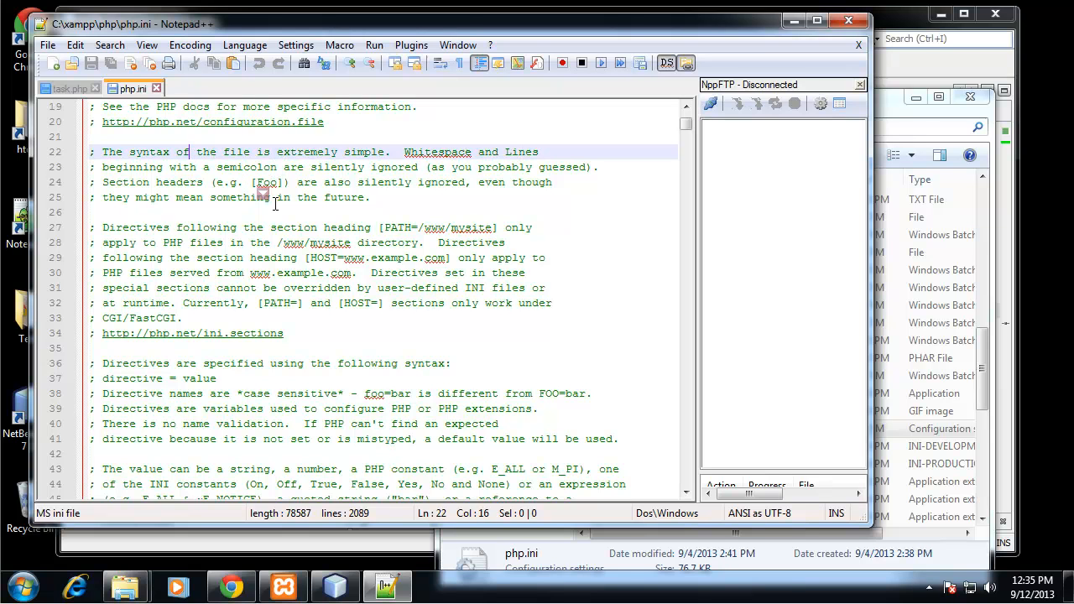
pyautogui.press('Ctrl+f')
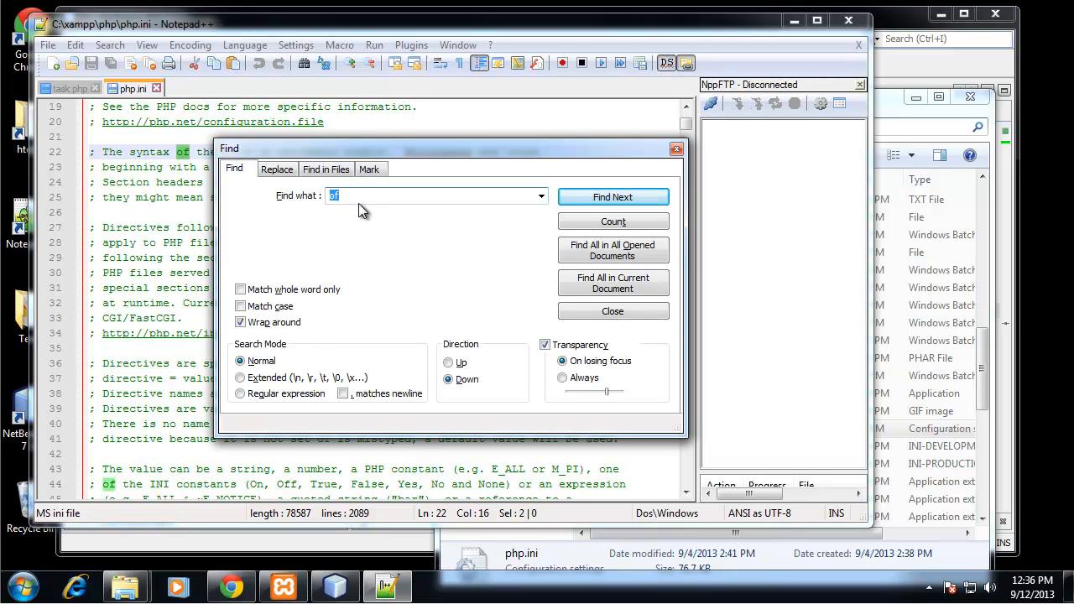
pyautogui.write('xdebug')
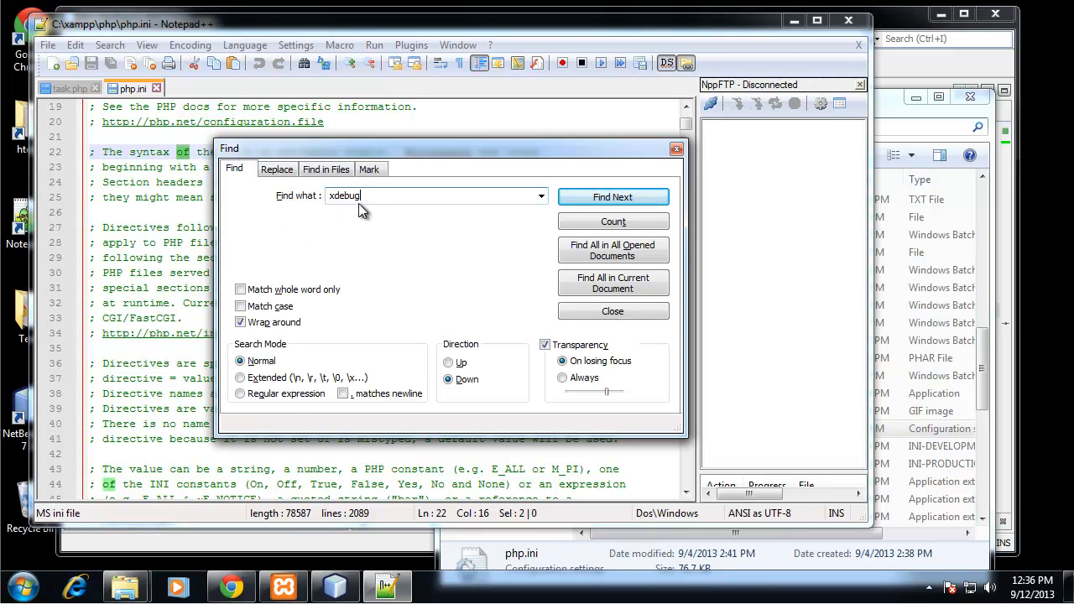
pyautogui.click(613, 196)
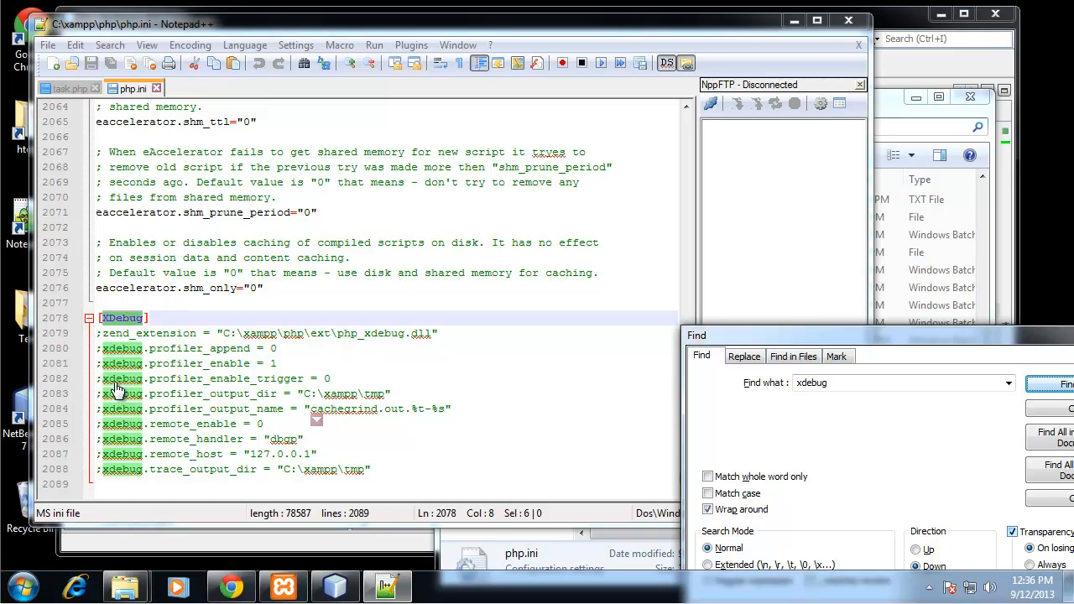
pyautogui.moveTo(173, 470)
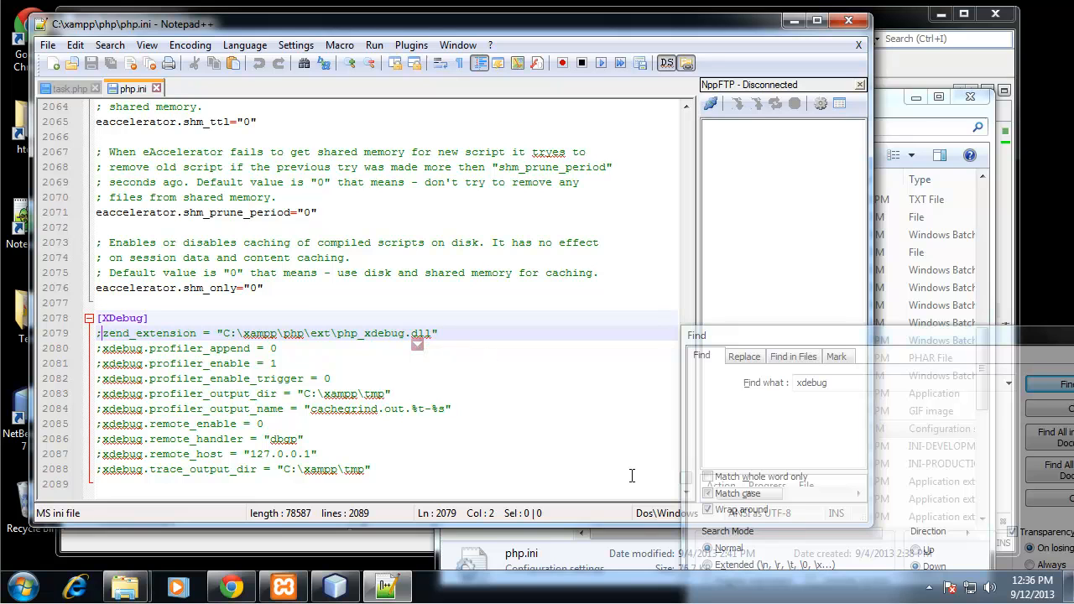
# Uncomment the xdebug zend_extension line and search for the xdebug.remote settings.
pyautogui.press('Delete')
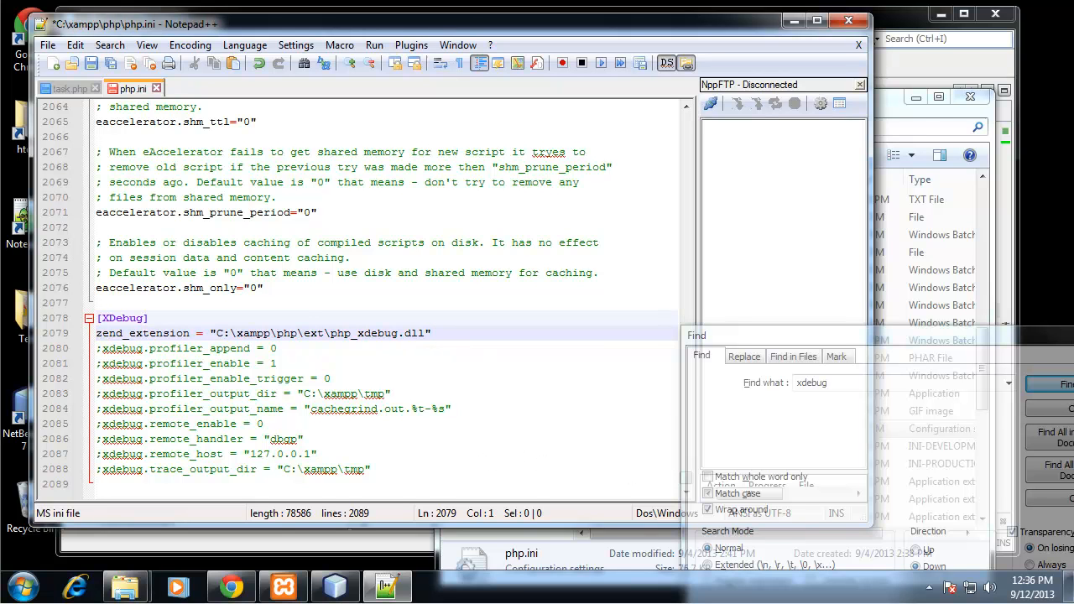
pyautogui.moveTo(365, 310)
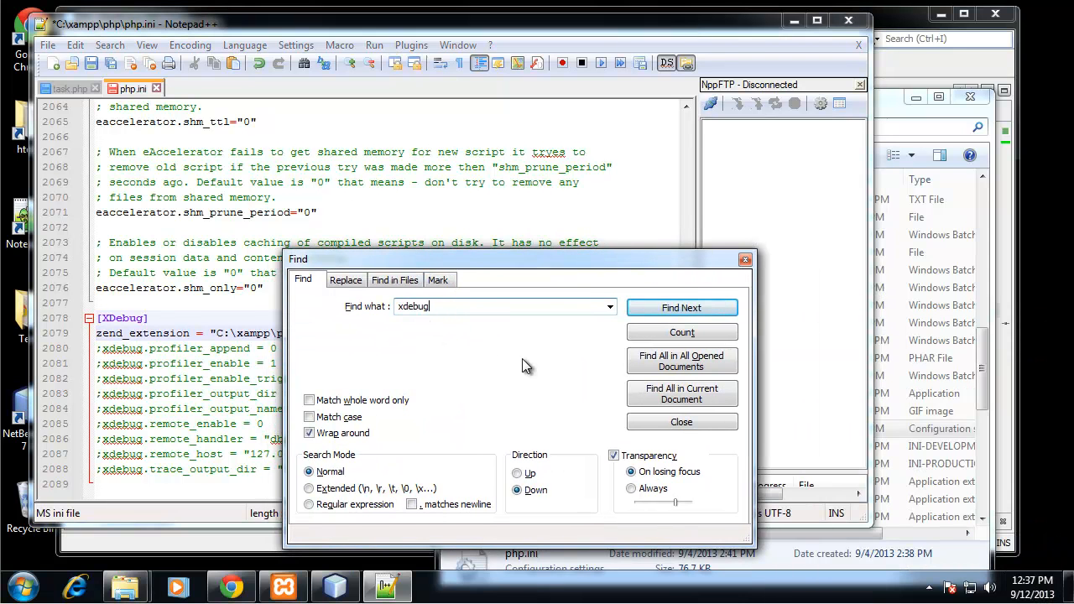
pyautogui.moveTo(537, 374)
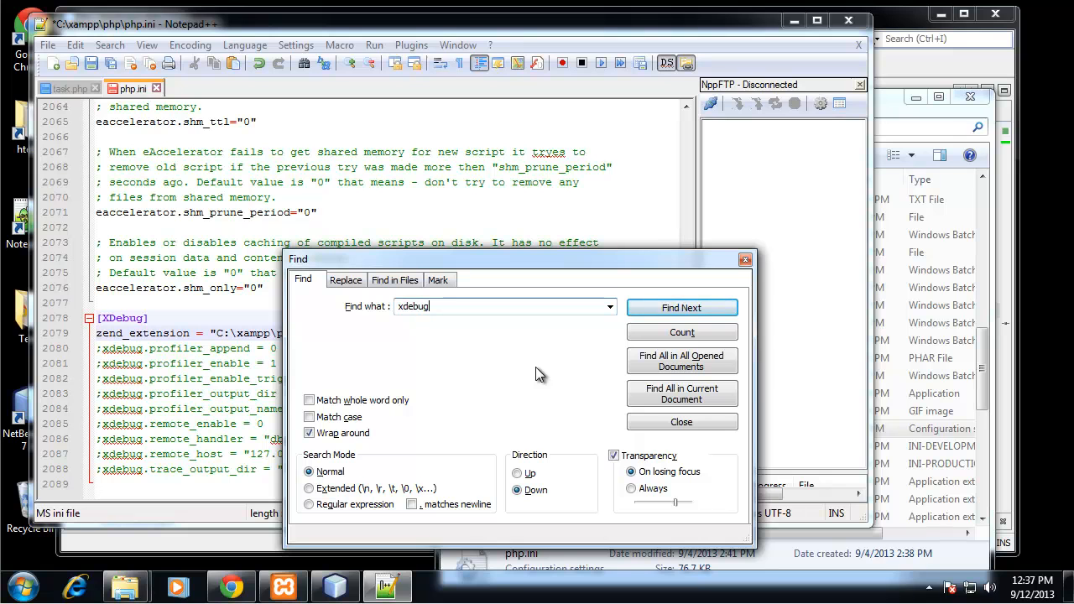
pyautogui.write('.remote_host')
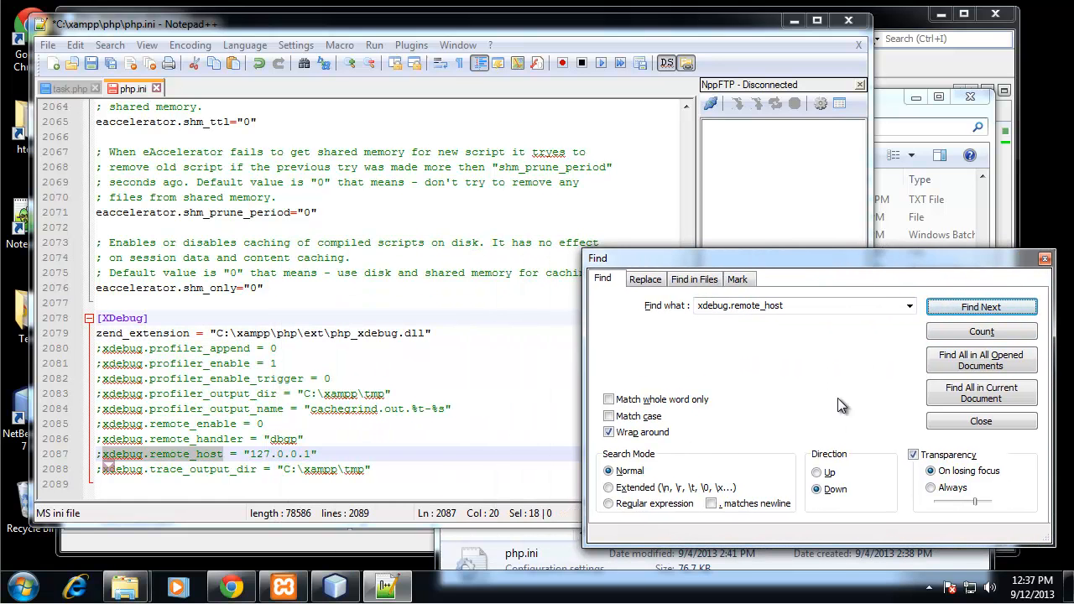
pyautogui.click(980, 306)
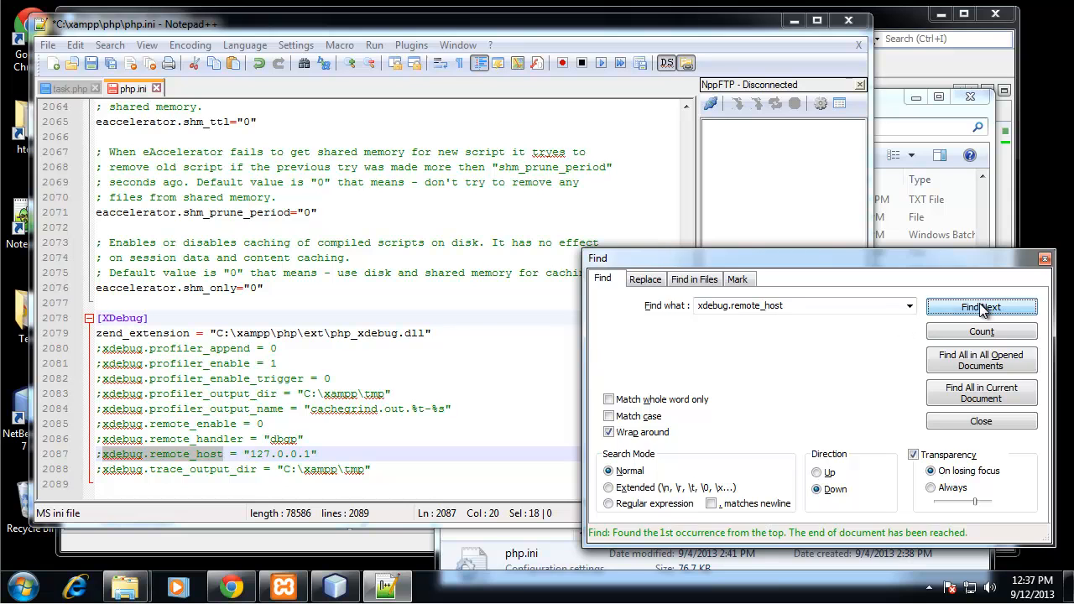
pyautogui.click(981, 307)
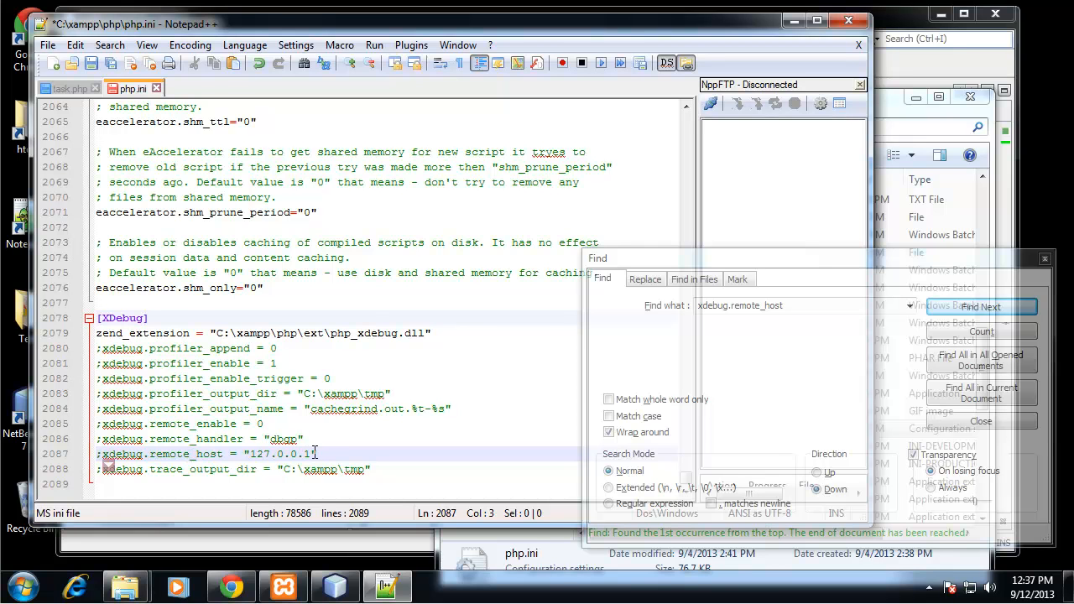
# Enable xdebug remote debugging with handler dbgp and host 127.0.0.1, then save and close.
pyautogui.doubleClick(280, 453)
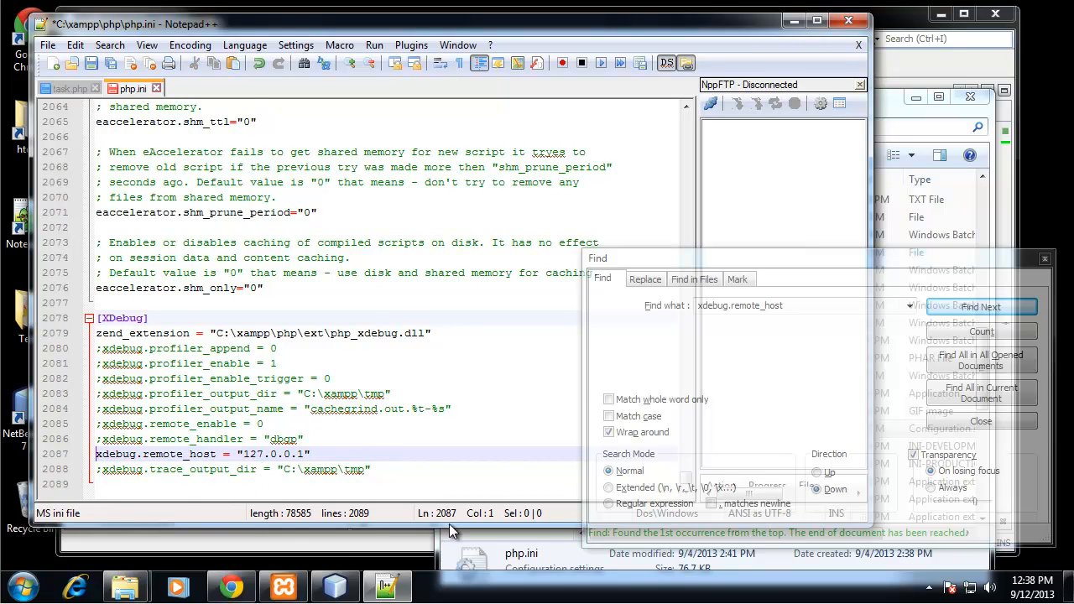
pyautogui.moveTo(254, 380)
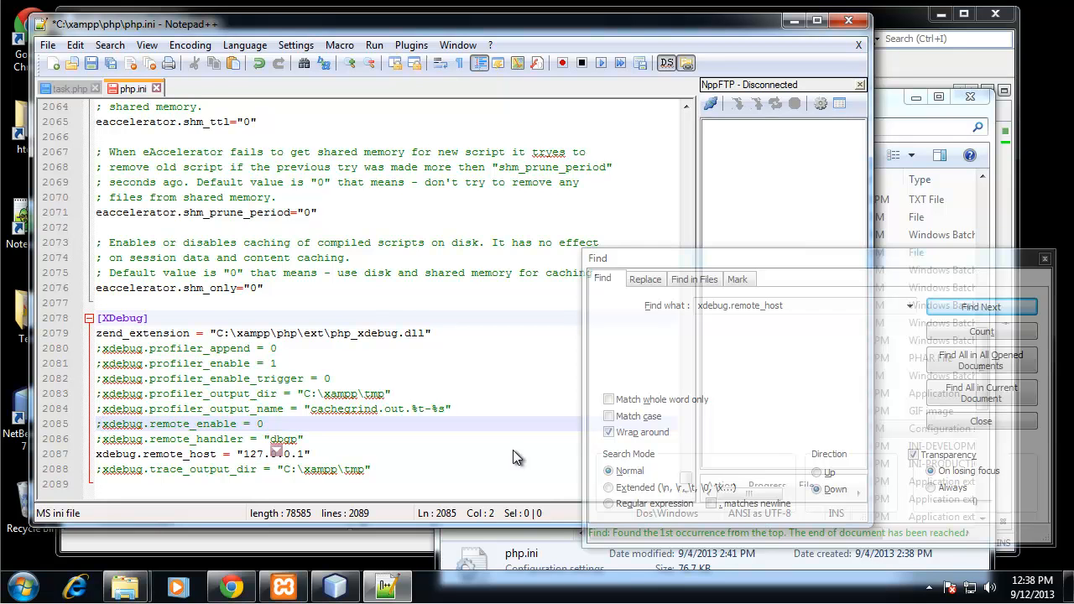
pyautogui.moveTo(321, 361)
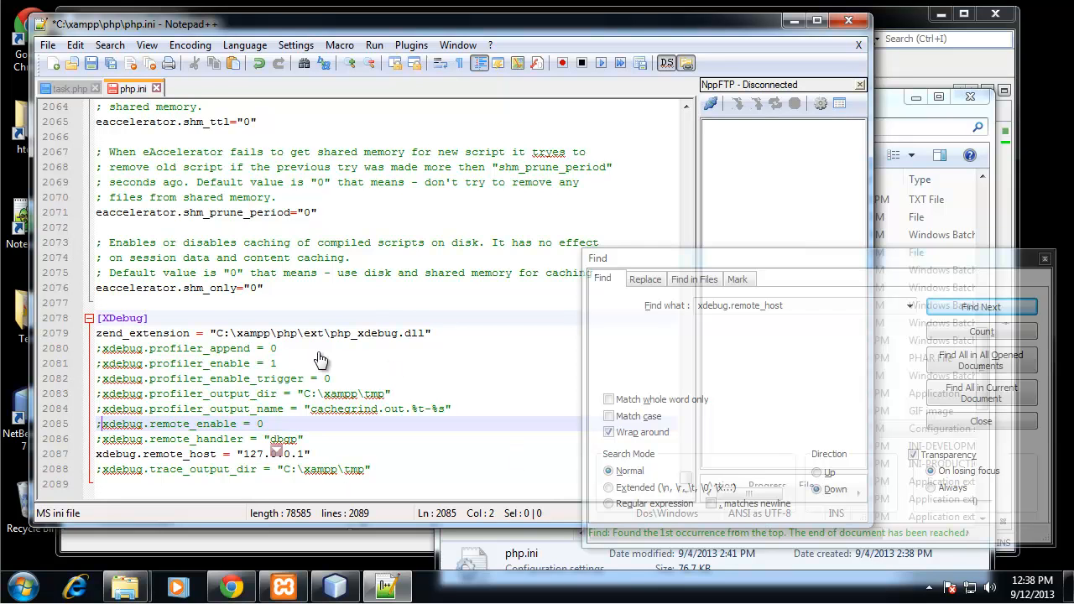
pyautogui.moveTo(256, 392)
pyautogui.write('1')
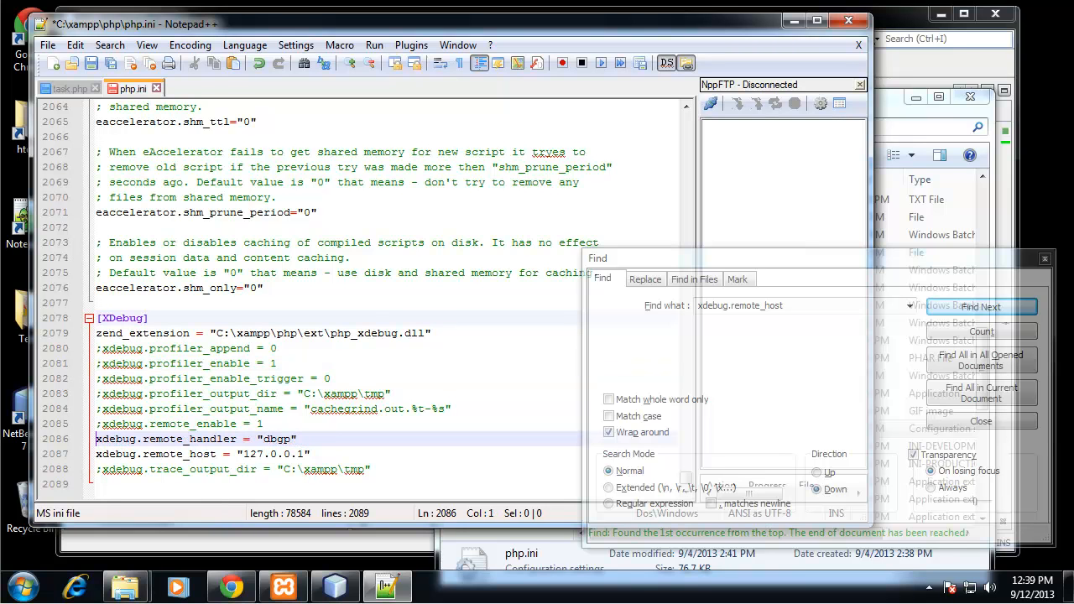
pyautogui.click(980, 306)
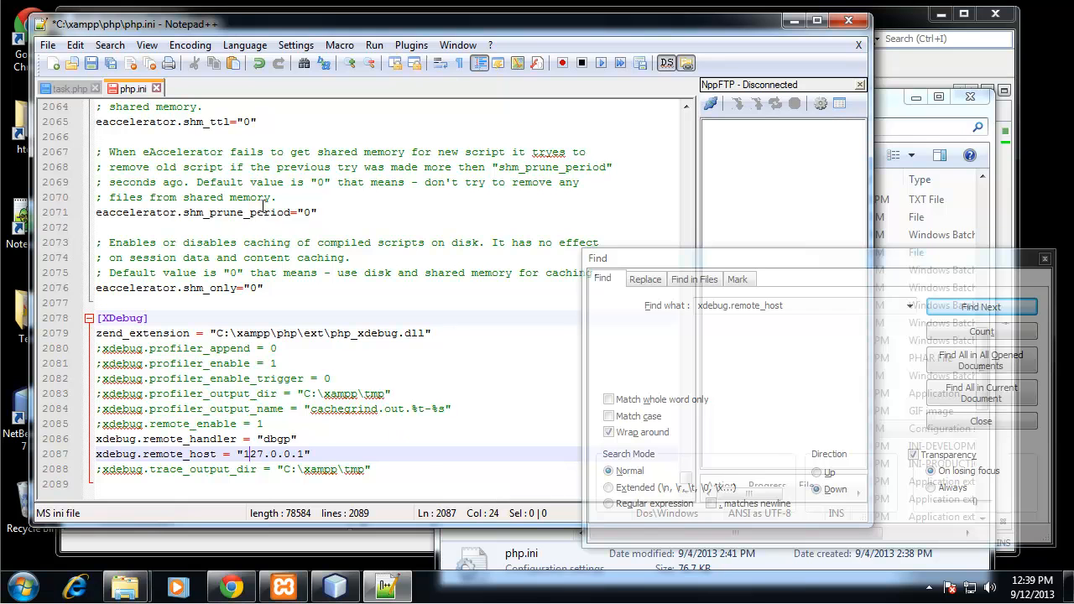
pyautogui.click(48, 45)
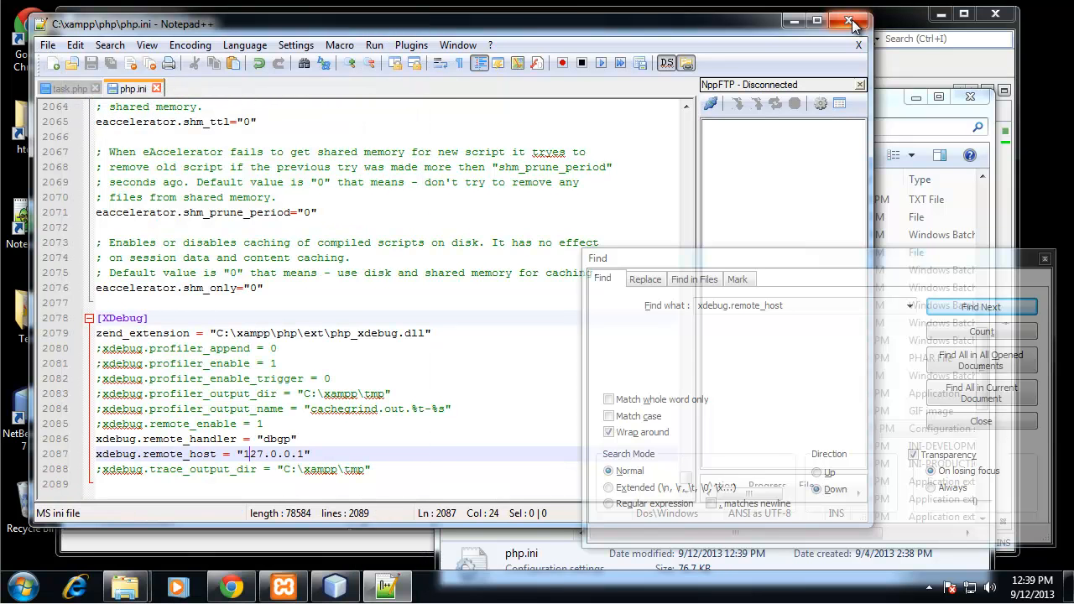
pyautogui.click(848, 21)
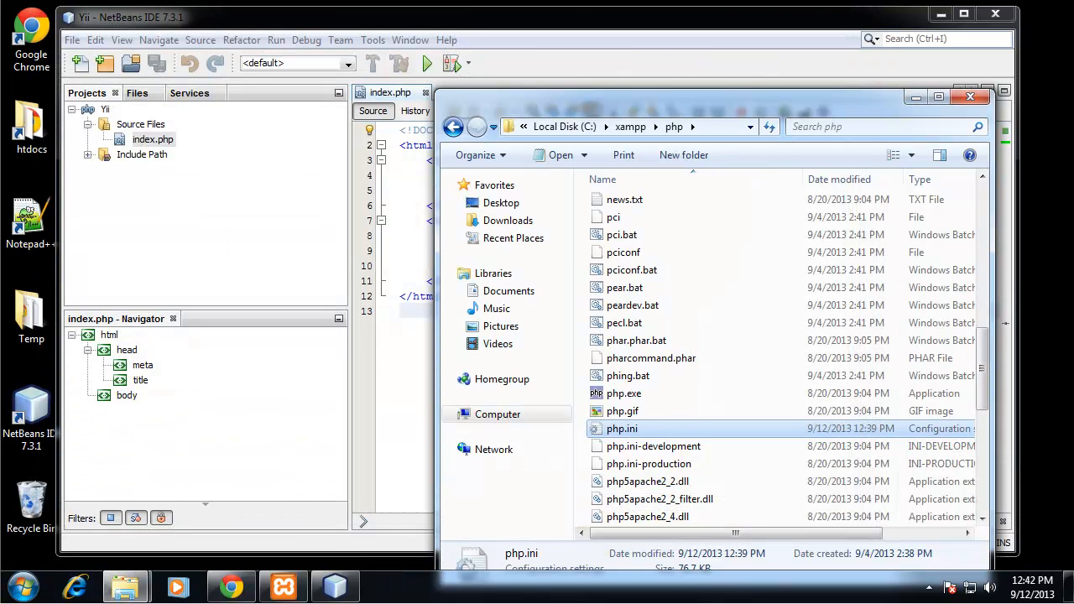
pyautogui.moveTo(291, 560)
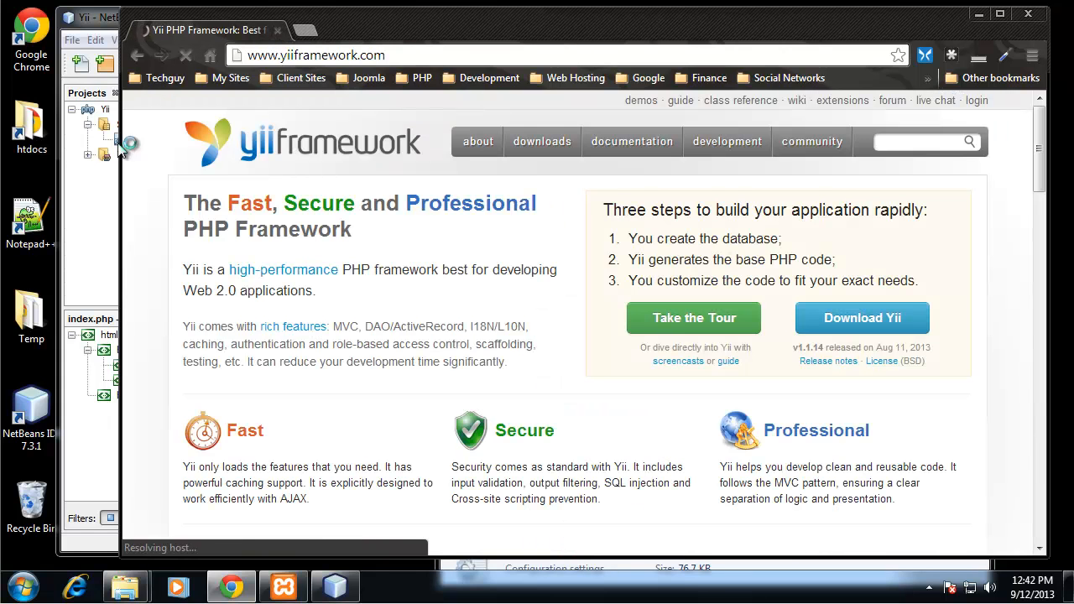
# Download the Yii 1.1.14 framework .zip from yiiframework.com into Downloads.
pyautogui.click(542, 141)
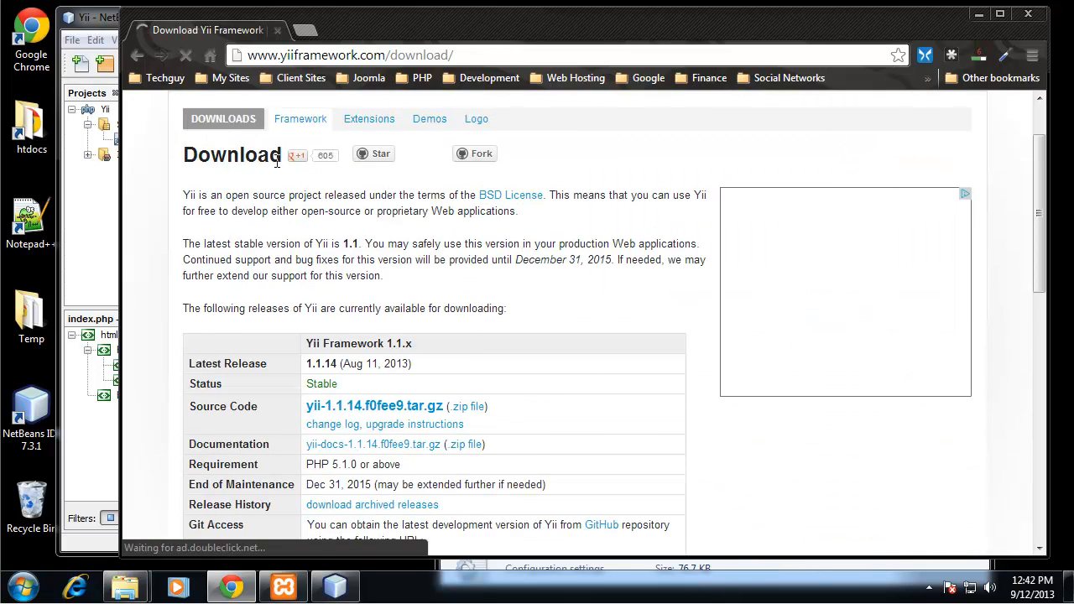
pyautogui.scroll(-3)
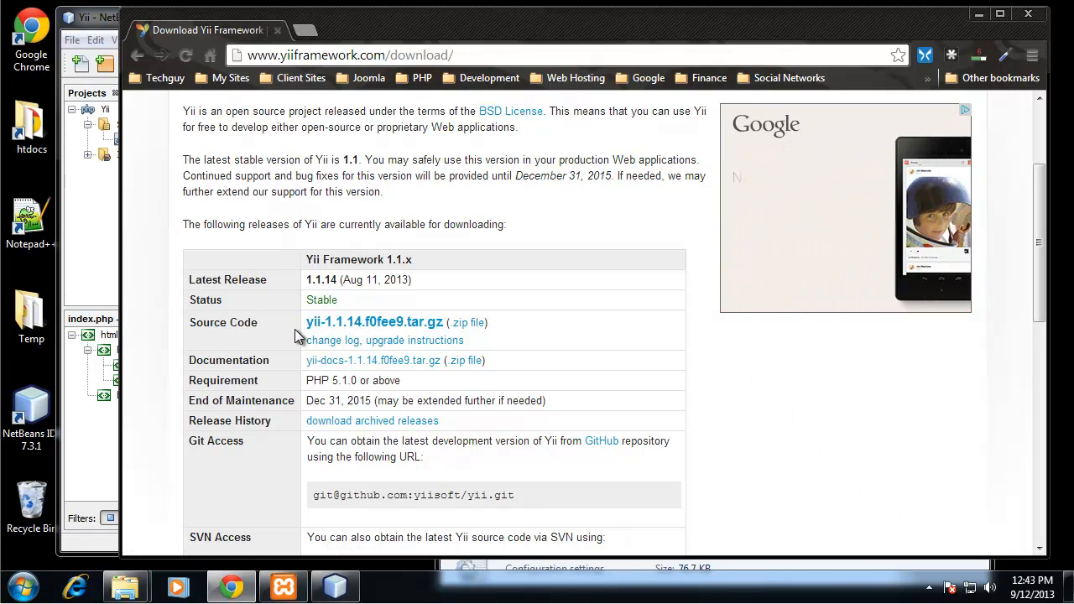
pyautogui.moveTo(428, 333)
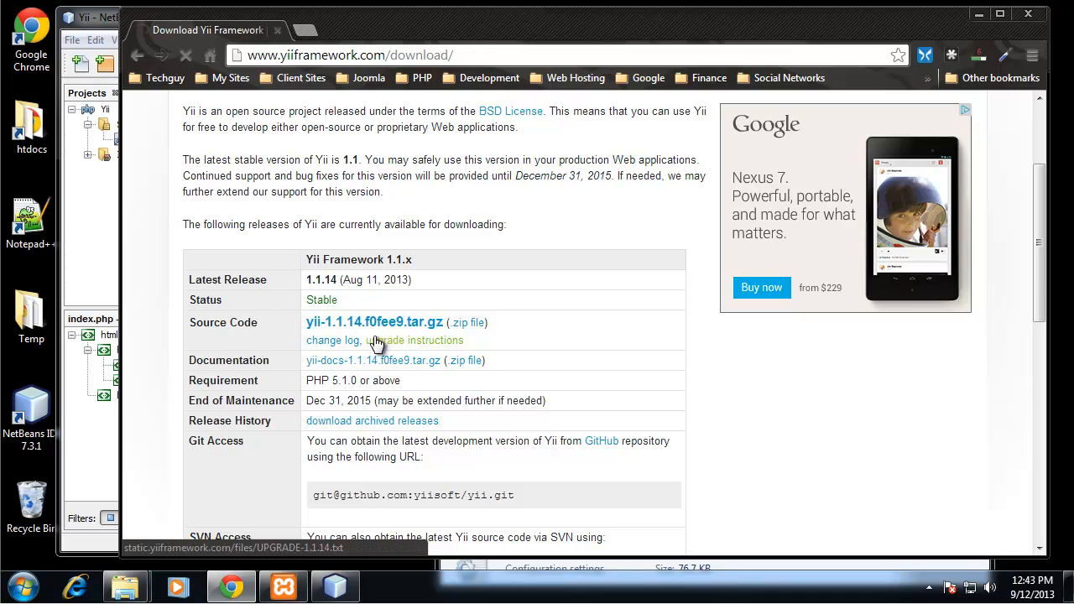
pyautogui.click(467, 322)
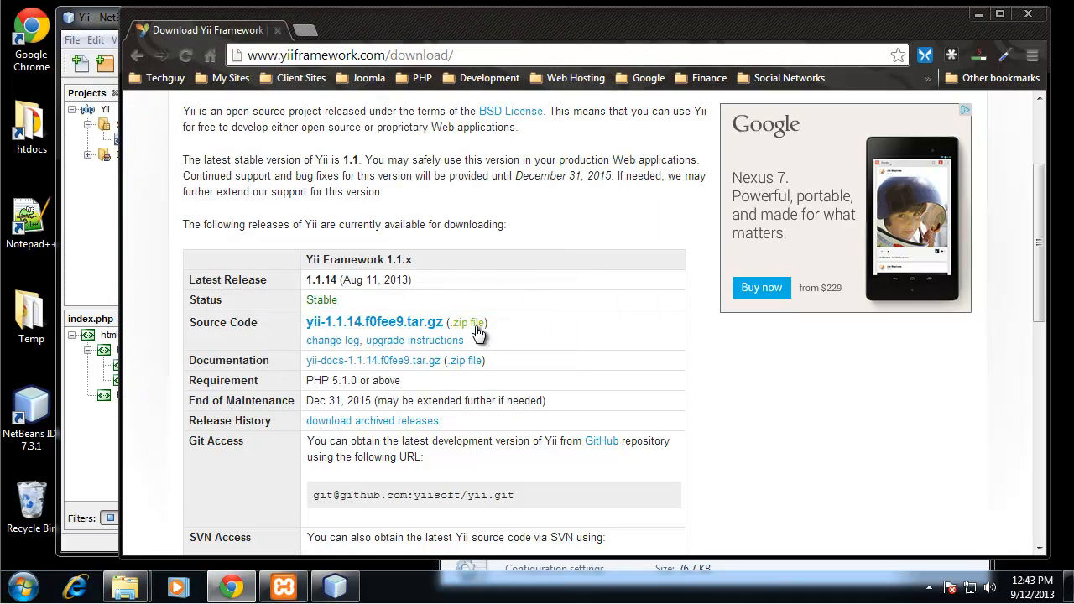
pyautogui.click(467, 322)
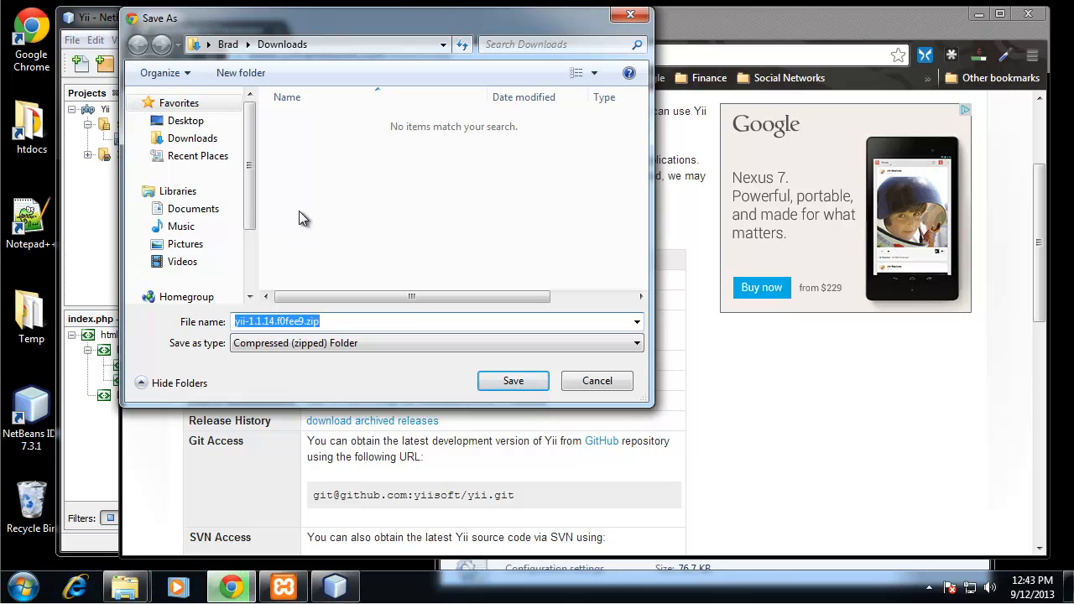
pyautogui.click(512, 380)
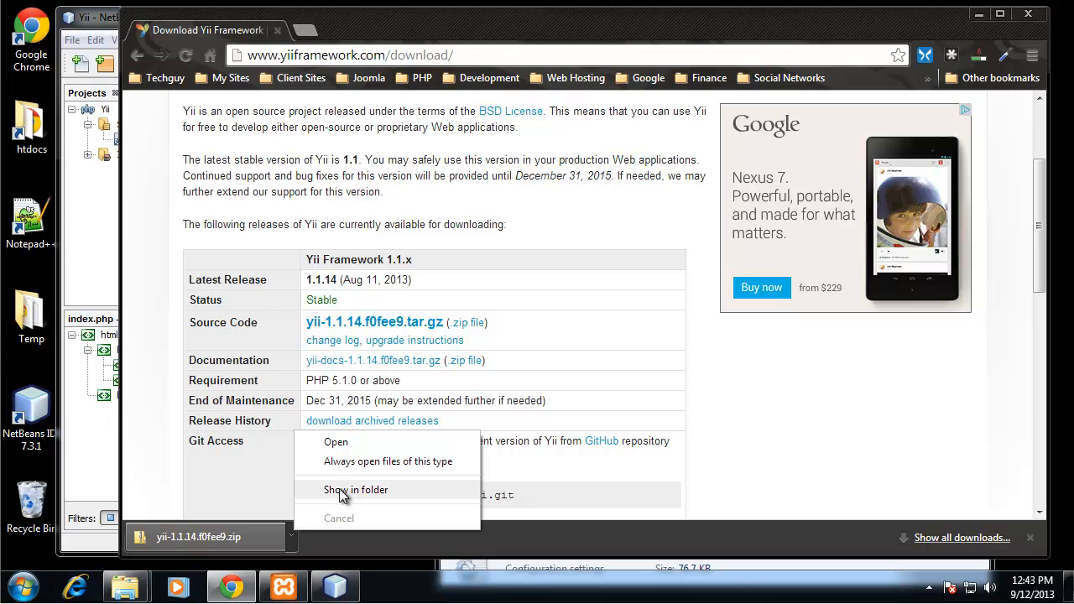
# Open yii-1.1.14.f0fee9.zip from Downloads and browse its items and framework folder.
pyautogui.click(355, 489)
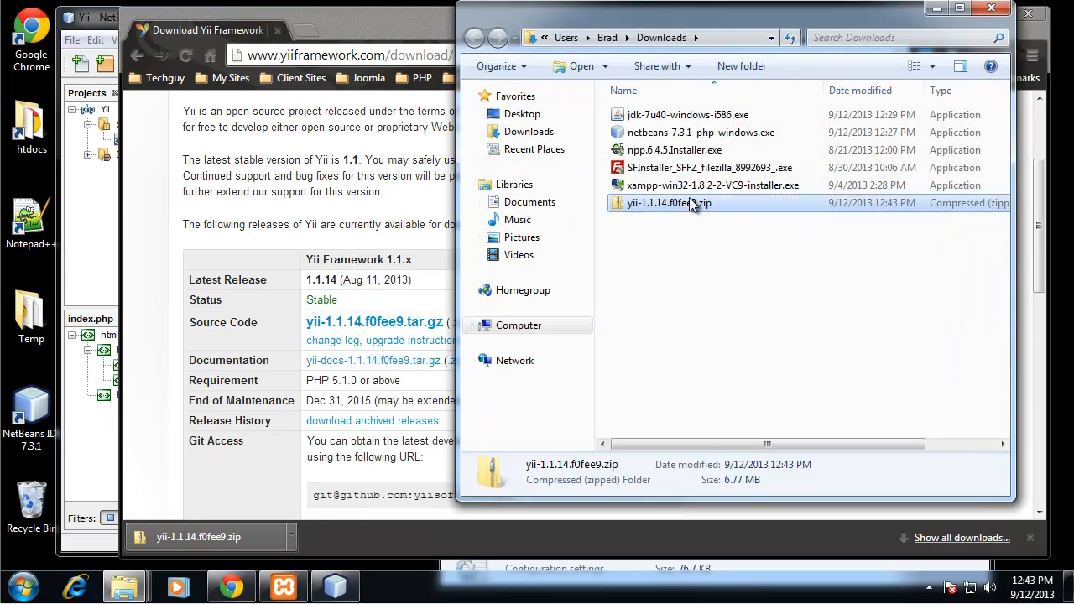
pyautogui.doubleClick(667, 203)
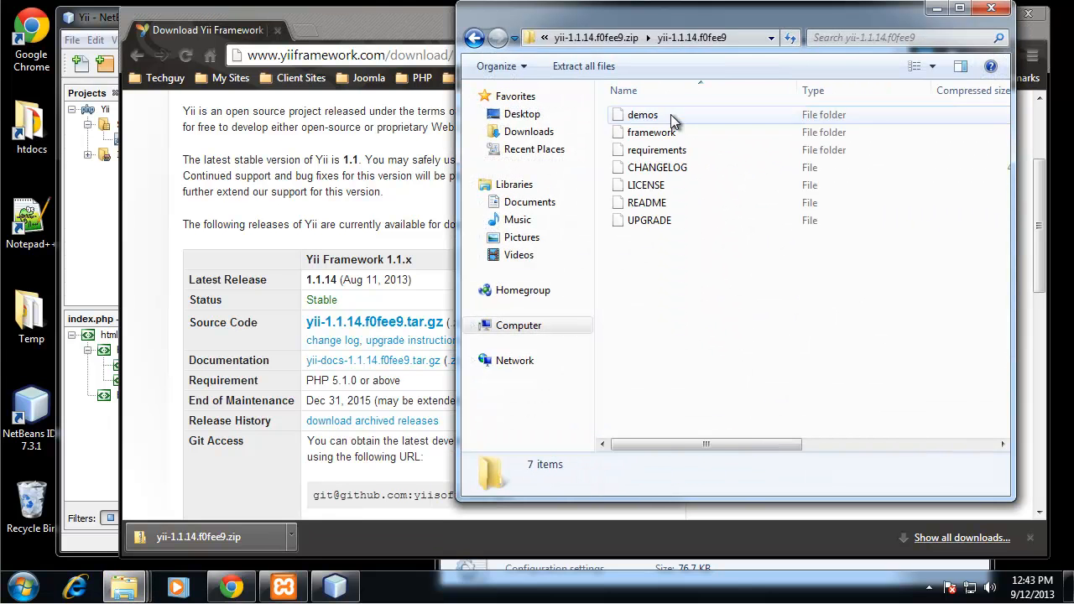
pyautogui.click(651, 132)
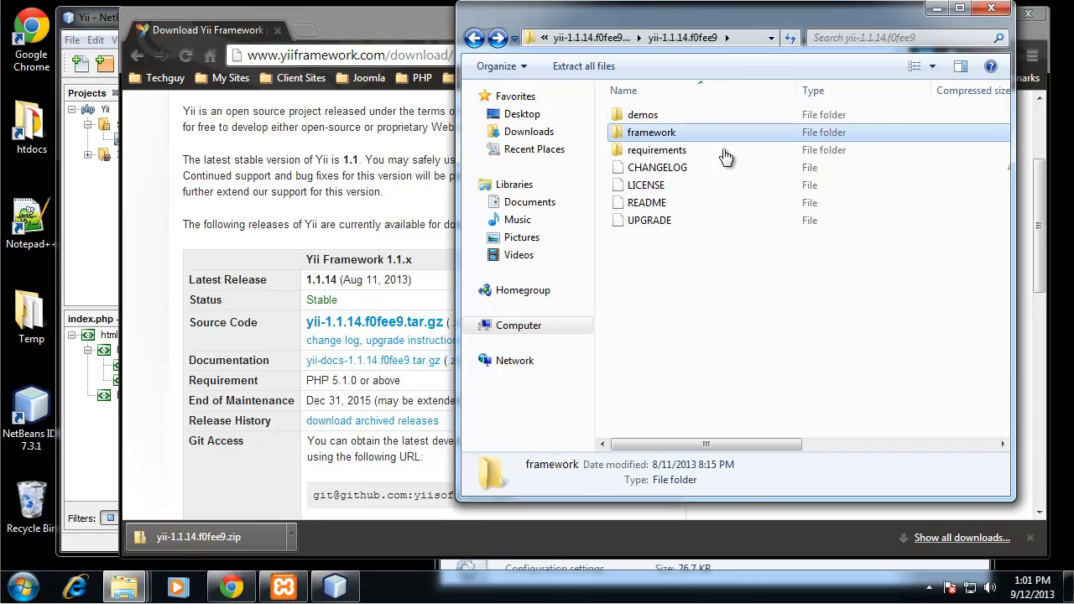
pyautogui.moveTo(711, 210)
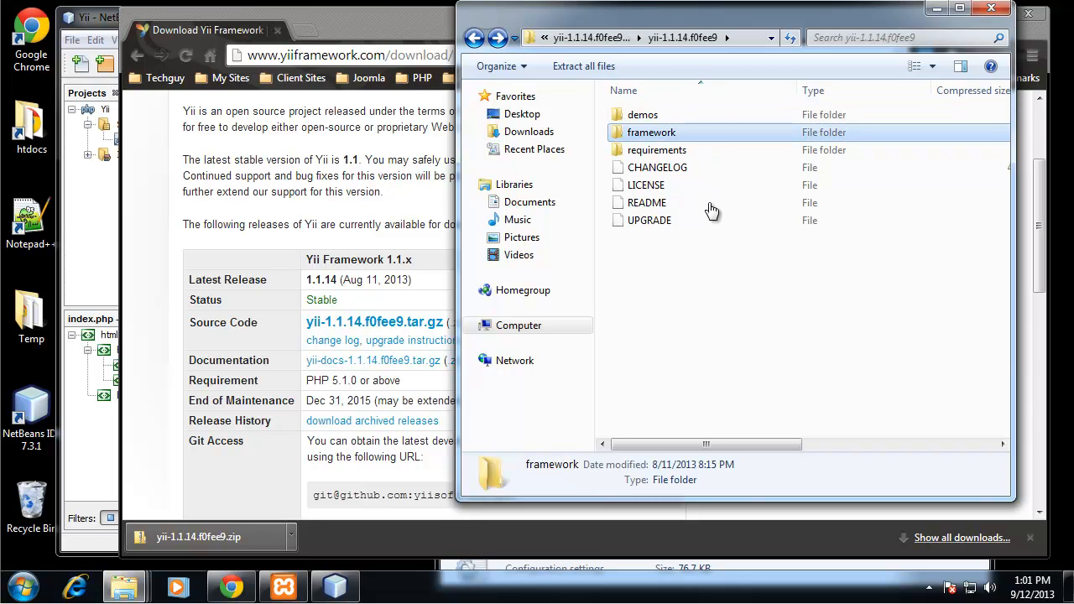
pyautogui.moveTo(652, 164)
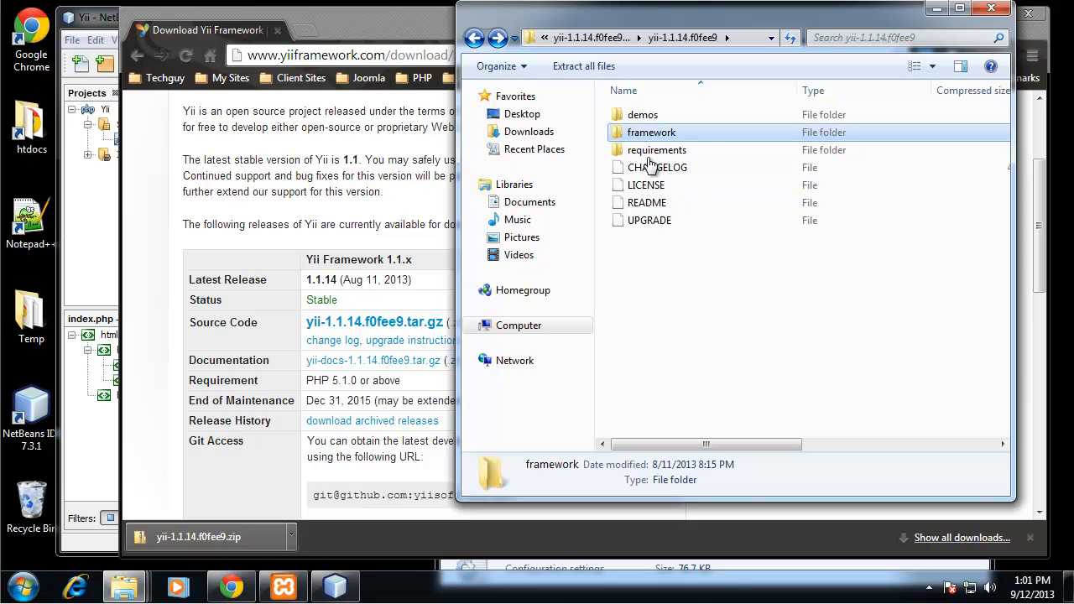
pyautogui.moveTo(696, 150)
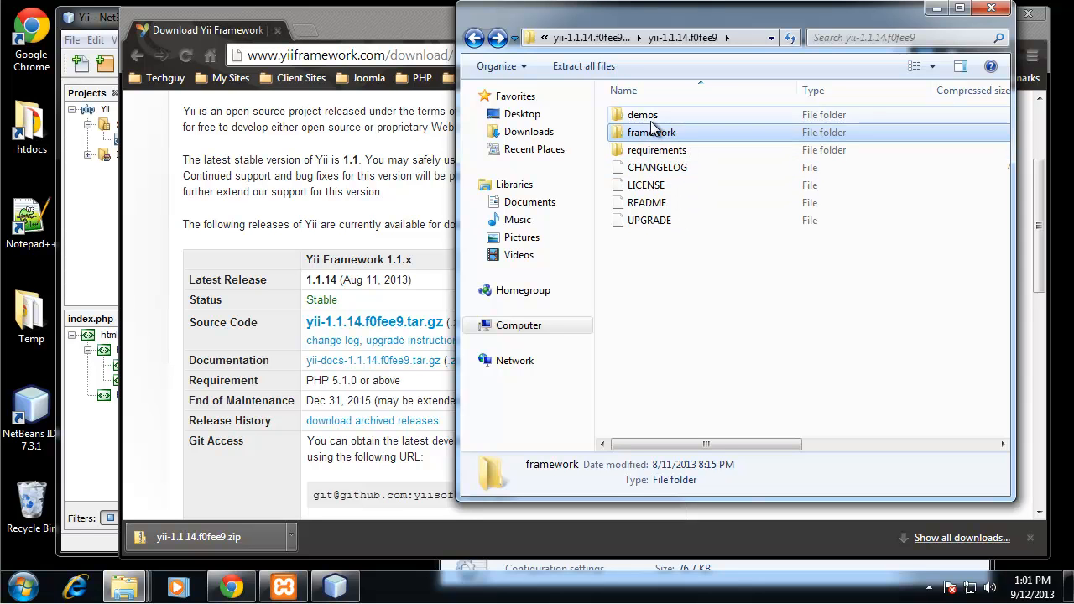
pyautogui.click(656, 149)
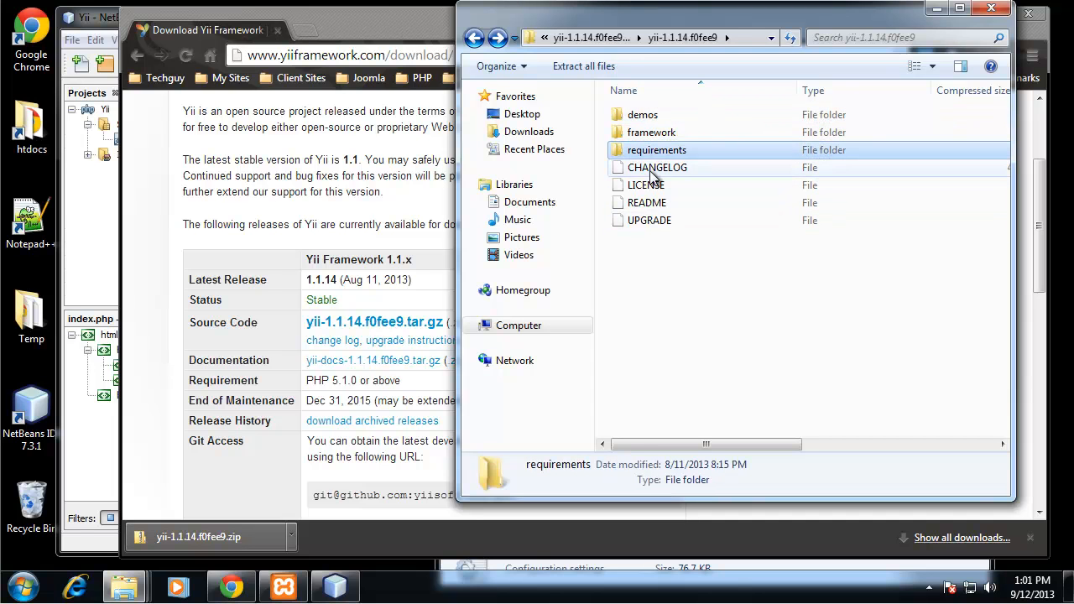
pyautogui.click(656, 167)
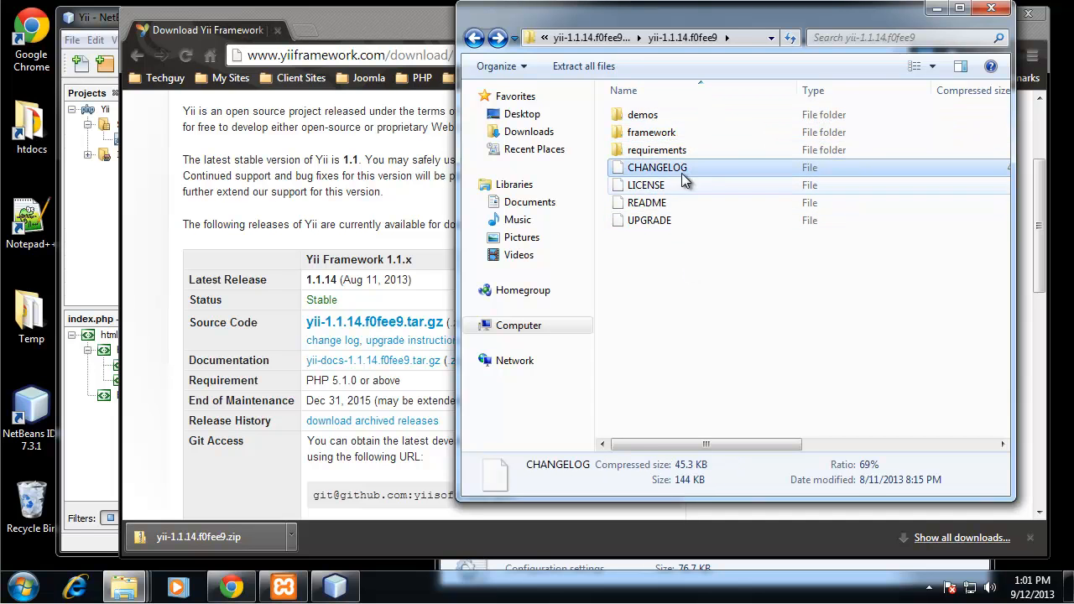
pyautogui.doubleClick(651, 131)
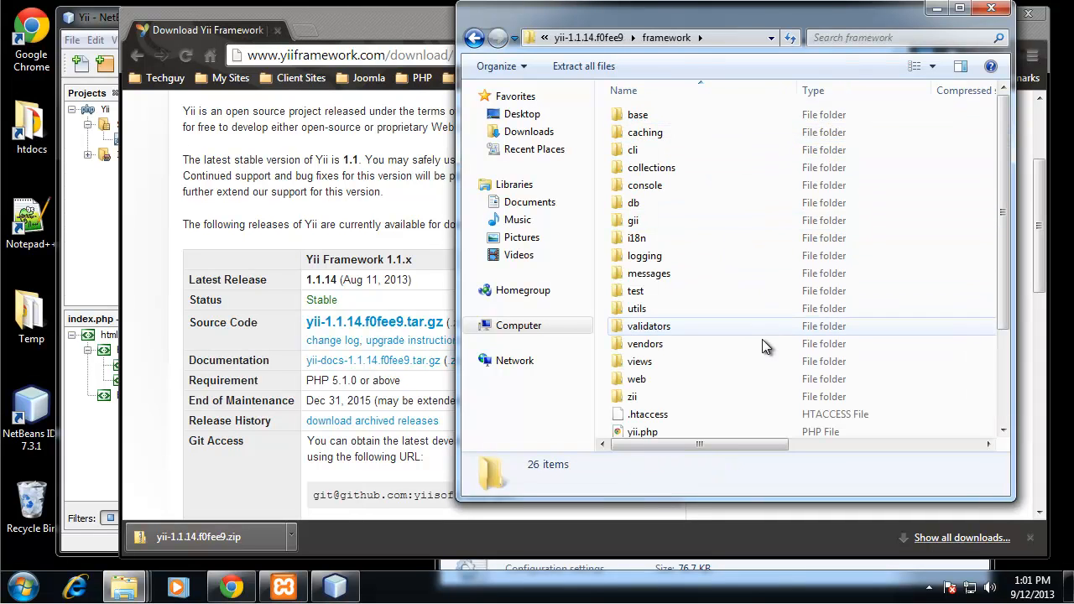
pyautogui.moveTo(764, 149)
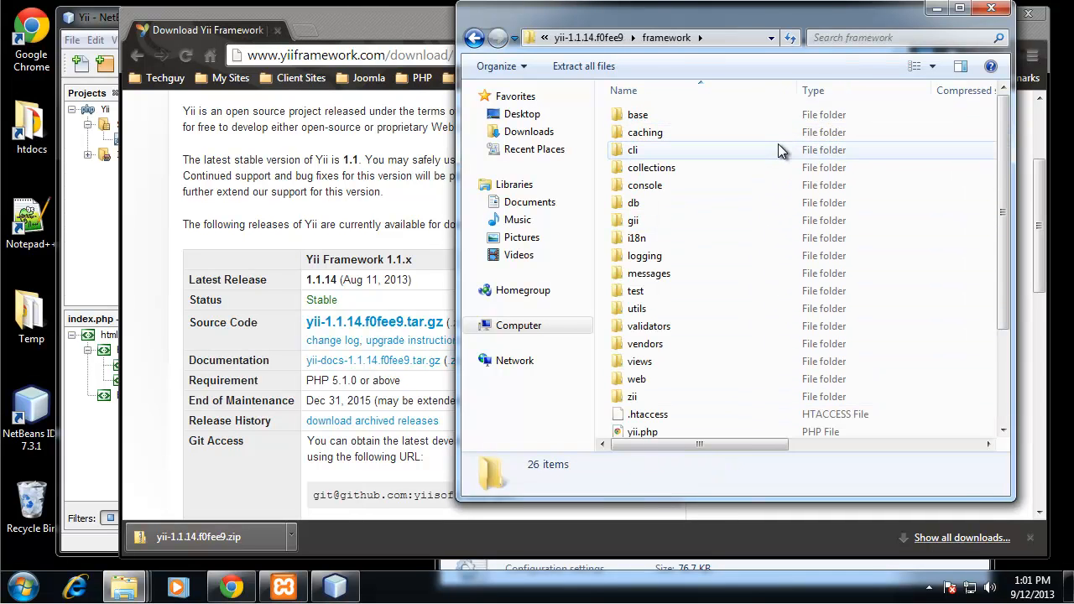
pyautogui.moveTo(757, 184)
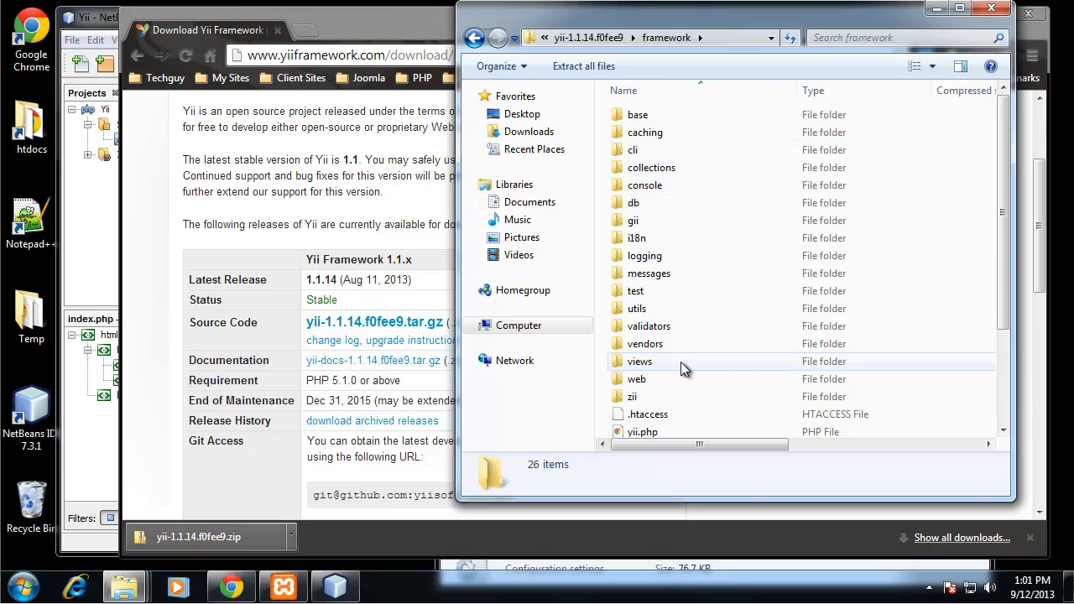
pyautogui.moveTo(701, 371)
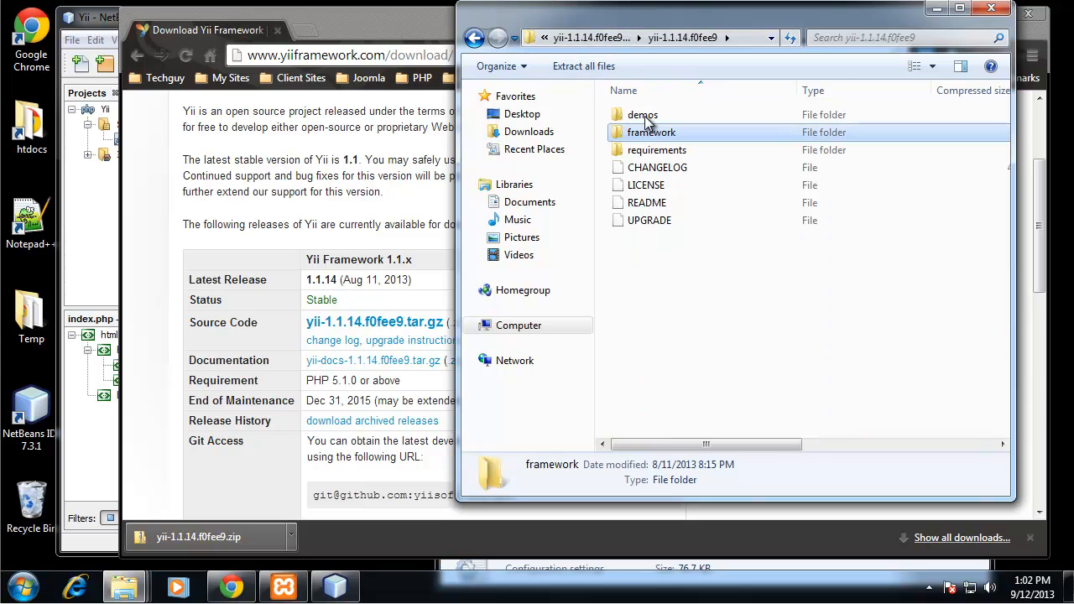
pyautogui.rightClick(651, 131)
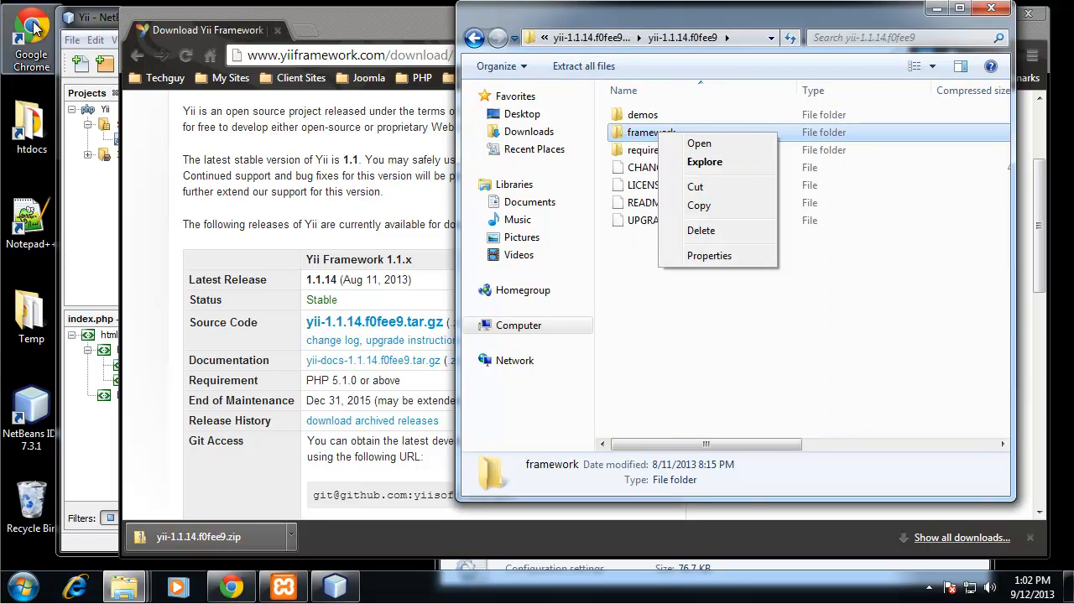
pyautogui.click(21, 585)
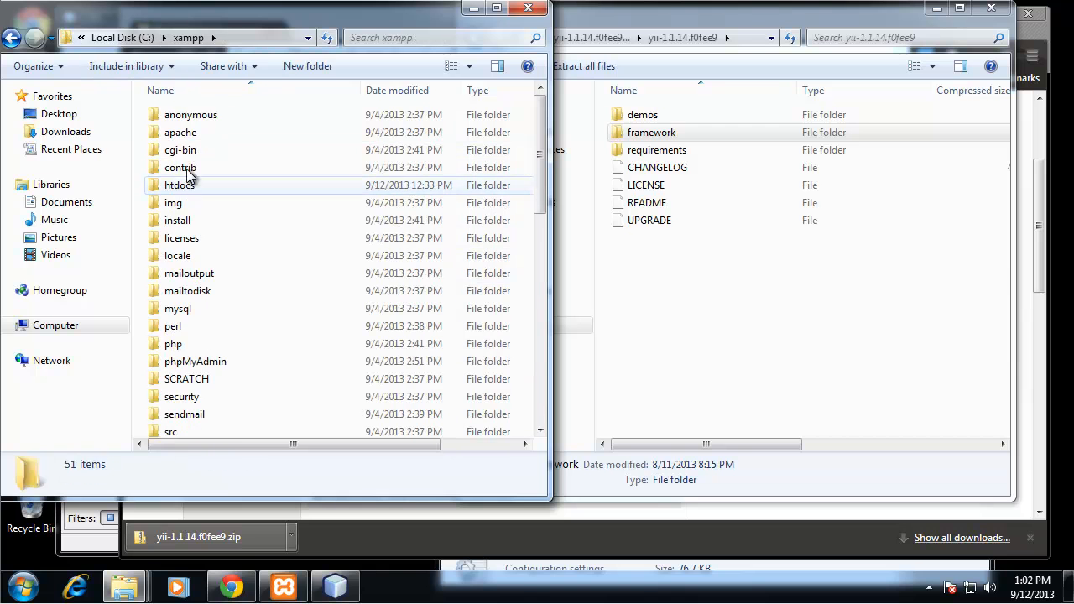
pyautogui.scroll(-3)
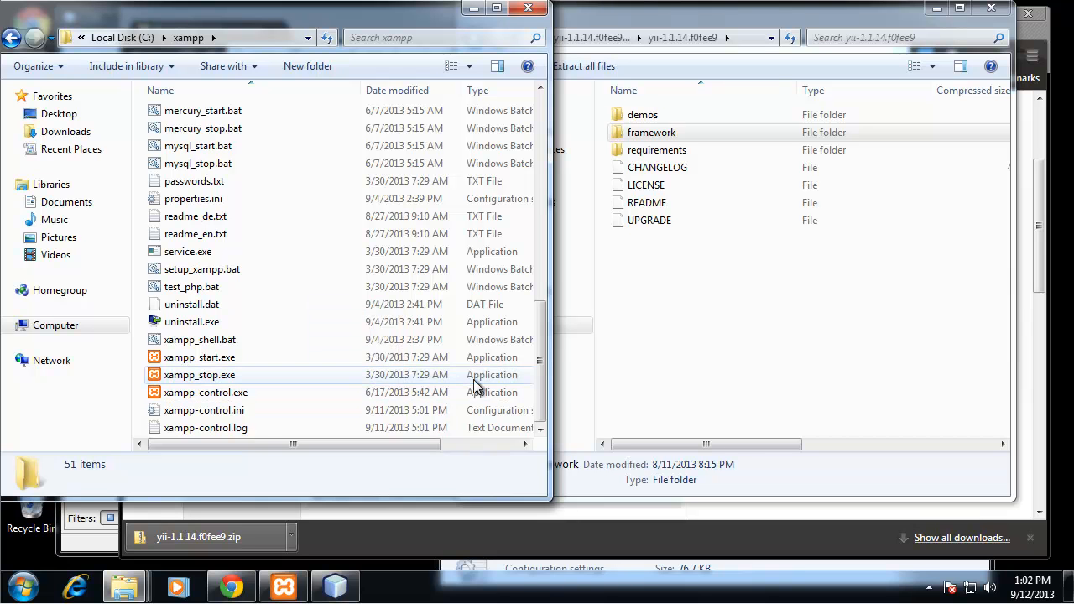
pyautogui.scroll(3)
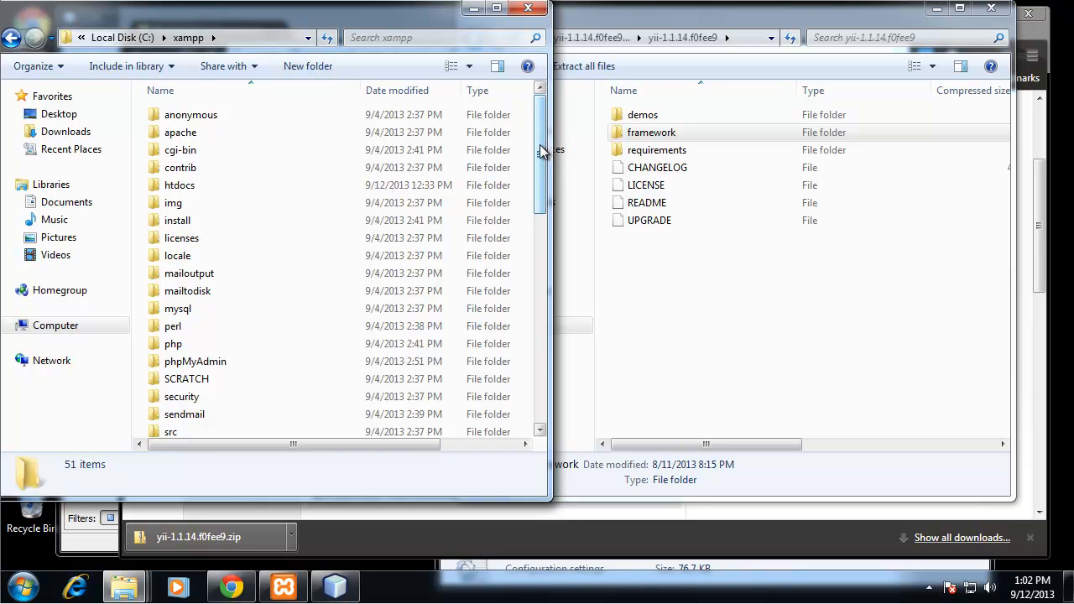
pyautogui.scroll(-3)
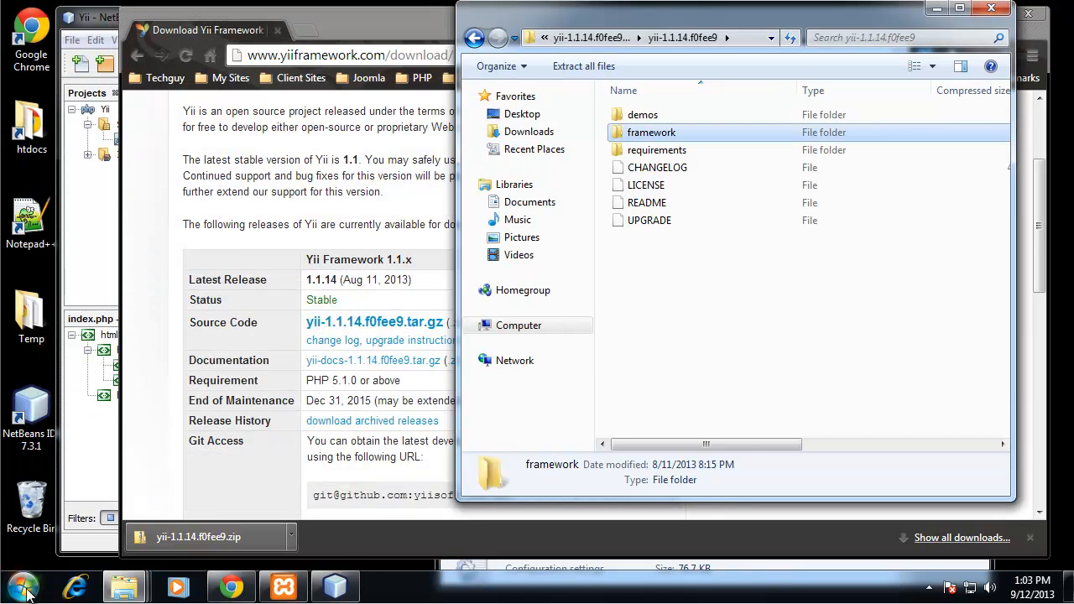
# Open Command Prompt and cd from the user folder into C:\xampp\framework.
pyautogui.click(22, 586)
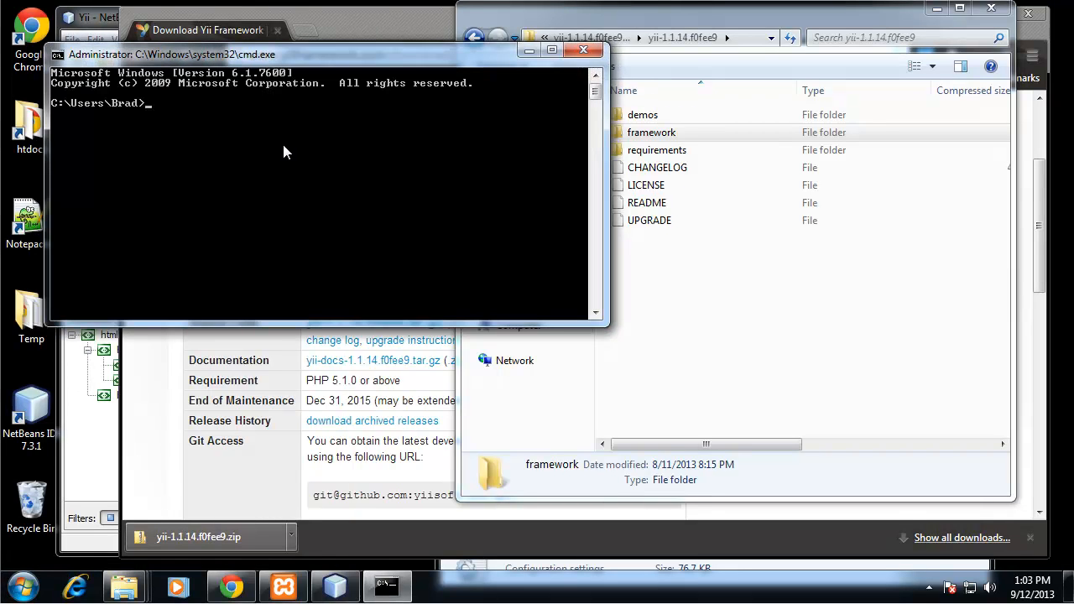
pyautogui.moveTo(310, 105)
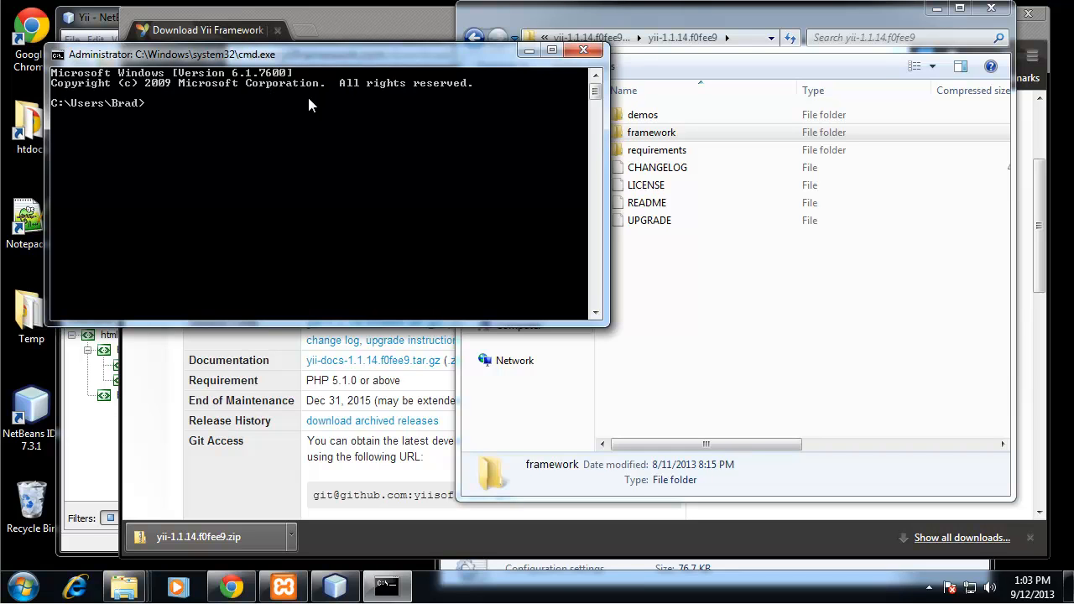
pyautogui.write('cd..')
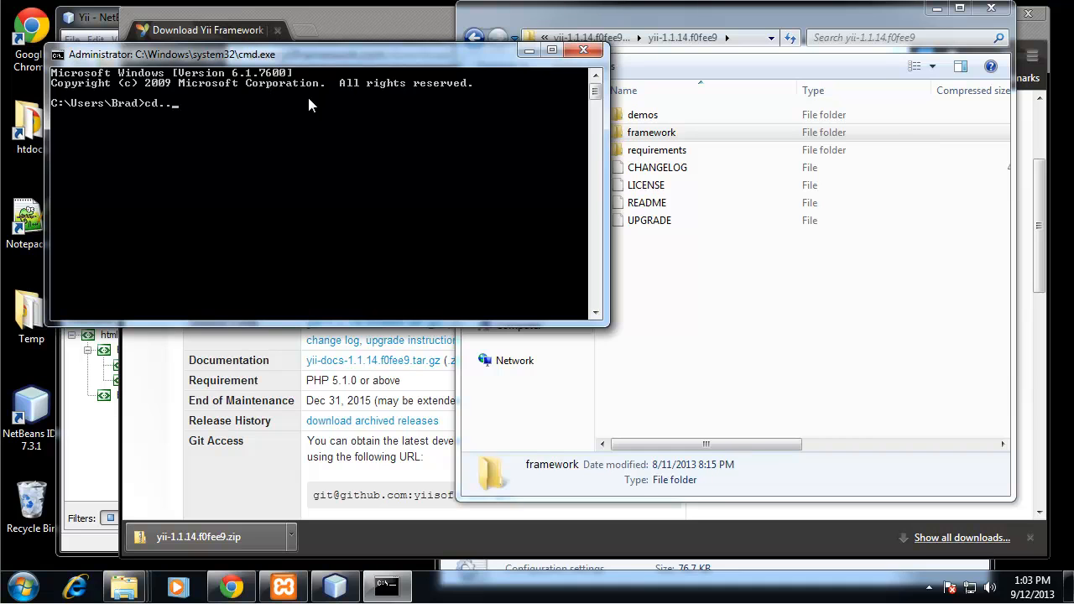
pyautogui.press('Return')
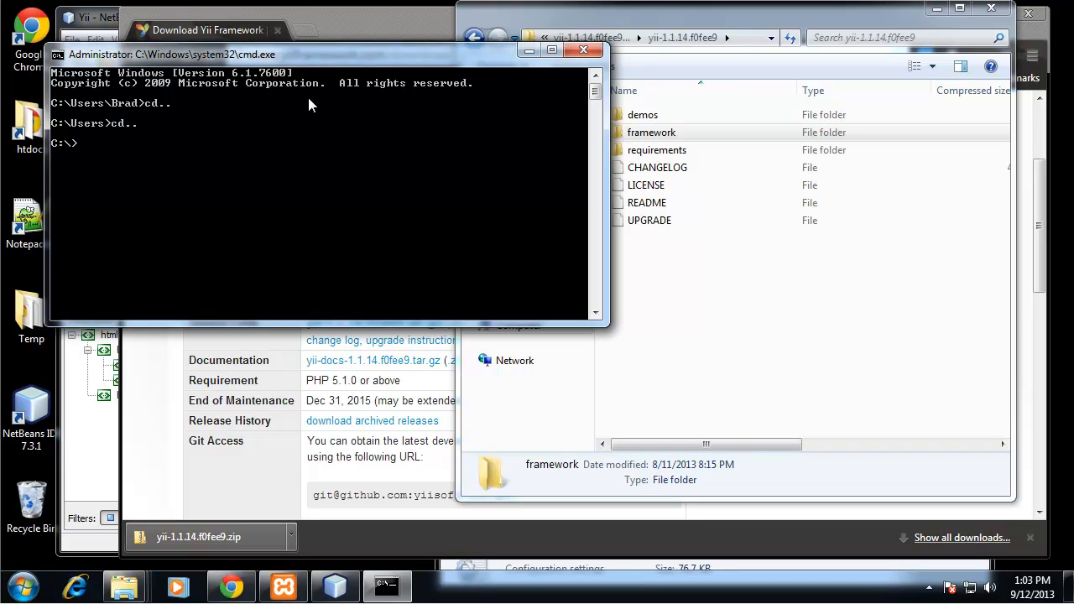
pyautogui.write('cd xampp')
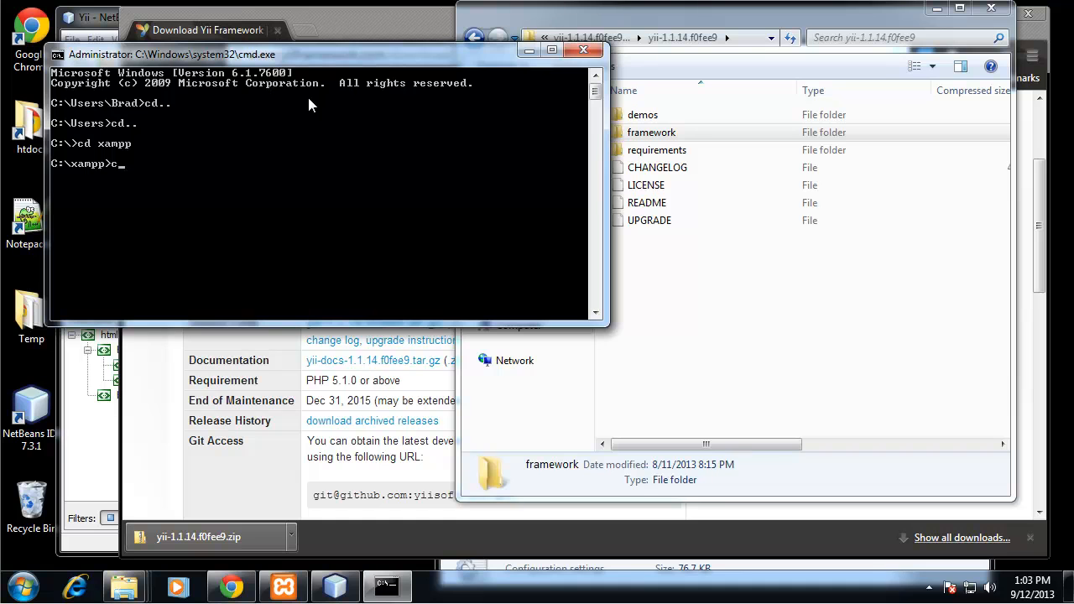
pyautogui.write('d framew')
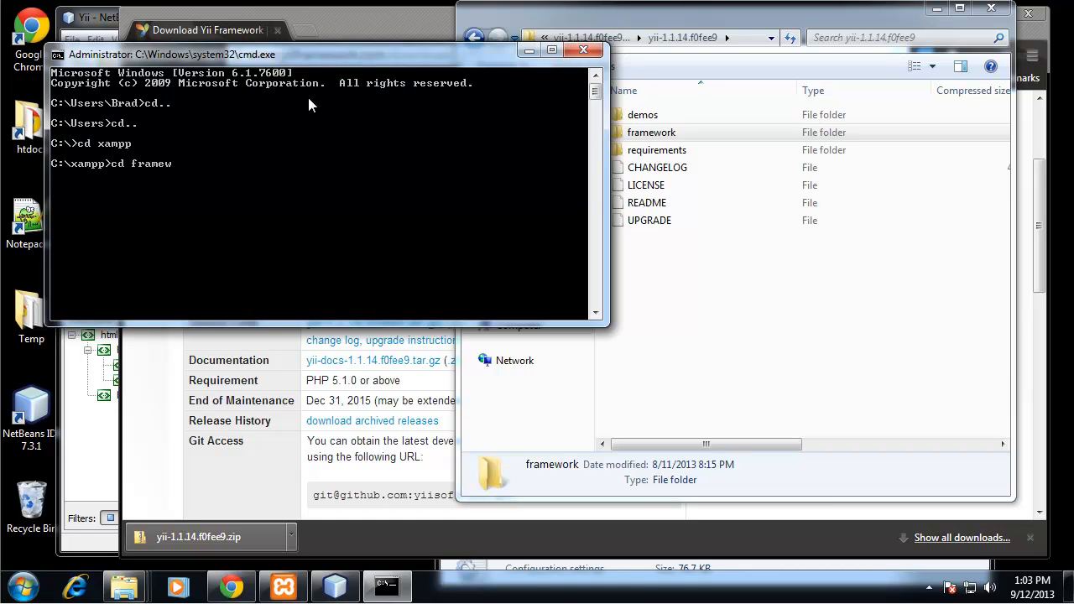
pyautogui.press('Return')
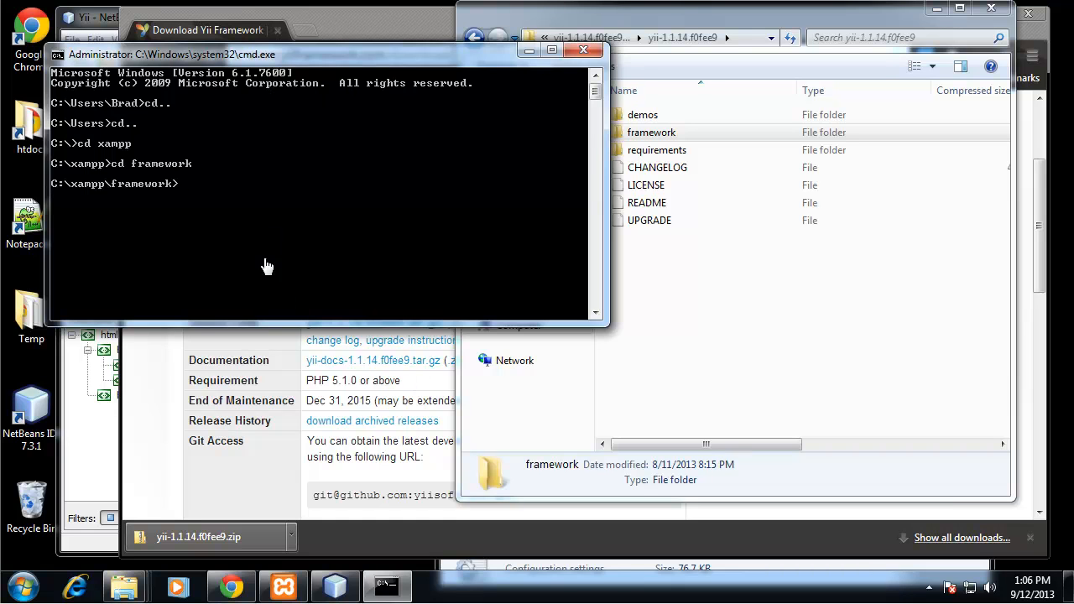
pyautogui.moveTo(157, 209)
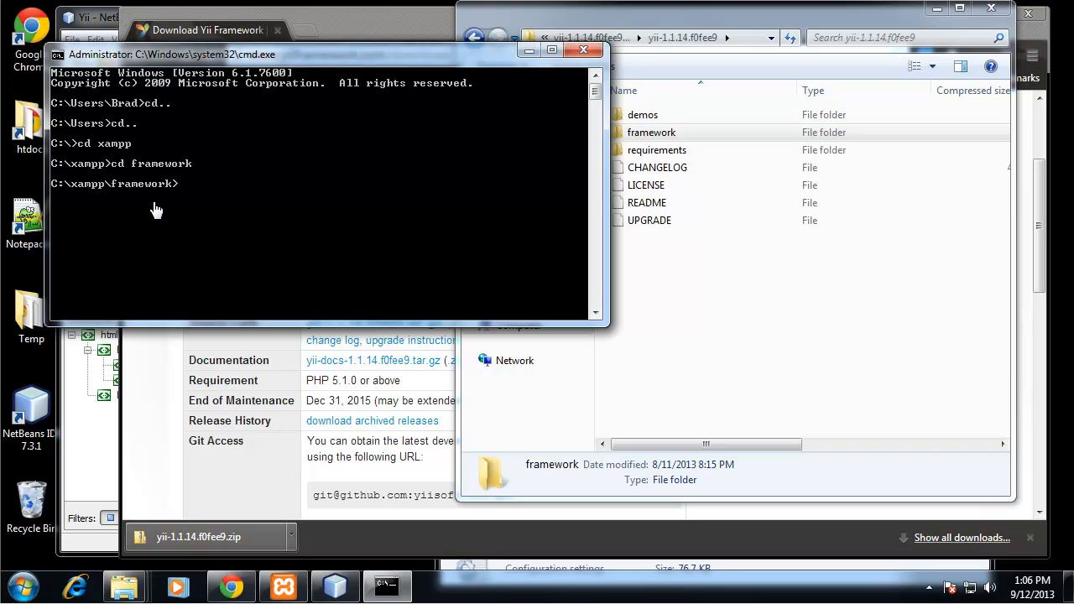
pyautogui.moveTo(216, 207)
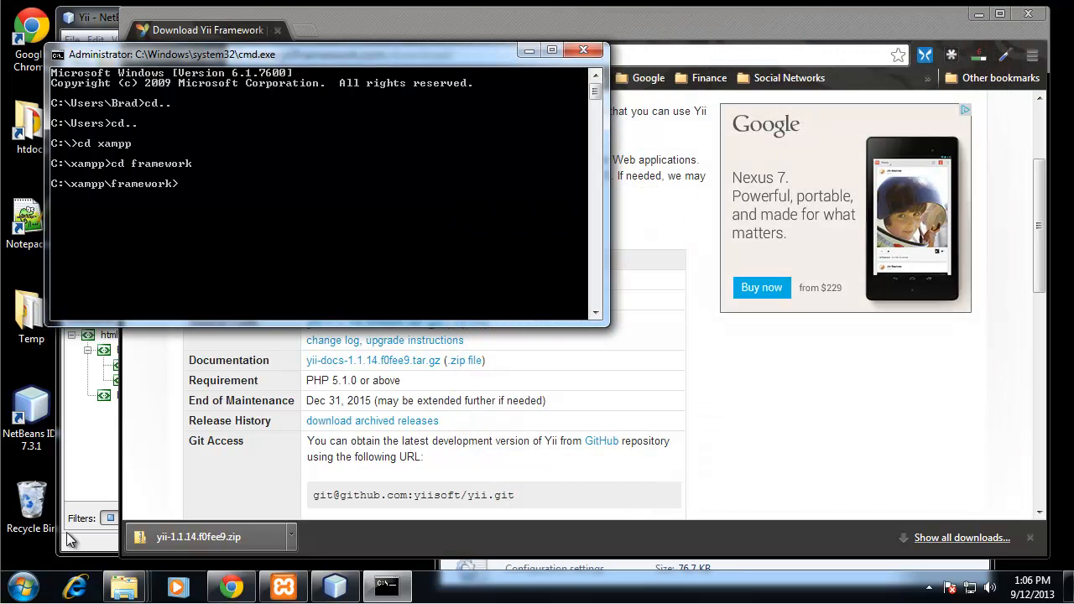
pyautogui.moveTo(125, 584)
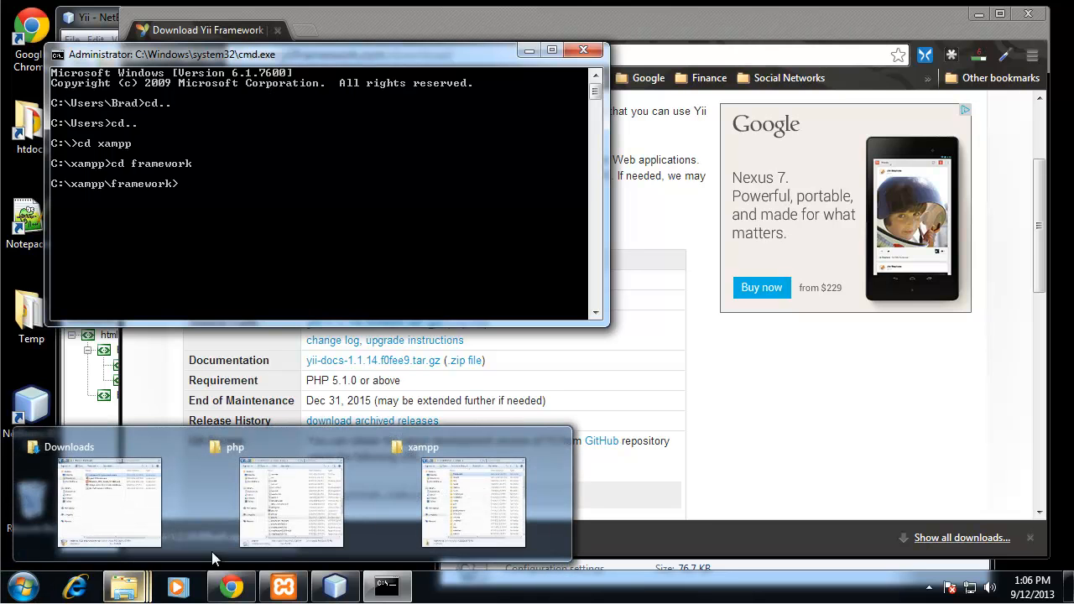
# Open the xampp framework folder and edit yiic.bat in Notepad++.
pyautogui.click(473, 501)
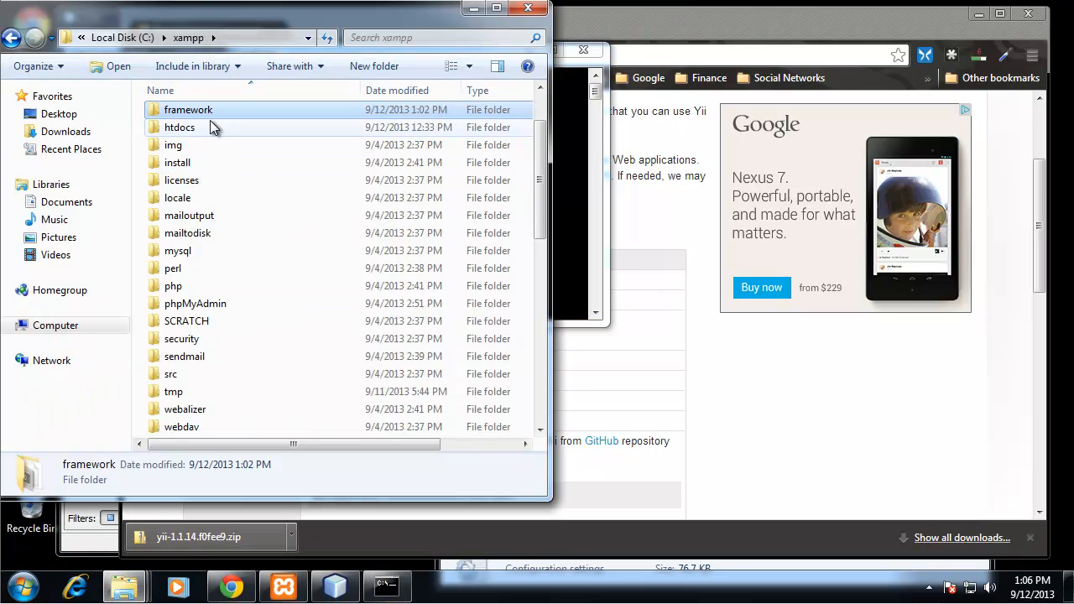
pyautogui.doubleClick(188, 110)
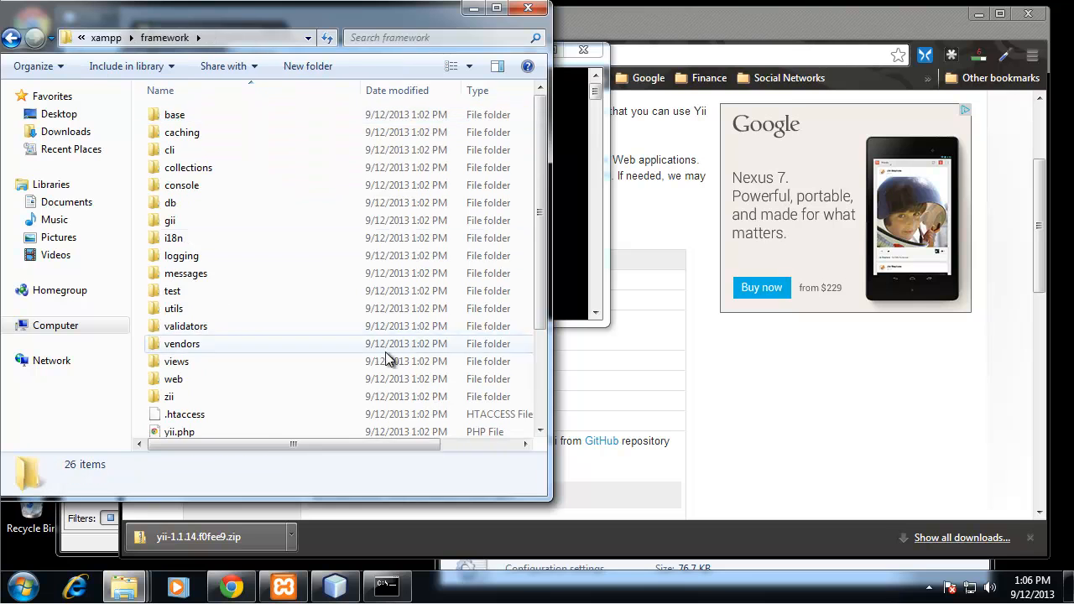
pyautogui.scroll(-3)
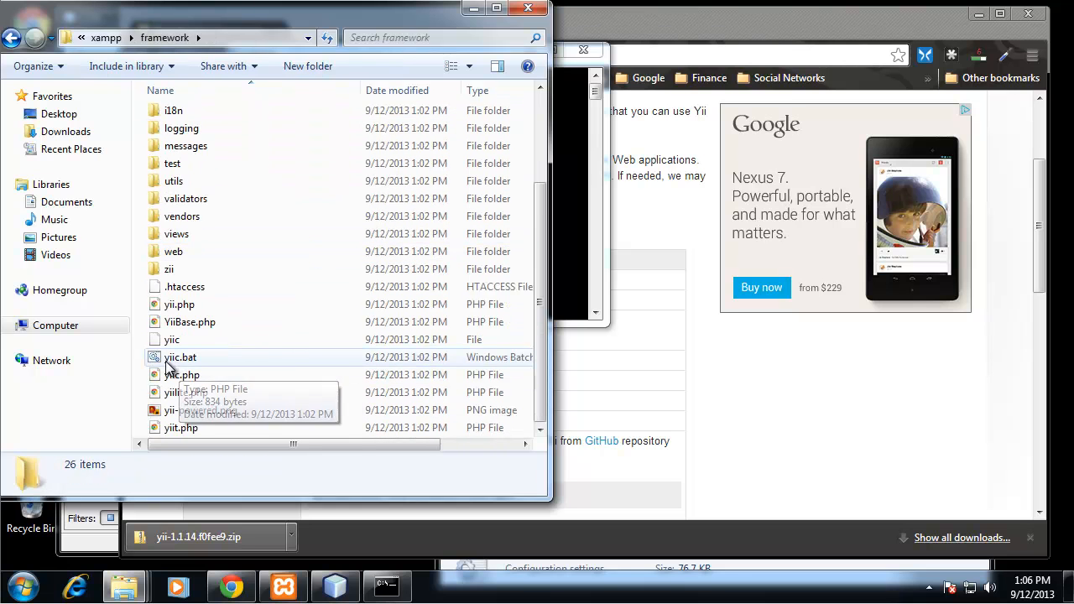
pyautogui.moveTo(189, 361)
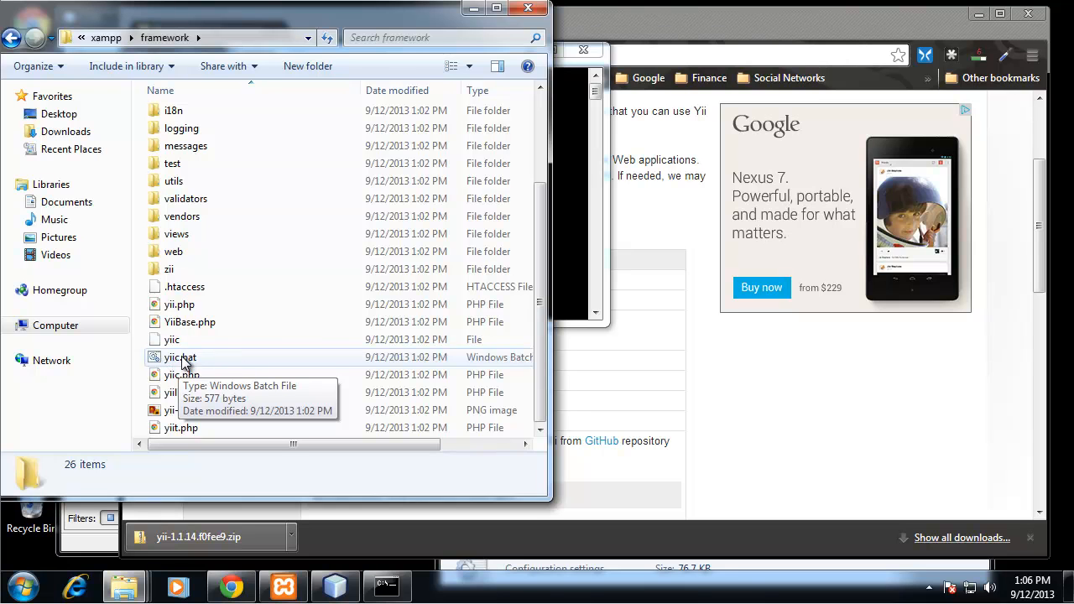
pyautogui.moveTo(193, 362)
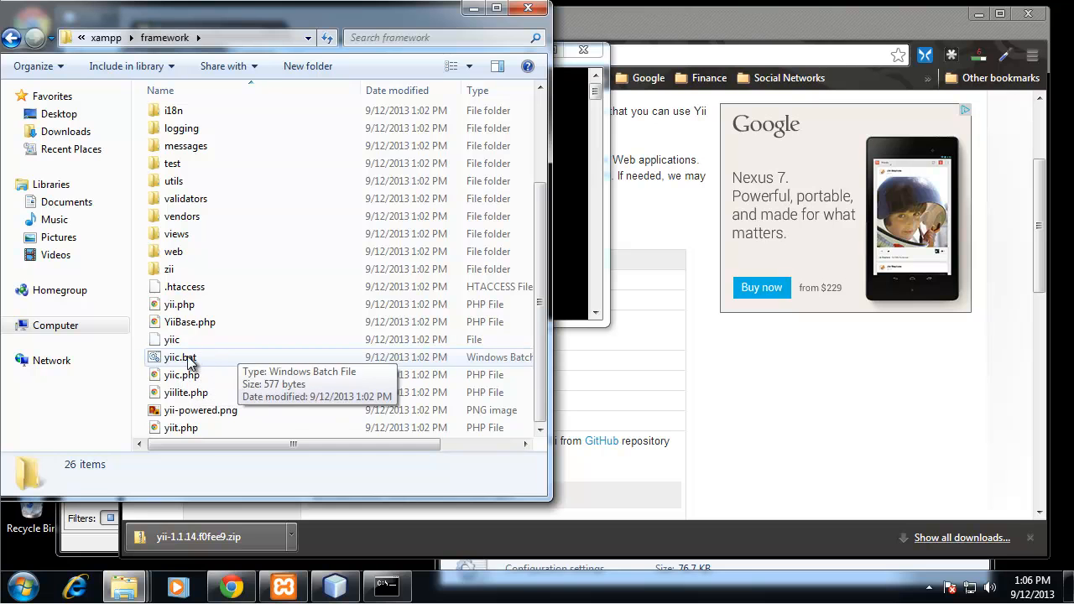
pyautogui.click(180, 357)
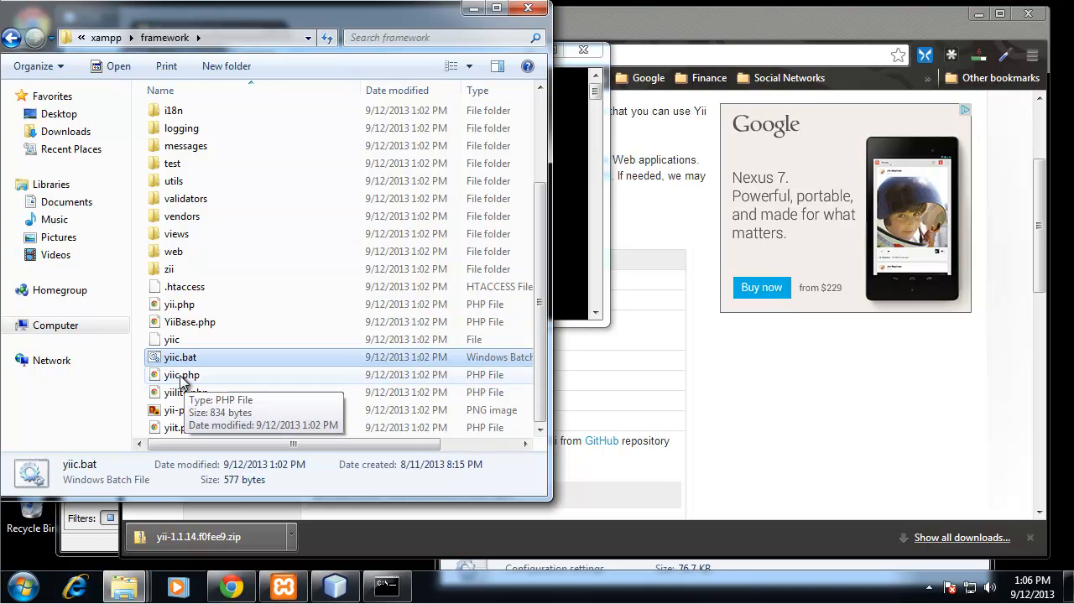
pyautogui.rightClick(180, 356)
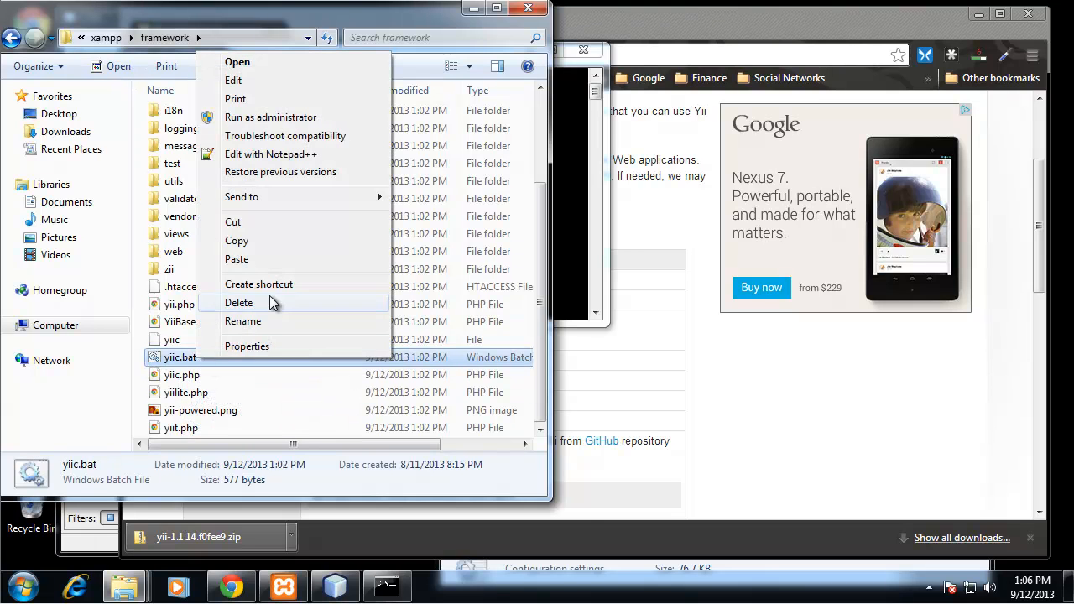
pyautogui.moveTo(271, 160)
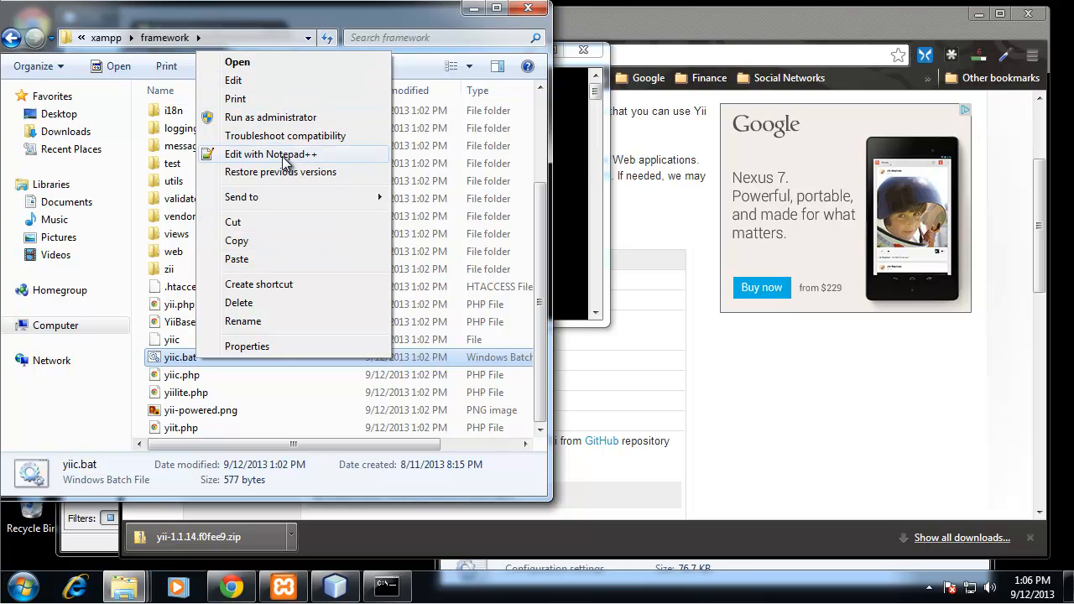
pyautogui.click(271, 153)
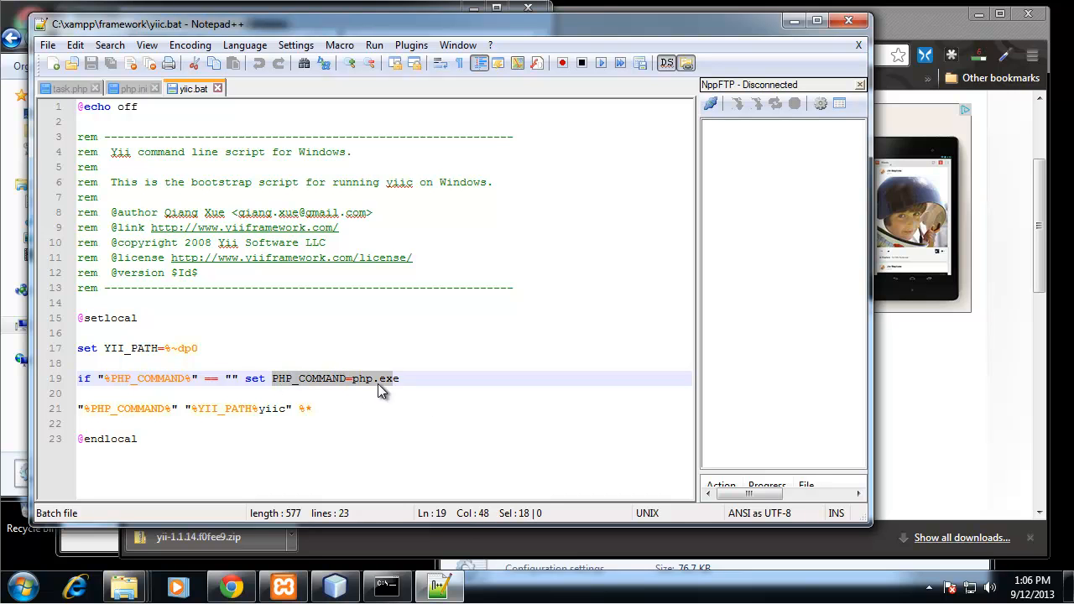
pyautogui.click(552, 386)
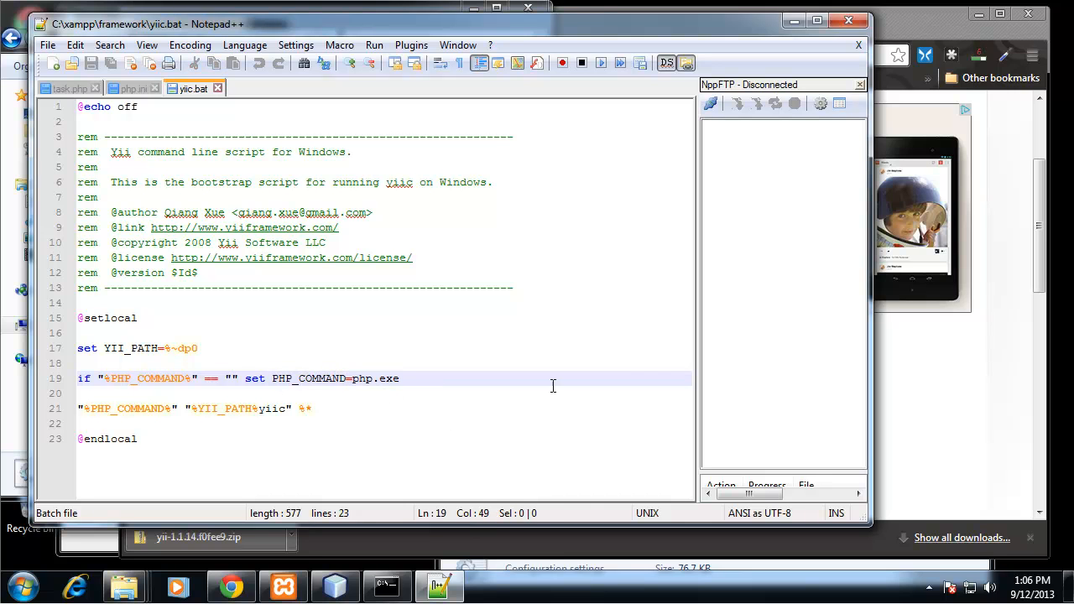
pyautogui.click(401, 378)
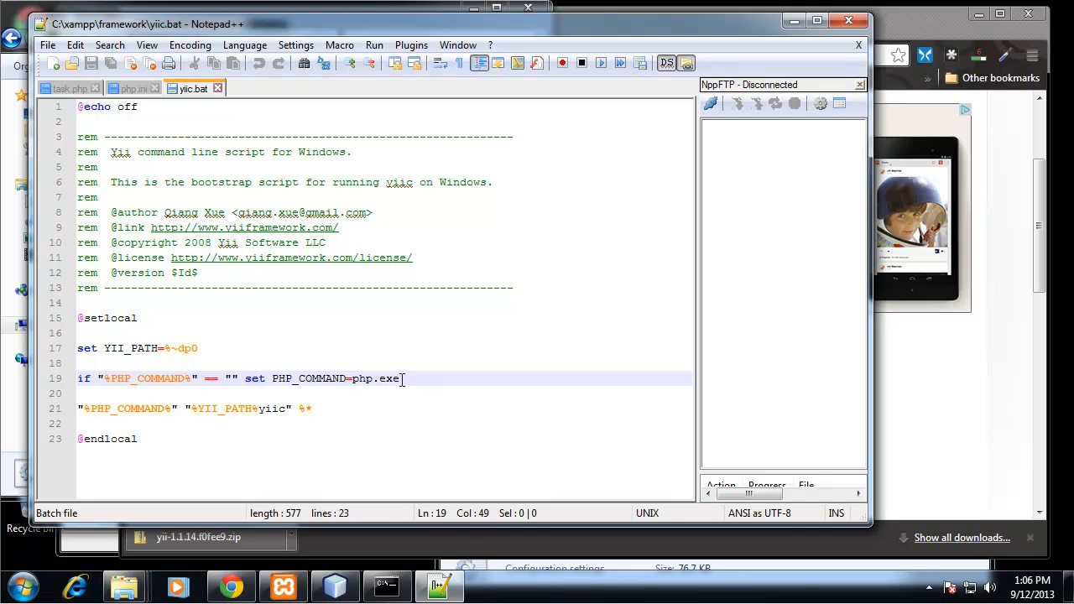
pyautogui.doubleClick(375, 379)
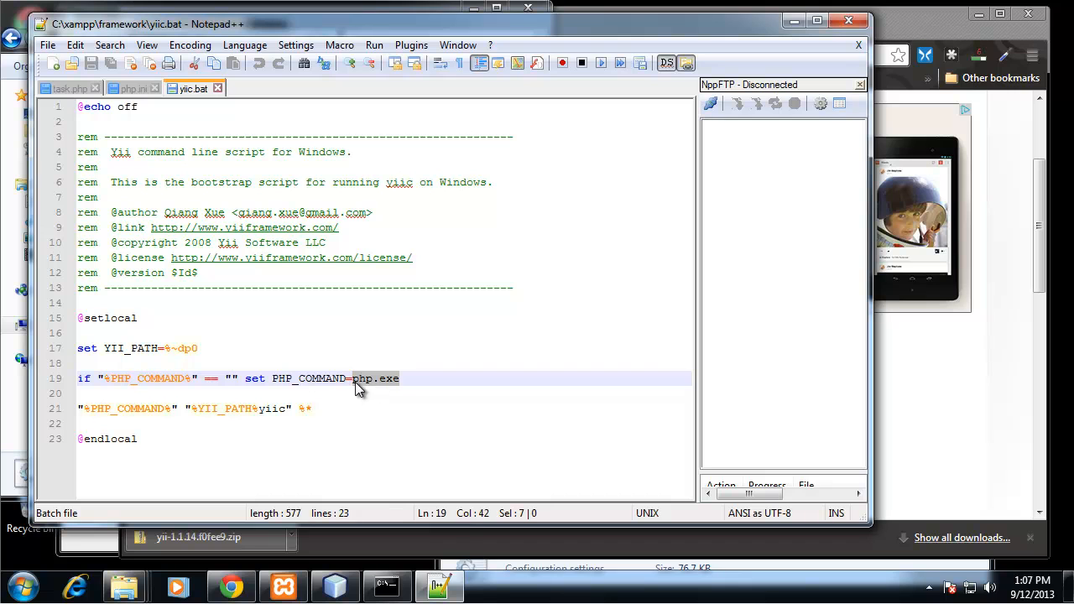
pyautogui.moveTo(397, 395)
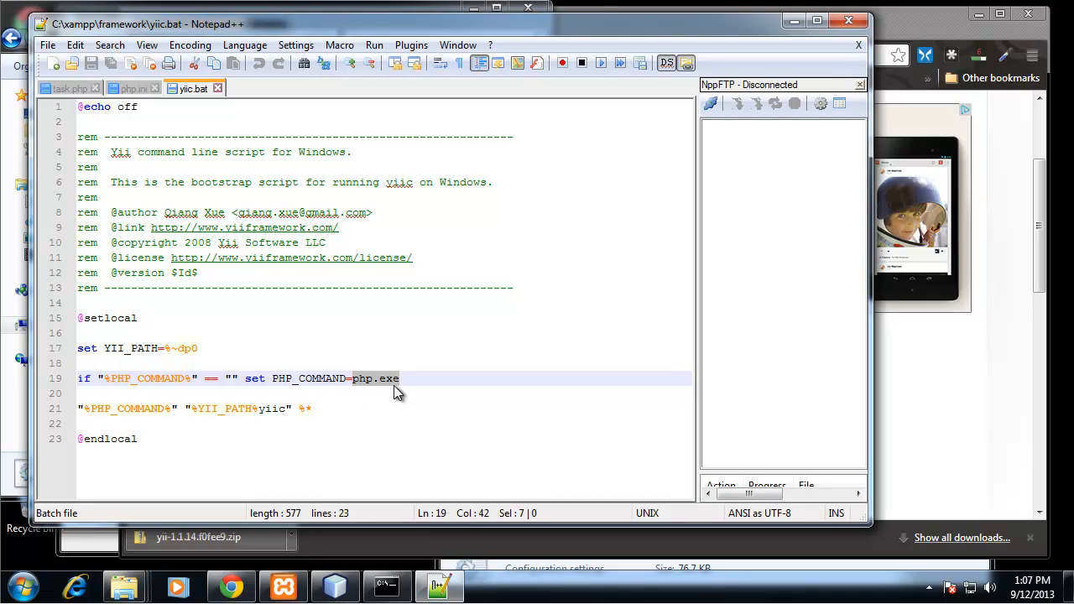
pyautogui.moveTo(397, 394)
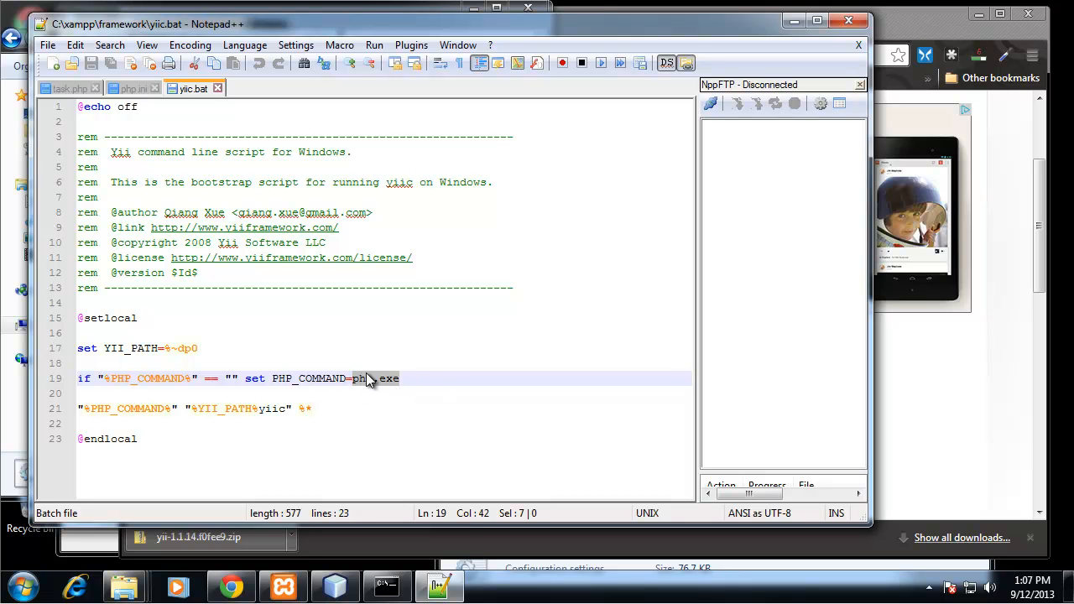
pyautogui.moveTo(126, 586)
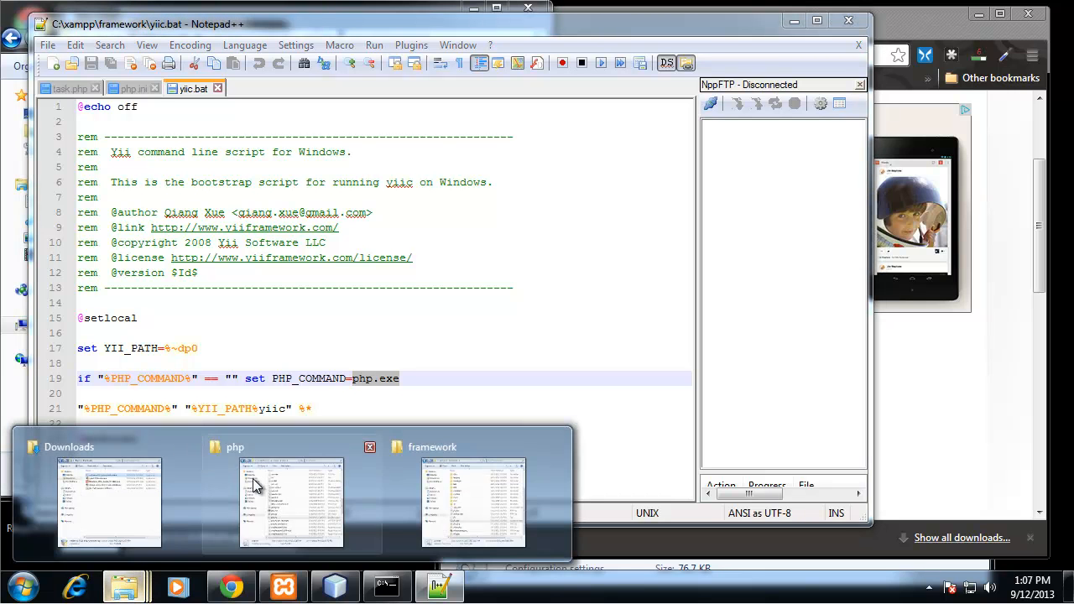
# Switch to Explorer, open the xampp php folder and select php.exe.
pyautogui.click(472, 501)
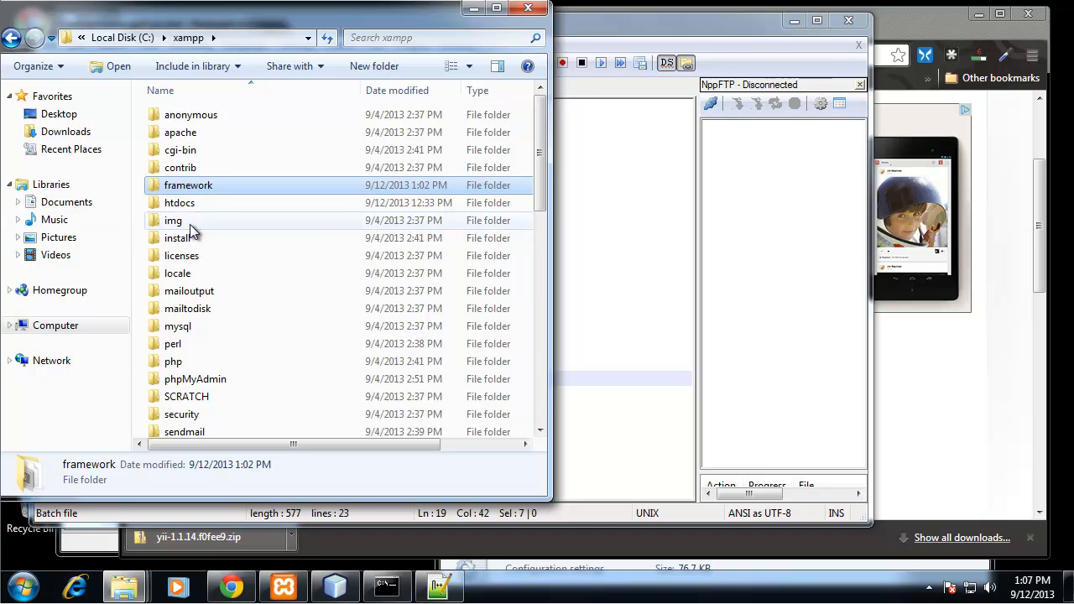
pyautogui.doubleClick(174, 361)
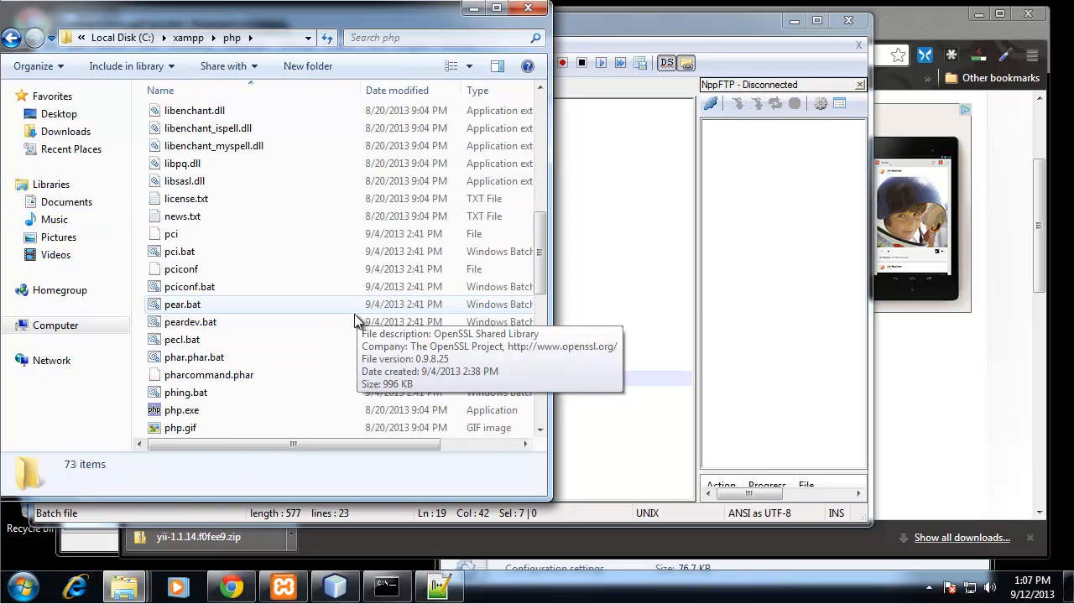
pyautogui.scroll(-3)
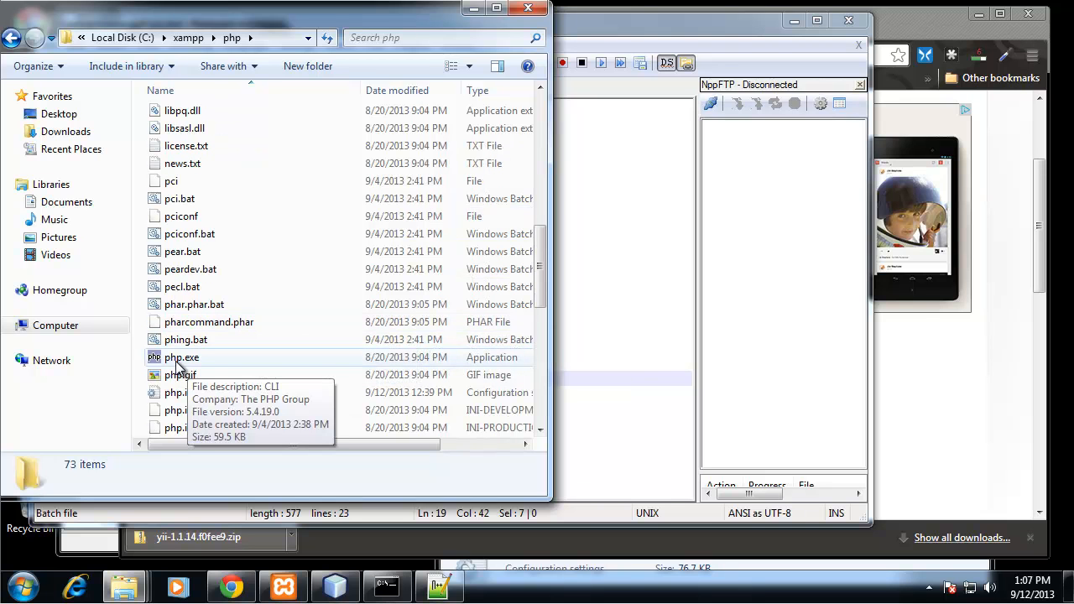
pyautogui.click(182, 358)
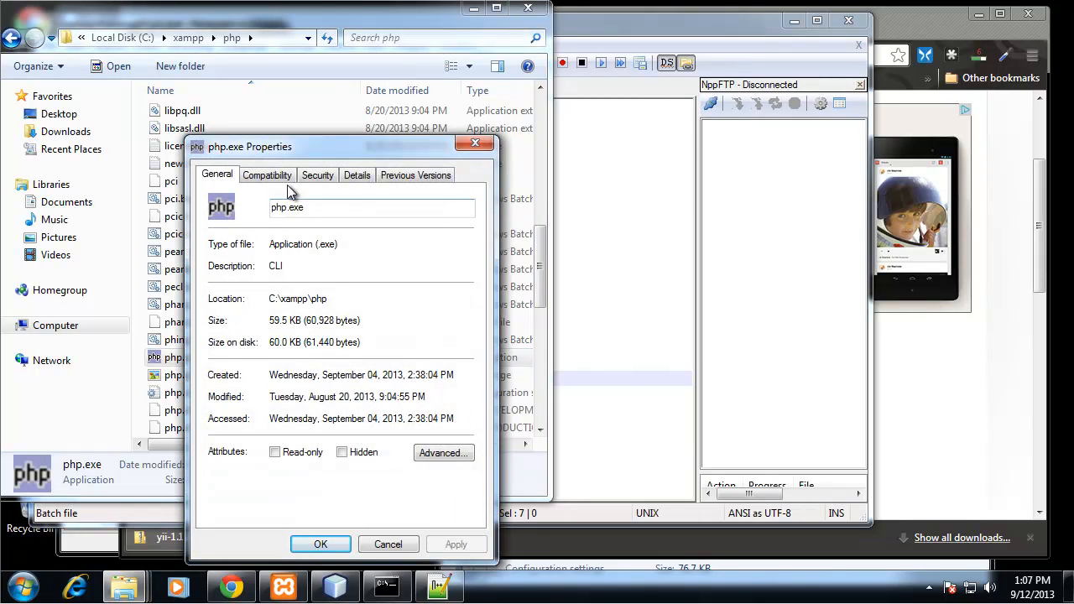
pyautogui.click(387, 543)
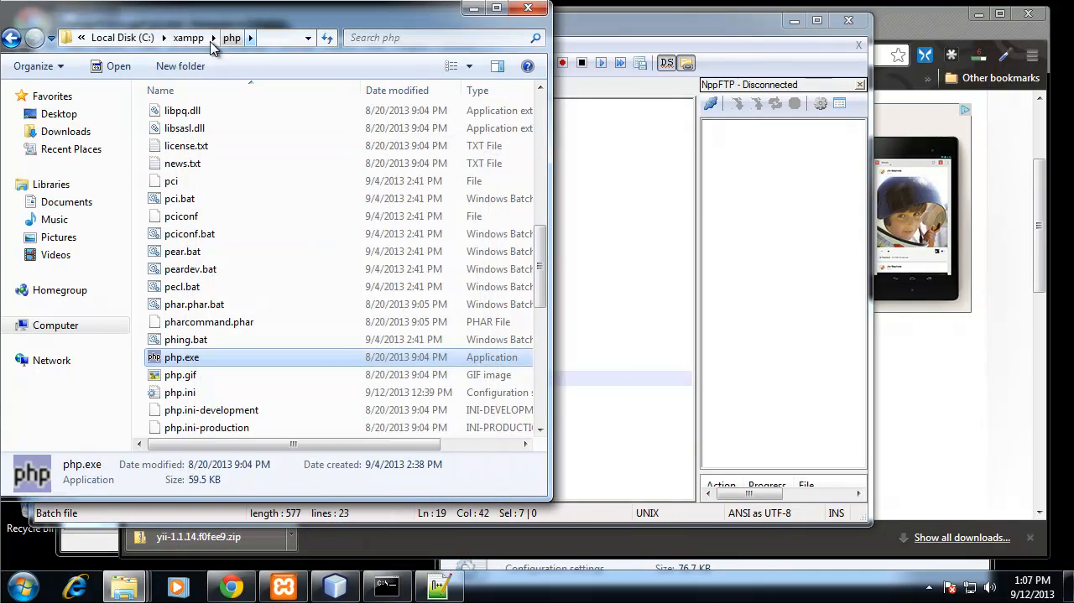
# View php.exe's Properties and copy its location C:\xampp\php, then return to yiic.bat.
pyautogui.rightClick(181, 356)
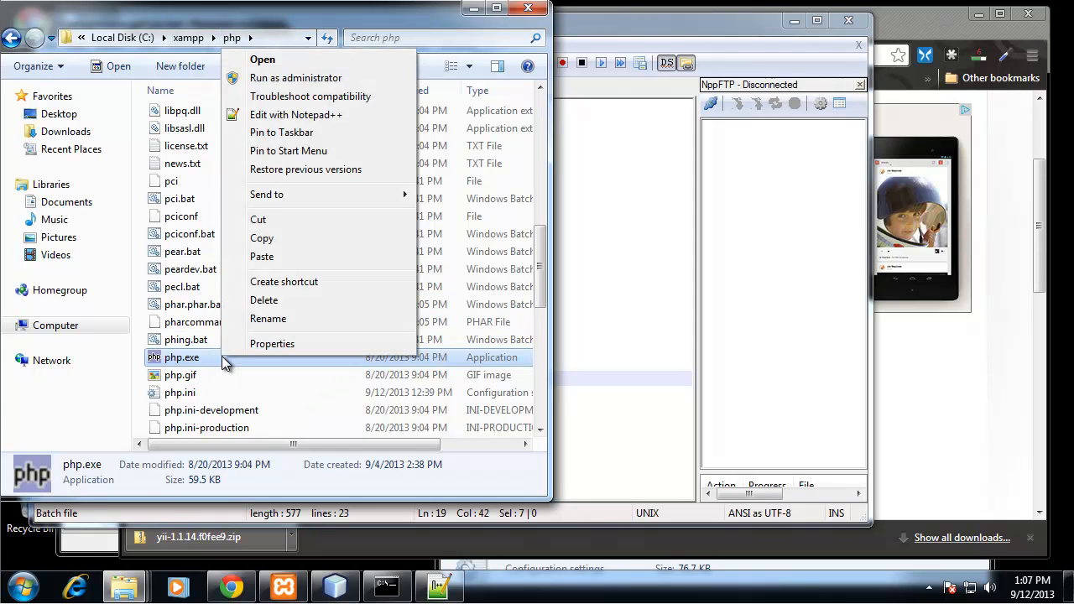
pyautogui.click(272, 343)
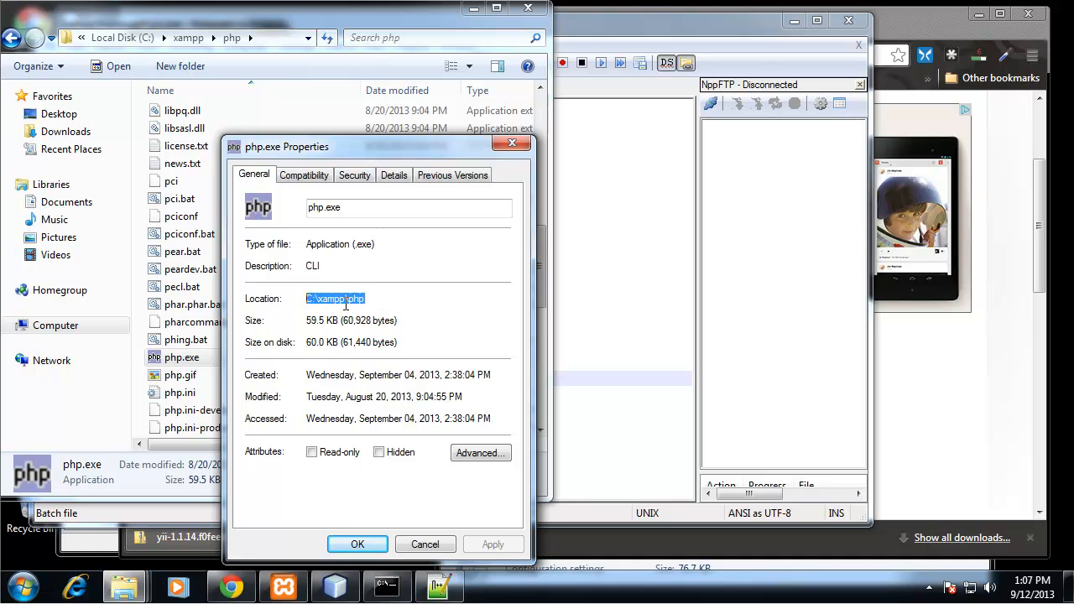
pyautogui.rightClick(336, 299)
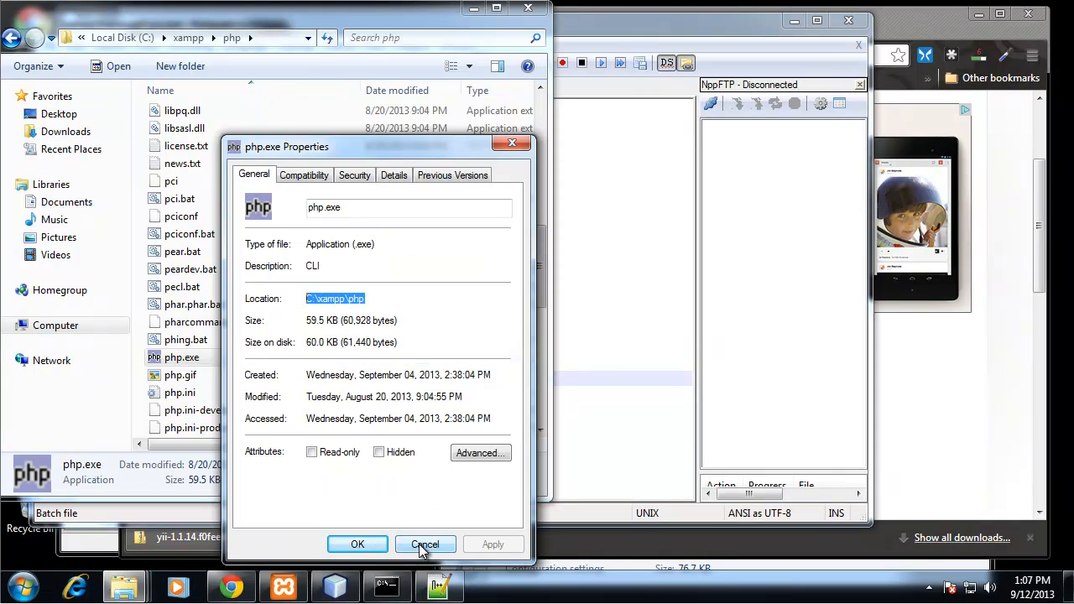
pyautogui.click(424, 543)
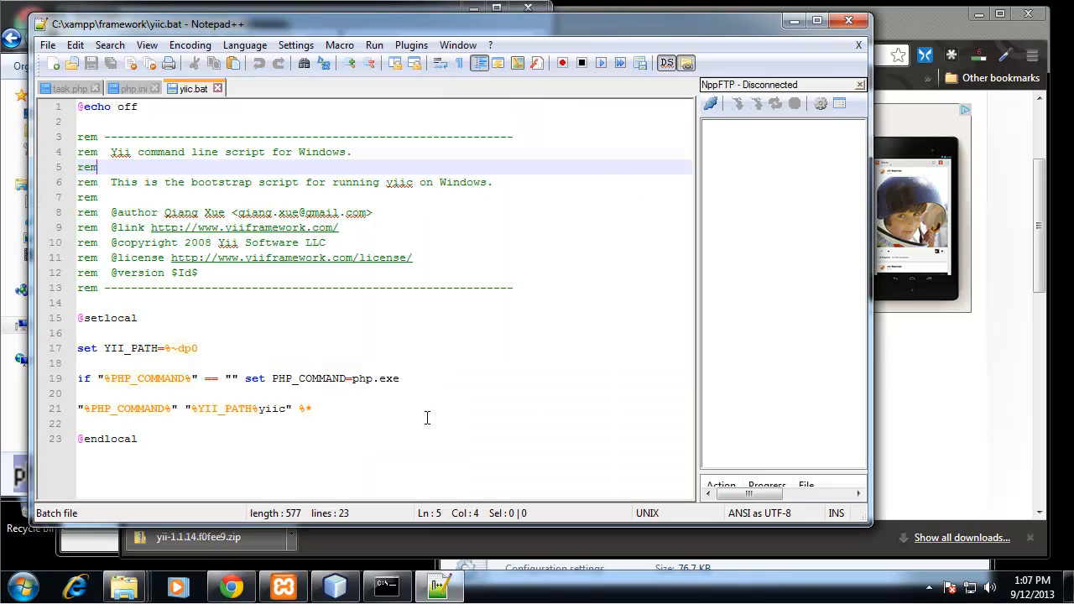
# Insert C:\xampp\php\ before php.exe in yiic.bat's line 19.
pyautogui.click(351, 379)
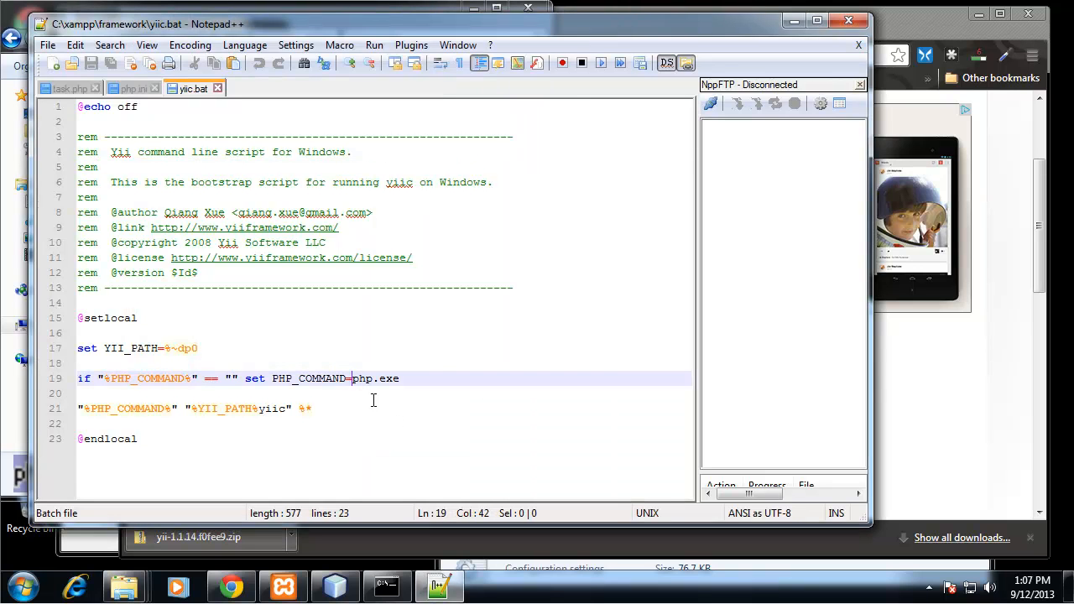
pyautogui.write('C:\\xampp\\php\\')
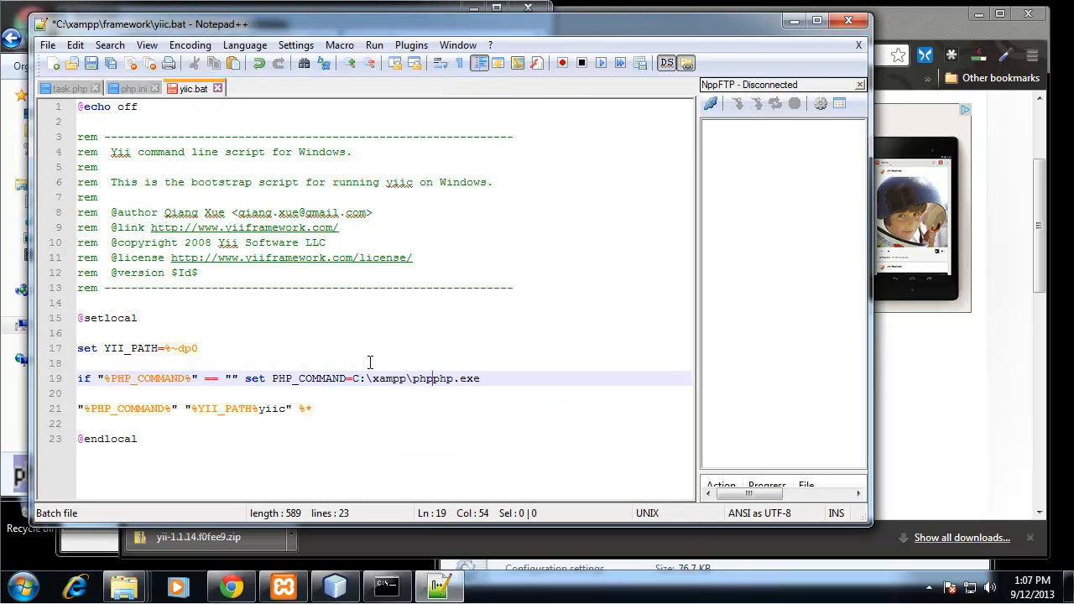
pyautogui.write('\\')
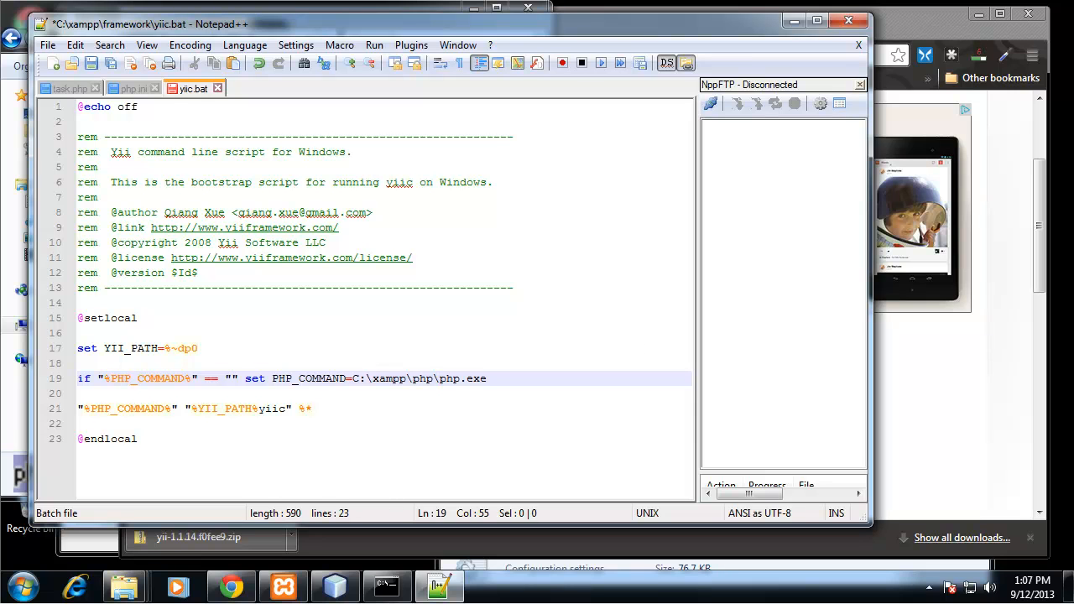
pyautogui.moveTo(489, 321)
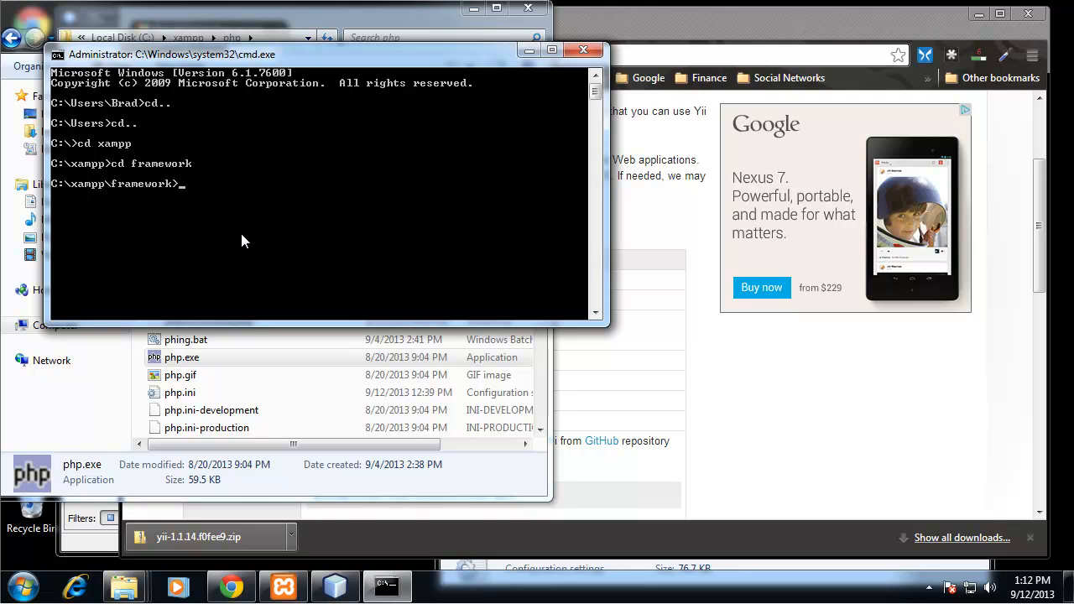
# Run yiic webapp C:\xampp\htdocs\yii, answering y to the create and overwrite prompts.
pyautogui.write('yiic webapp')
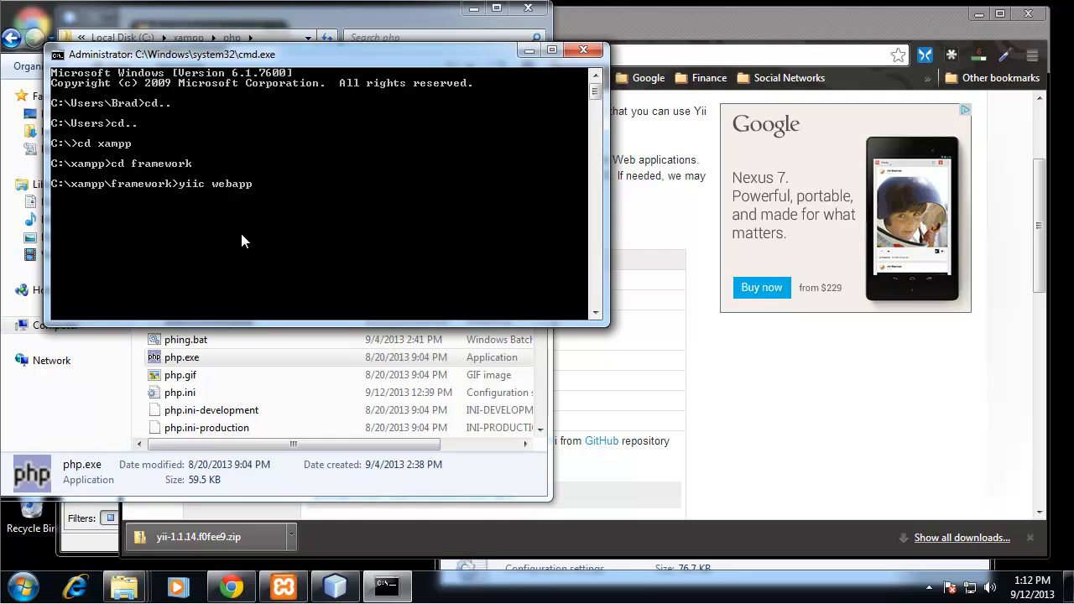
pyautogui.write('C:')
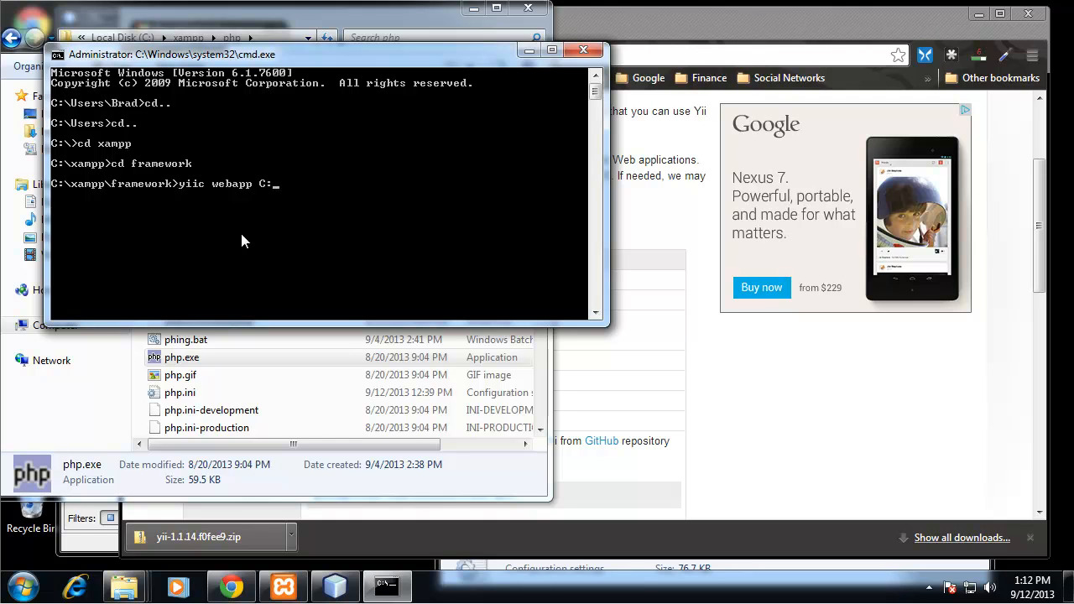
pyautogui.write('\\xampp\\')
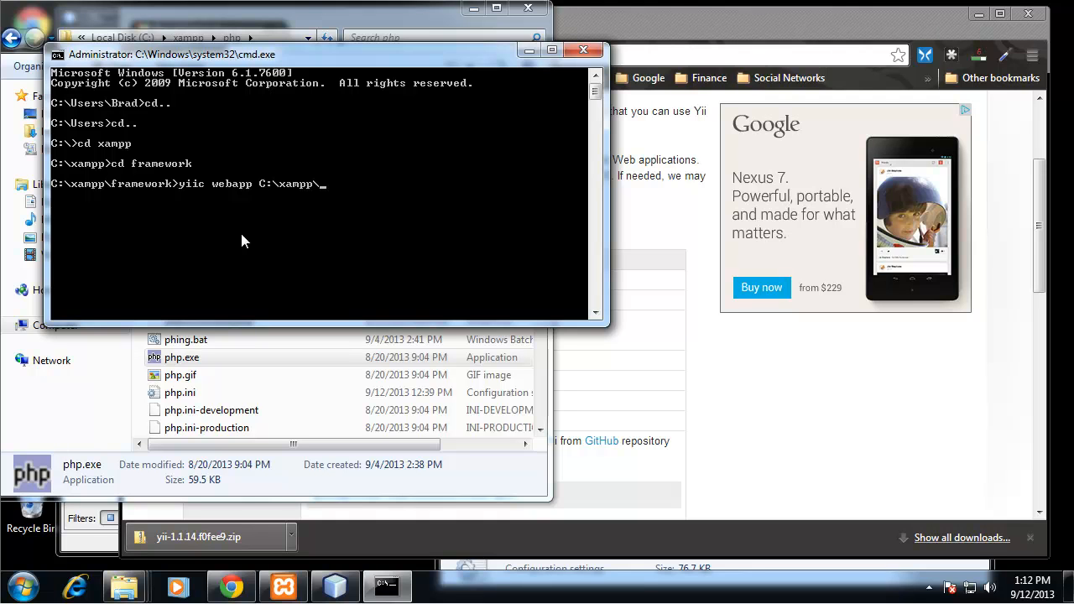
pyautogui.write('htdocs')
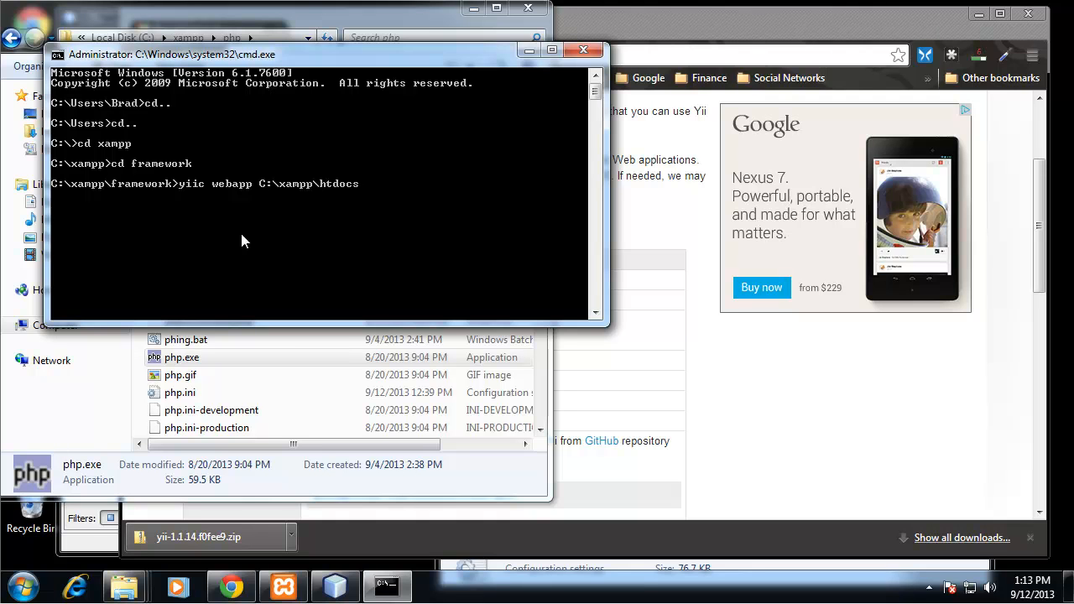
pyautogui.write('yii')
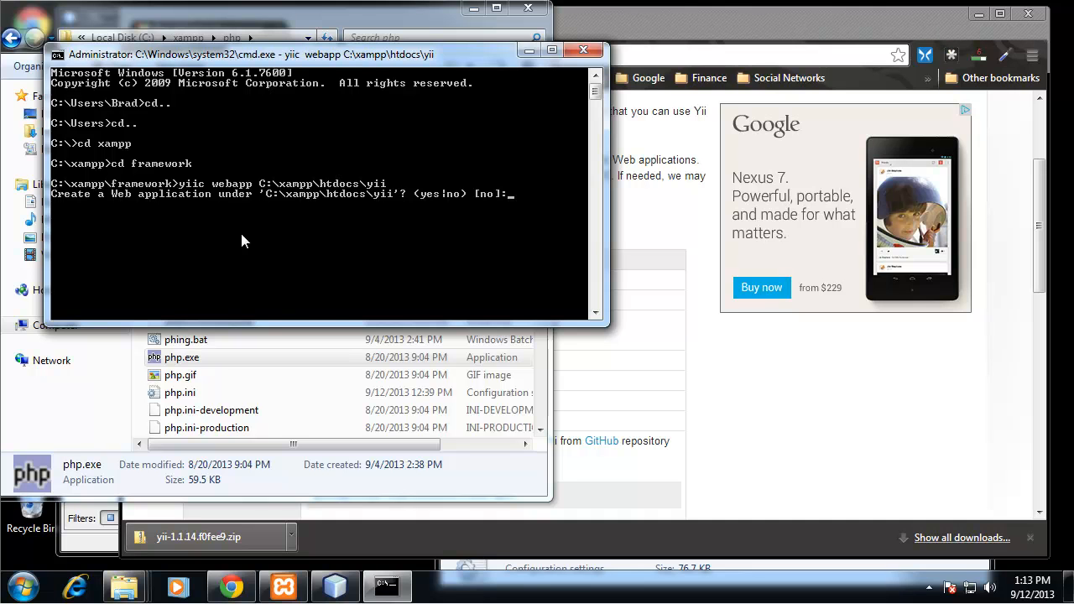
pyautogui.write('y')
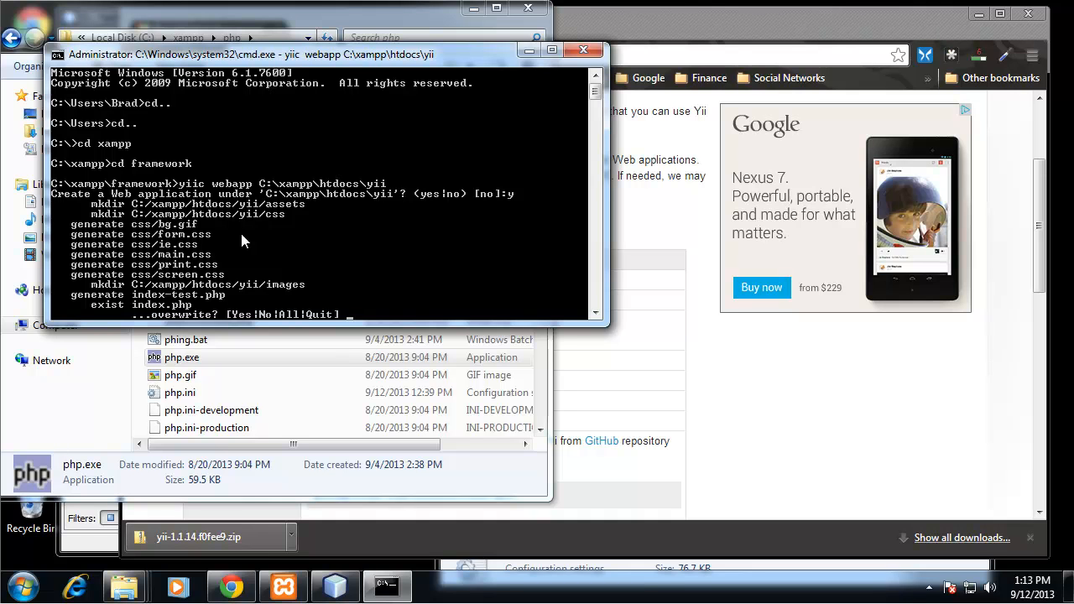
pyautogui.write('y')
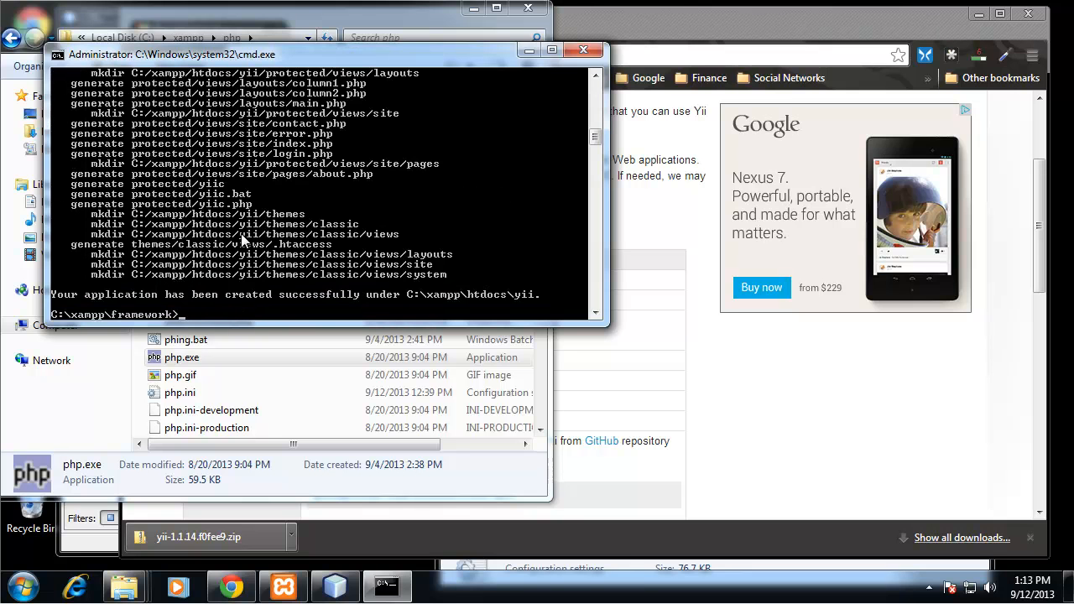
pyautogui.moveTo(705, 414)
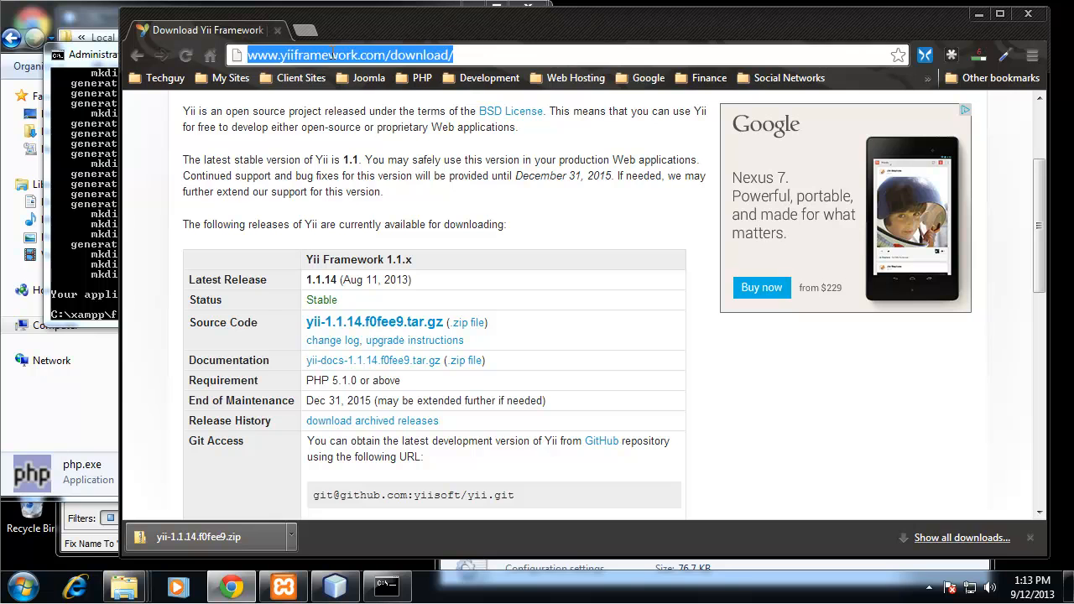
# Load localhost/yii in Chrome to show the generated application.
pyautogui.write('localhps')
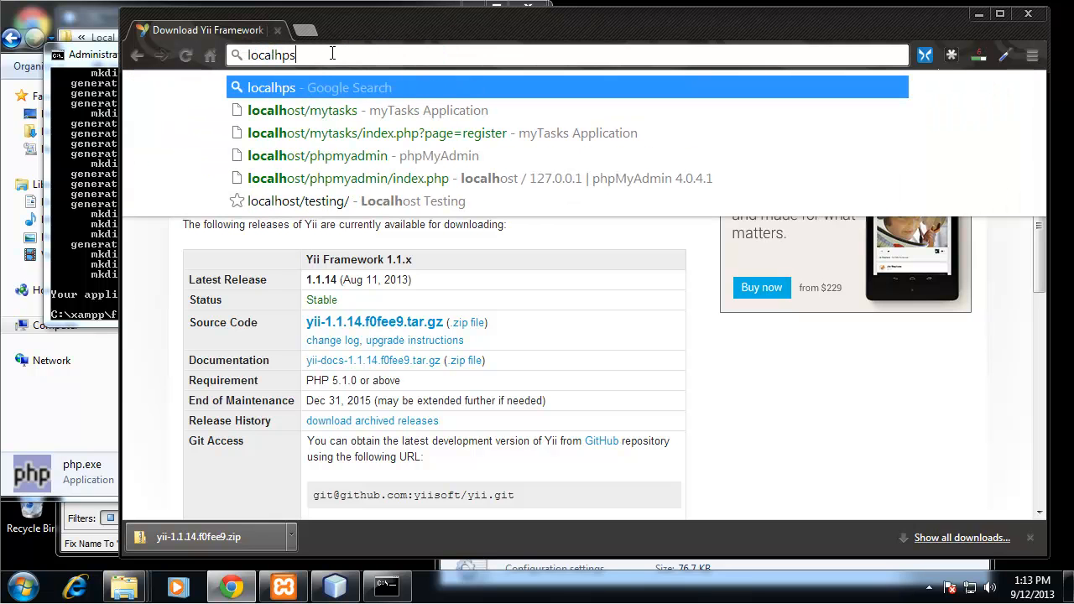
pyautogui.write('localhost')
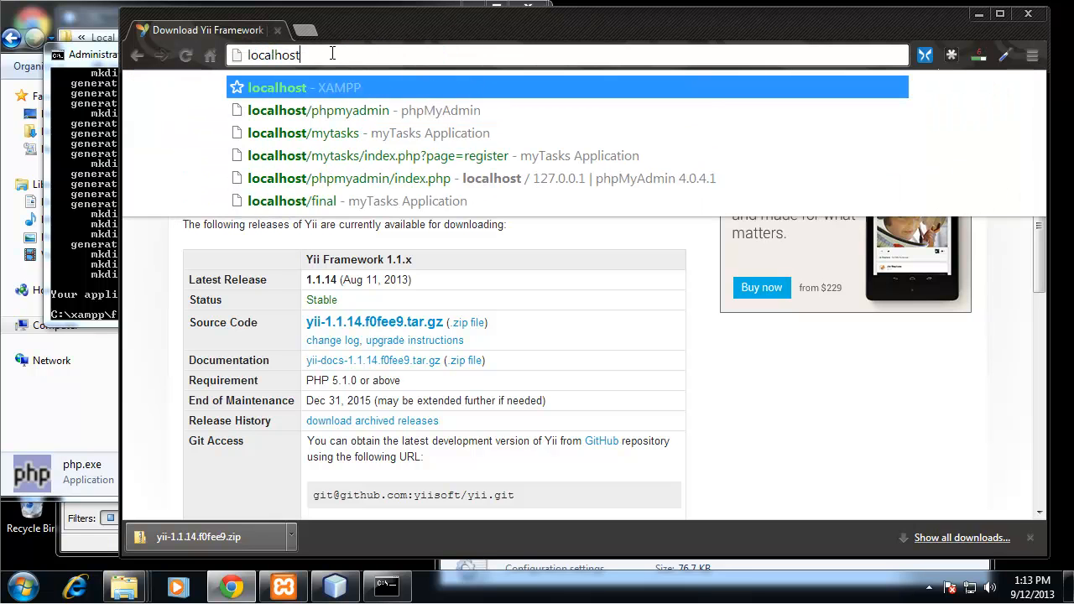
pyautogui.write('/yii/')
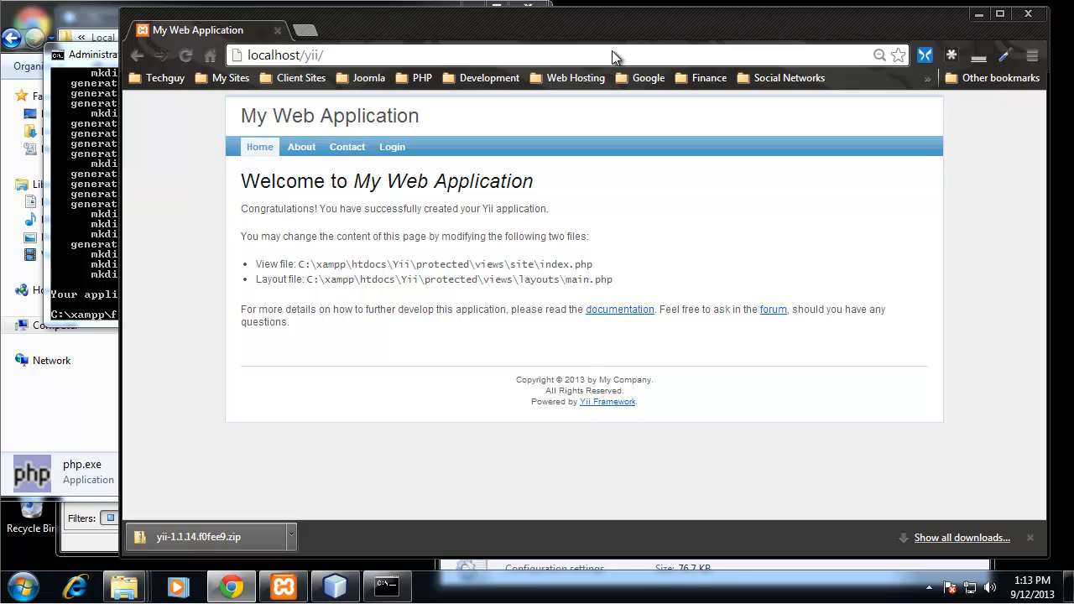
pyautogui.moveTo(881, 182)
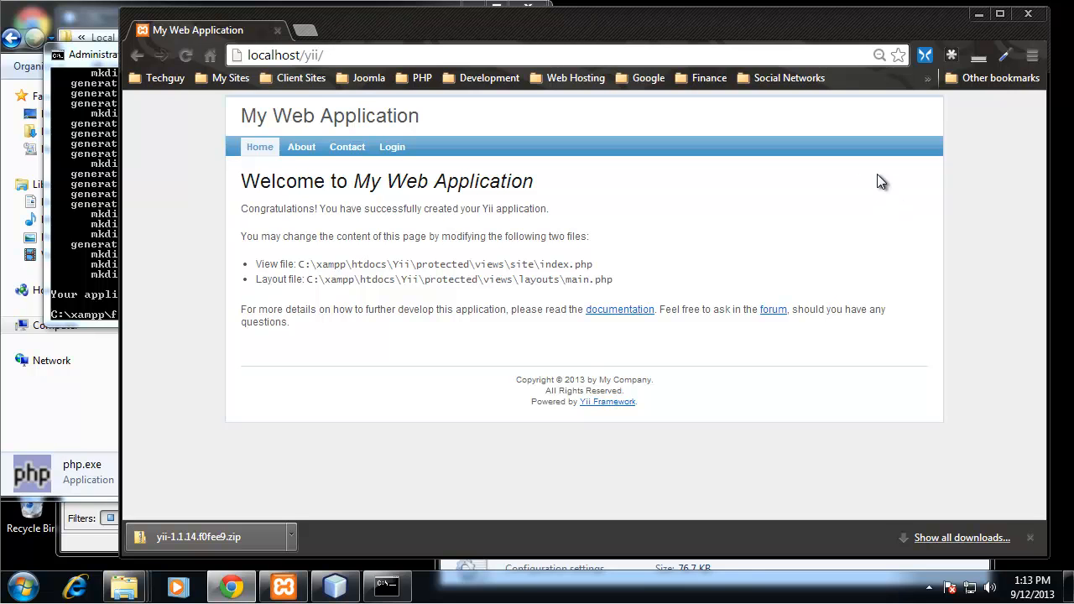
pyautogui.moveTo(858, 190)
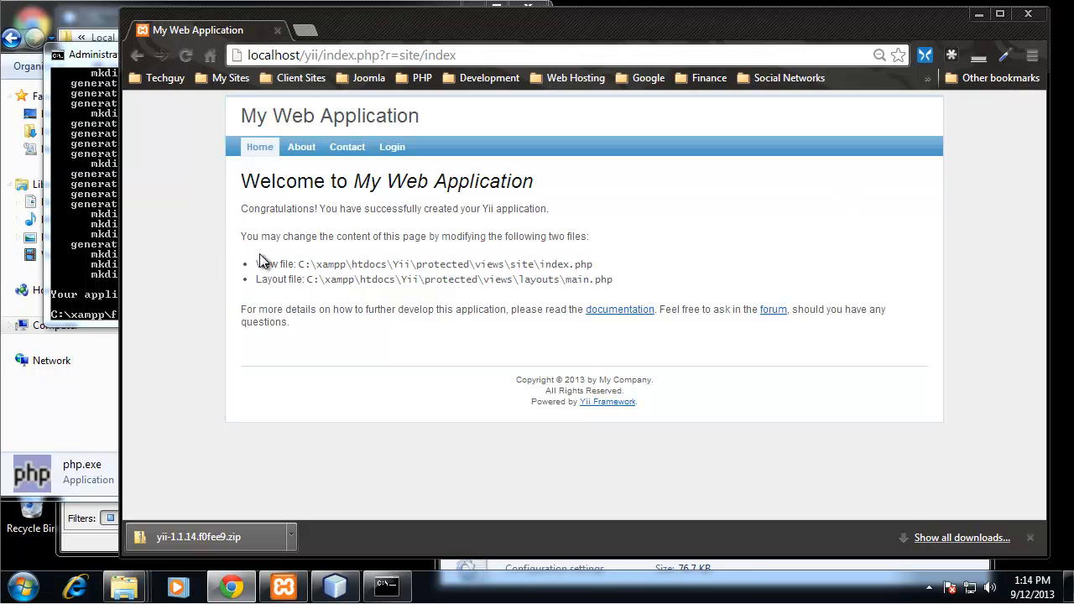
# Browse the About, Contact and Login pages, then return to Home.
pyautogui.click(300, 146)
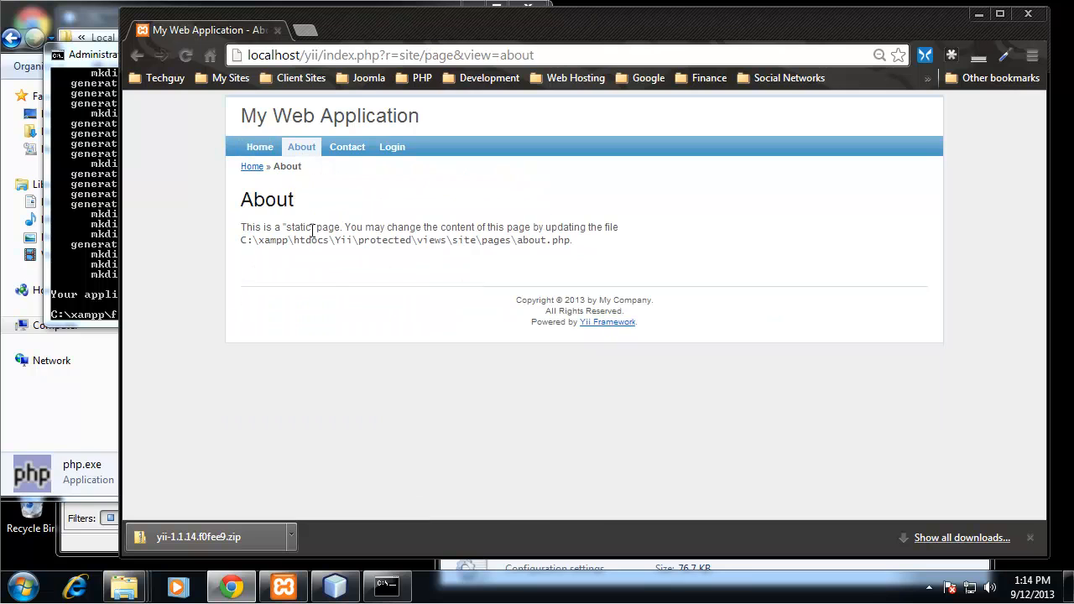
pyautogui.click(347, 146)
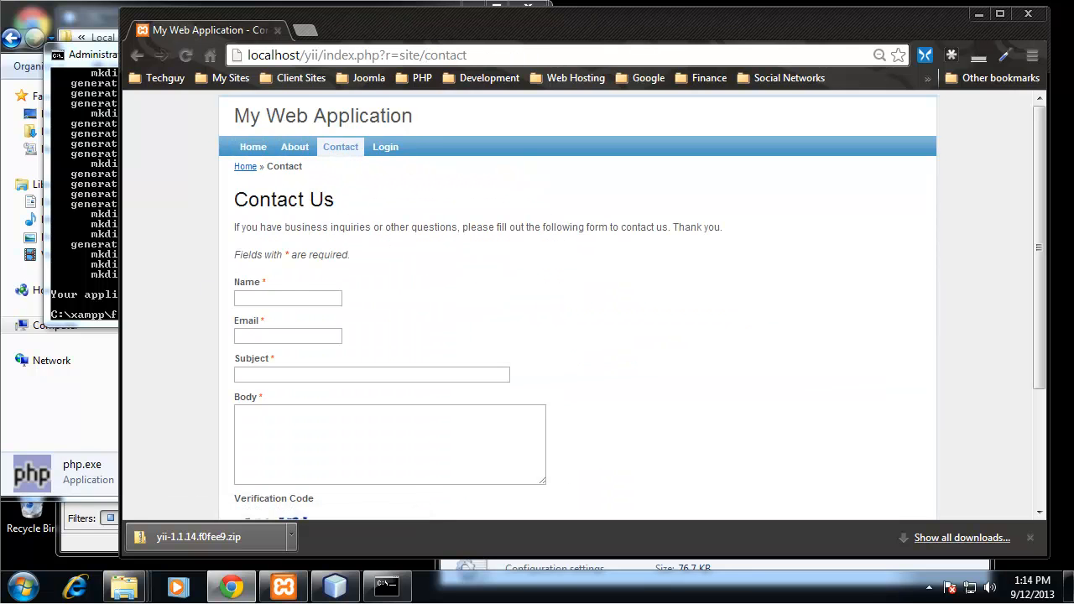
pyautogui.click(385, 146)
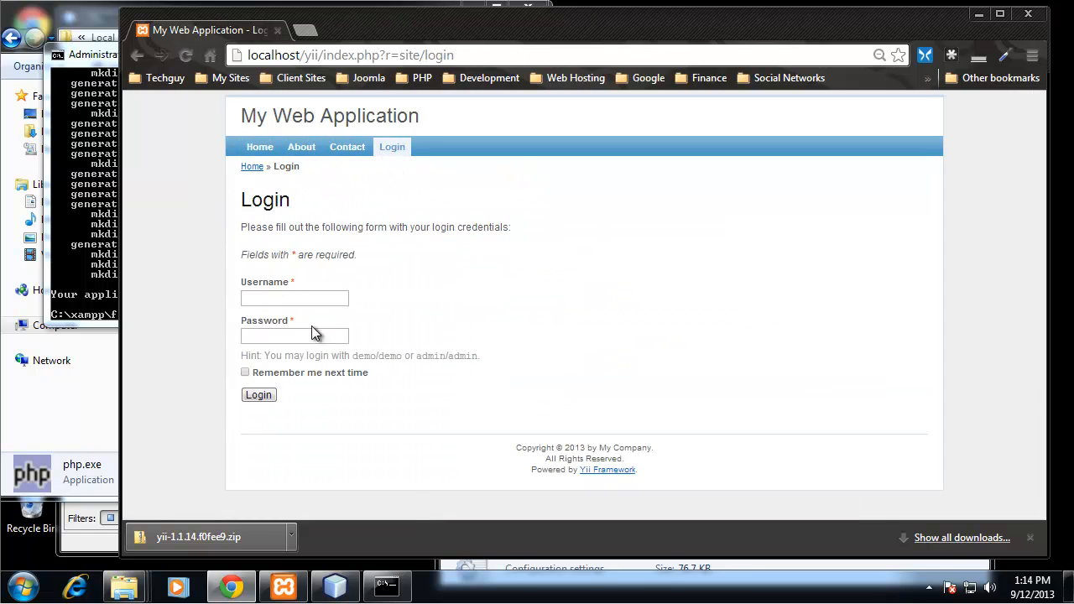
pyautogui.moveTo(1031, 305)
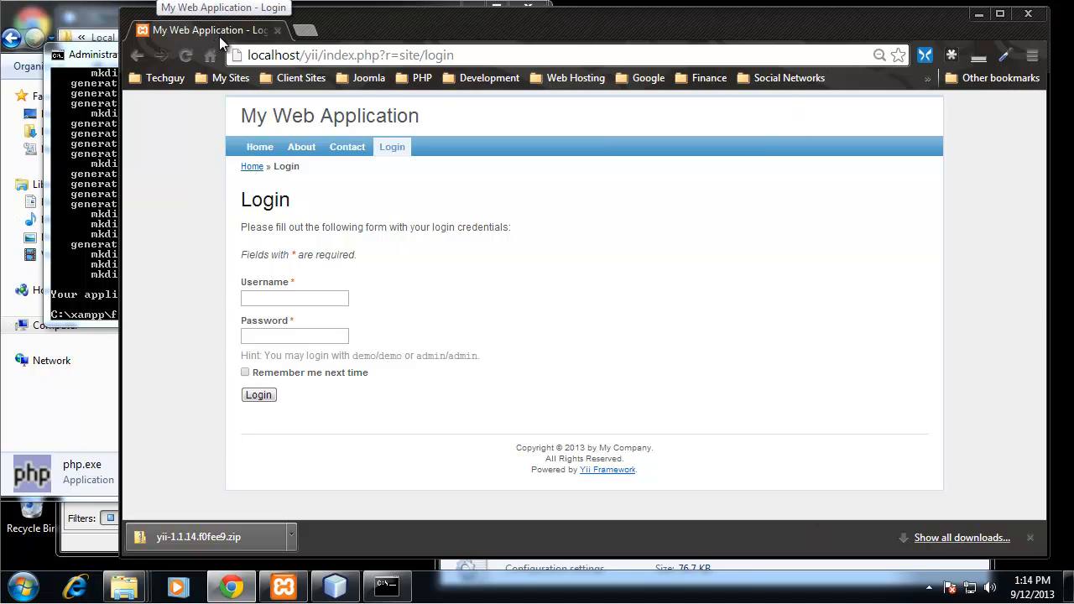
pyautogui.moveTo(162, 165)
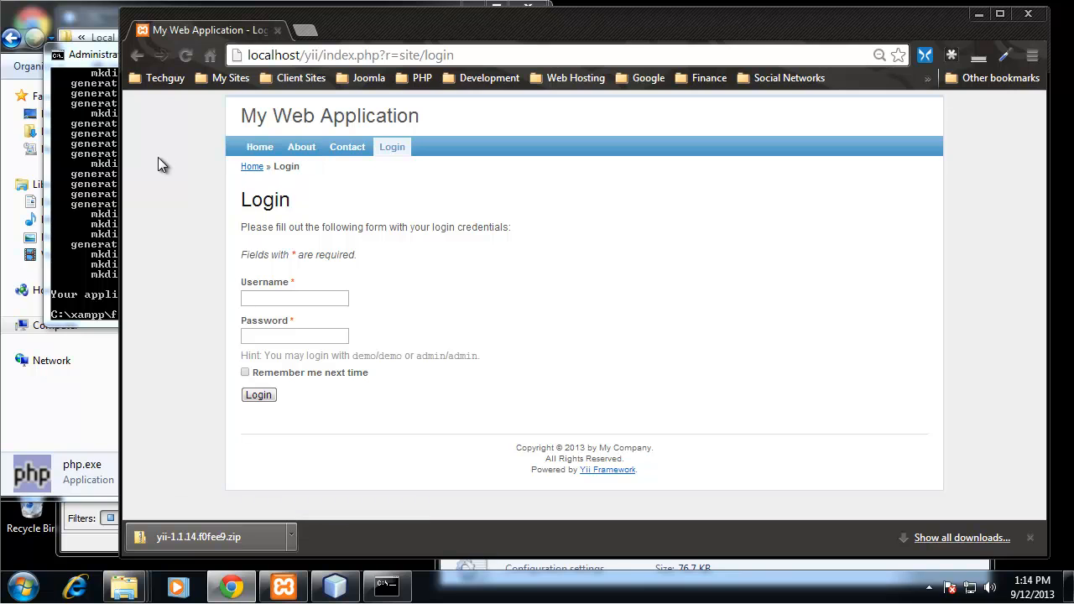
pyautogui.moveTo(874, 395)
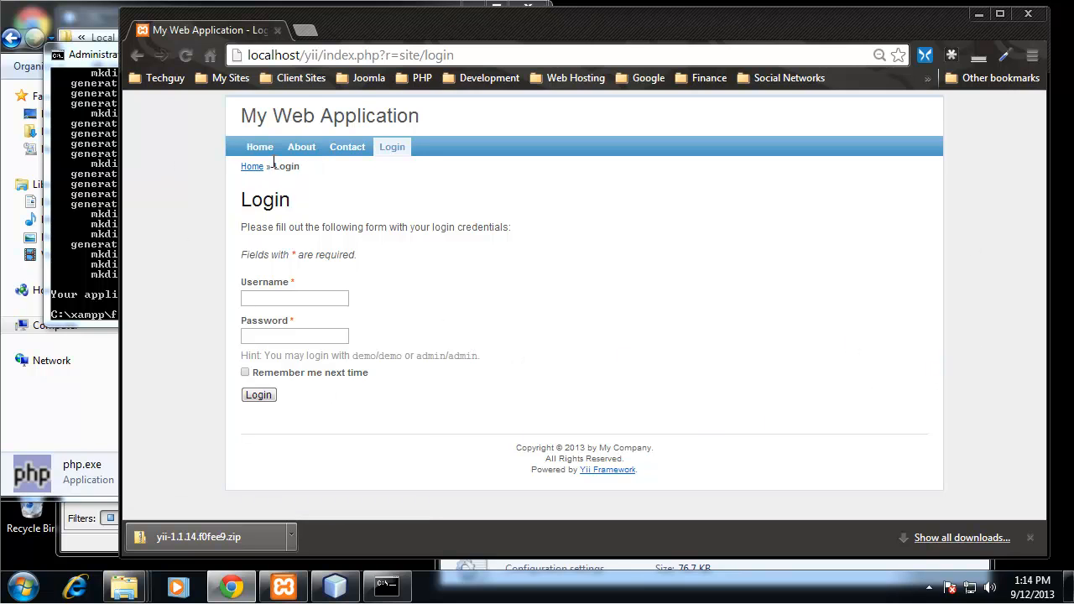
pyautogui.click(259, 146)
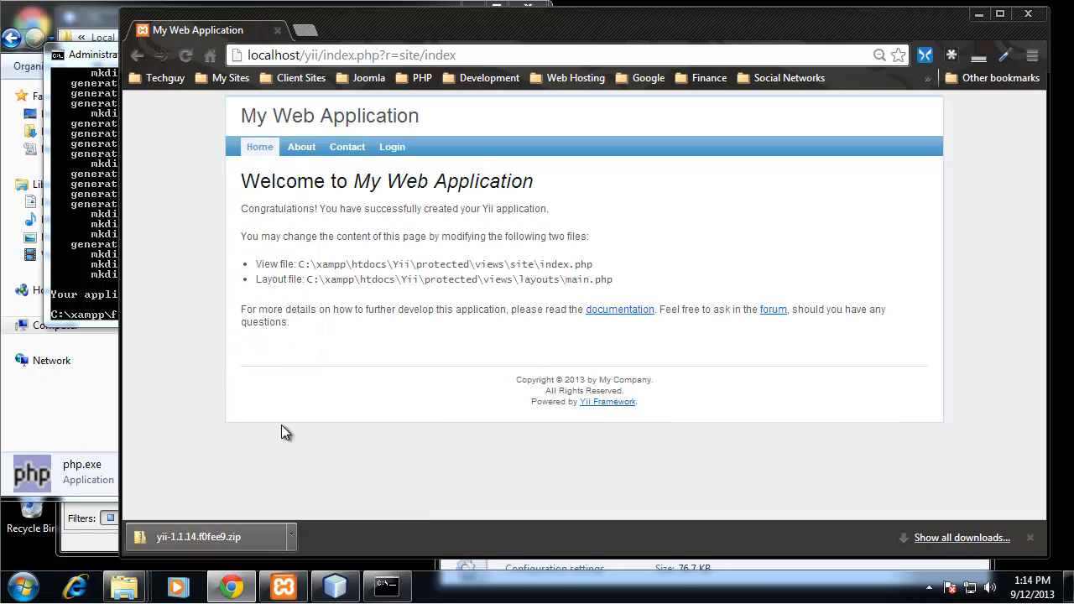
pyautogui.moveTo(660, 448)
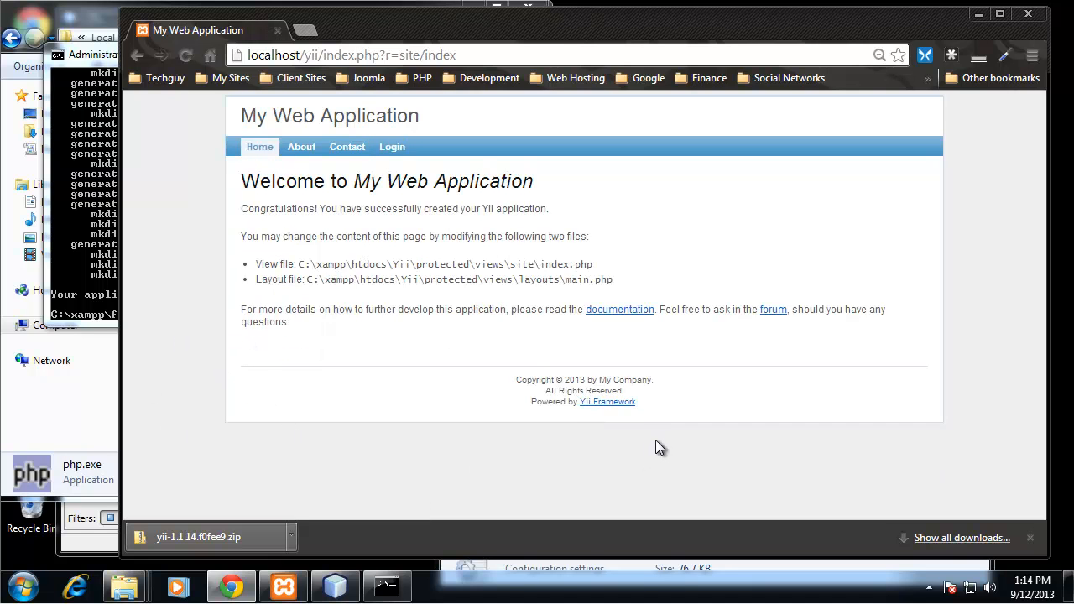
pyautogui.moveTo(662, 456)
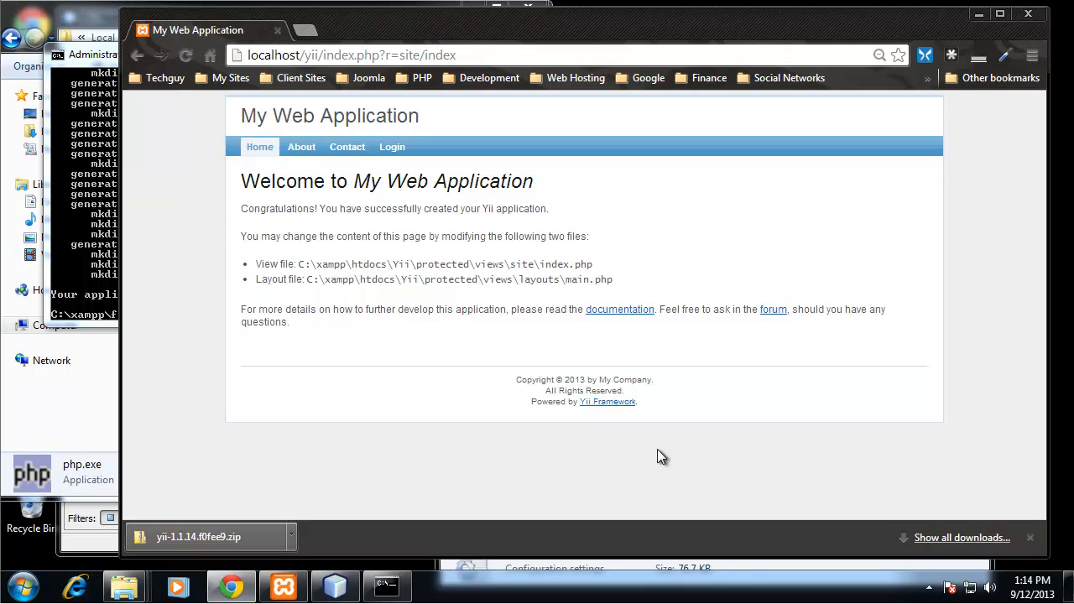
pyautogui.moveTo(741, 465)
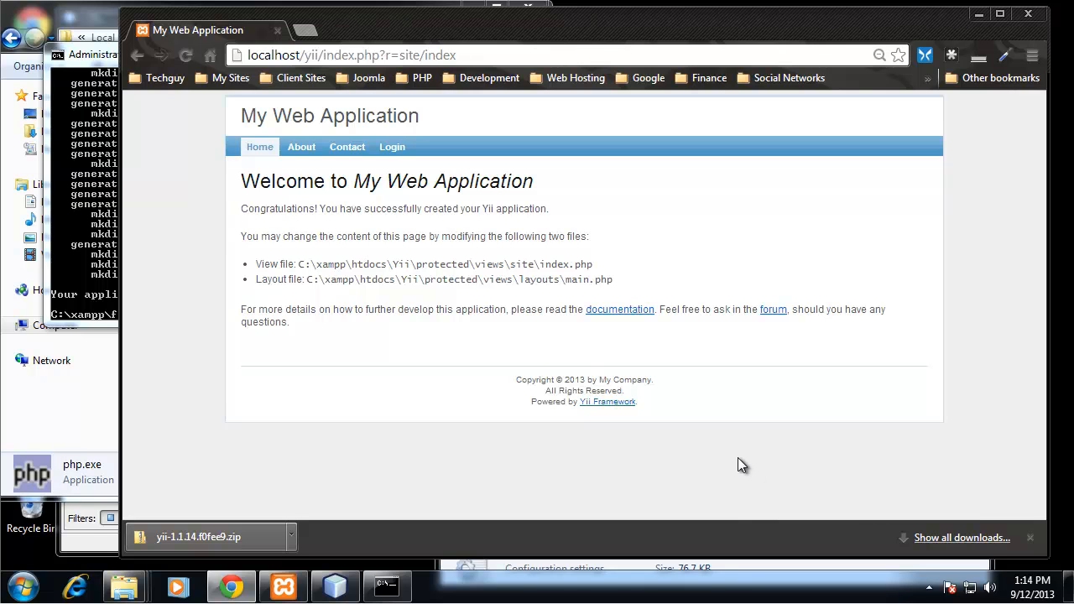